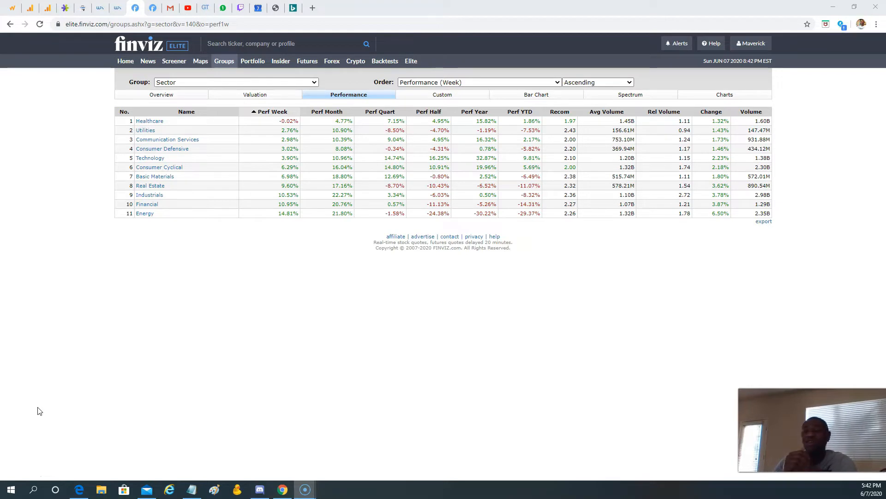
pyautogui.moveTo(86, 249)
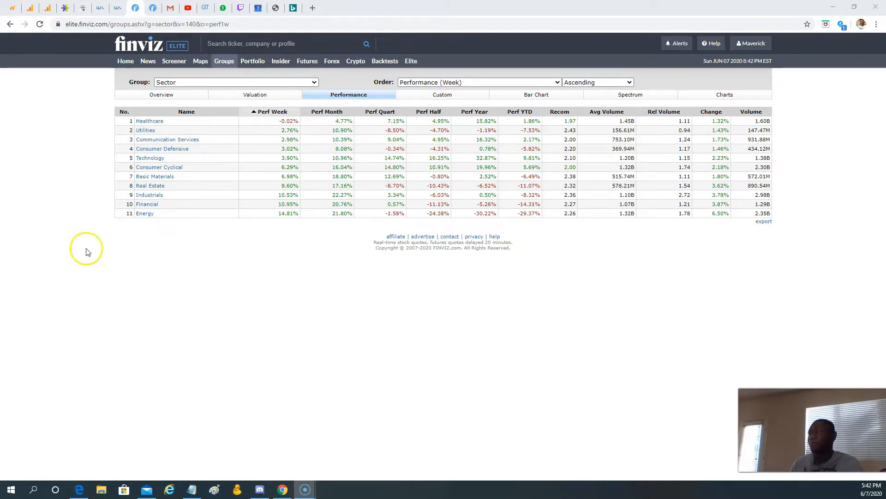
pyautogui.moveTo(271, 314)
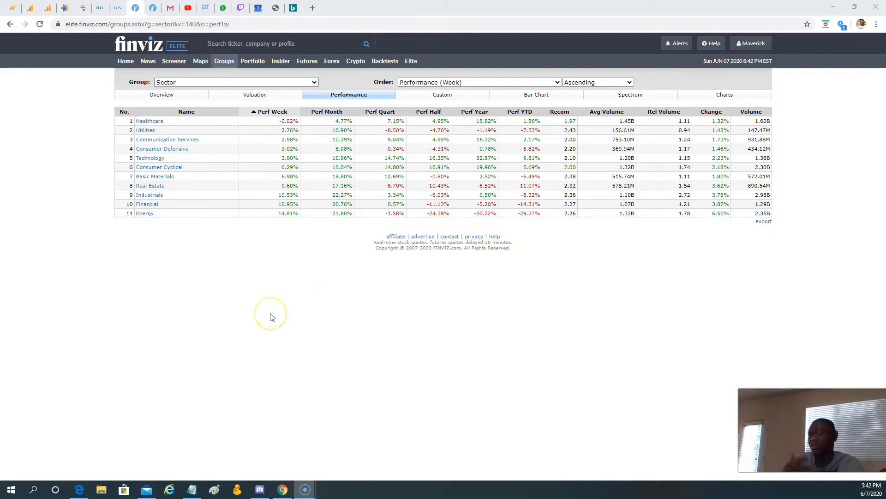
pyautogui.moveTo(271, 317)
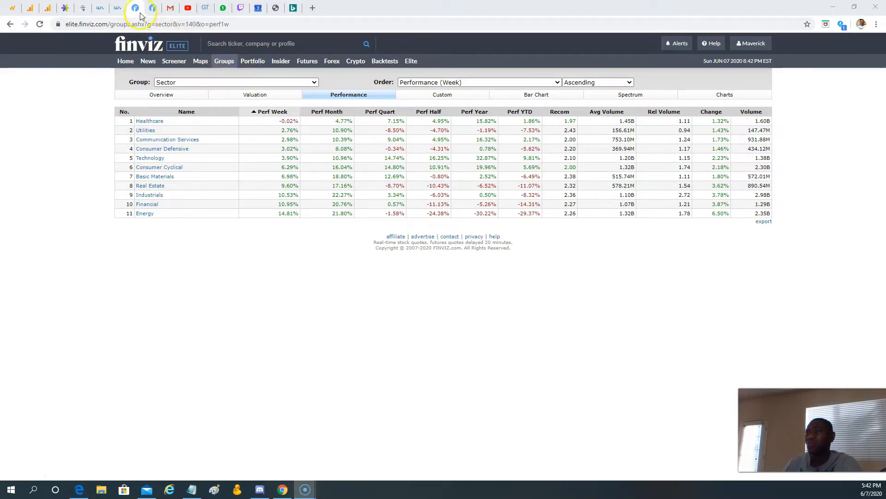
pyautogui.moveTo(235, 75)
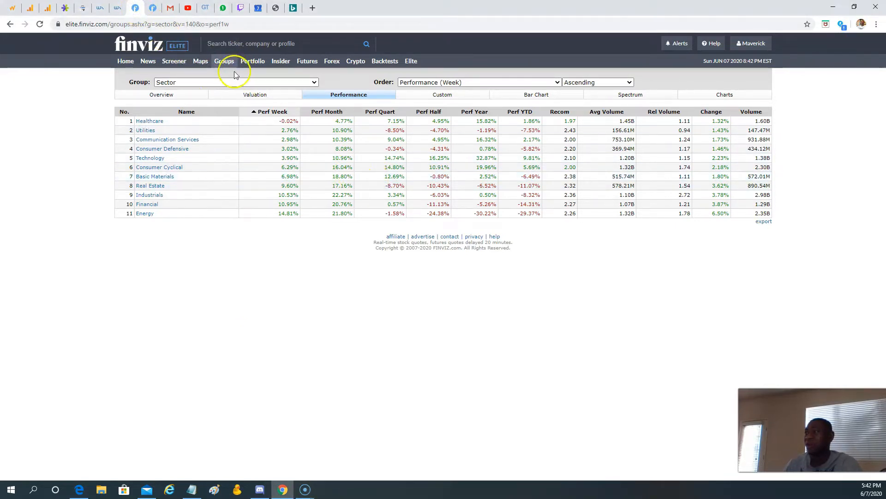
pyautogui.moveTo(192, 82)
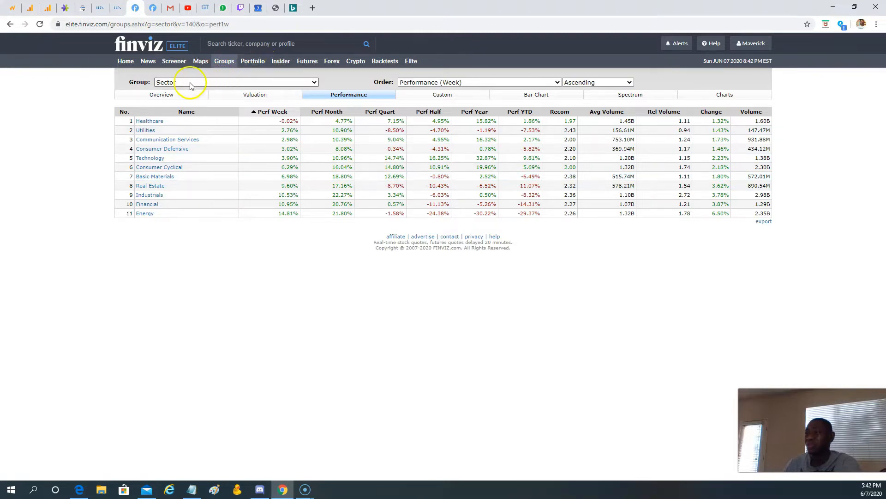
# Show the Energy futures daily charts: crude oil, gasoline, heating oil, natural gas, ethanol.
pyautogui.click(307, 61)
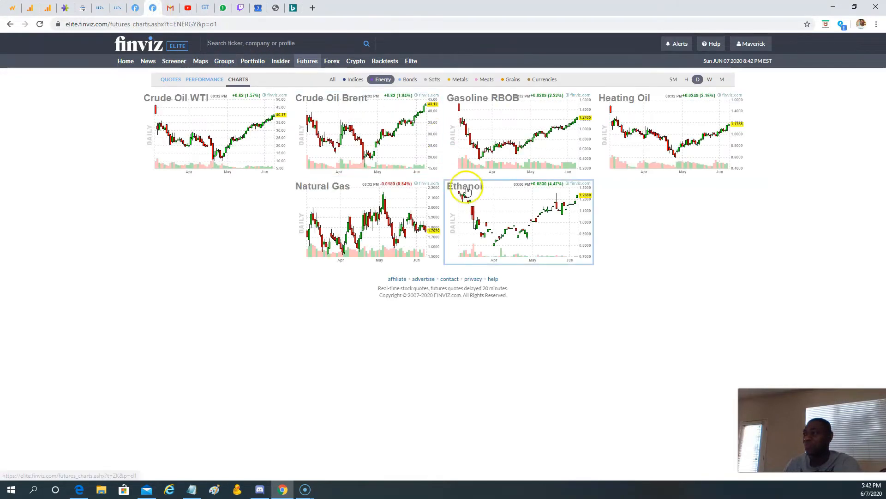
pyautogui.moveTo(466, 237)
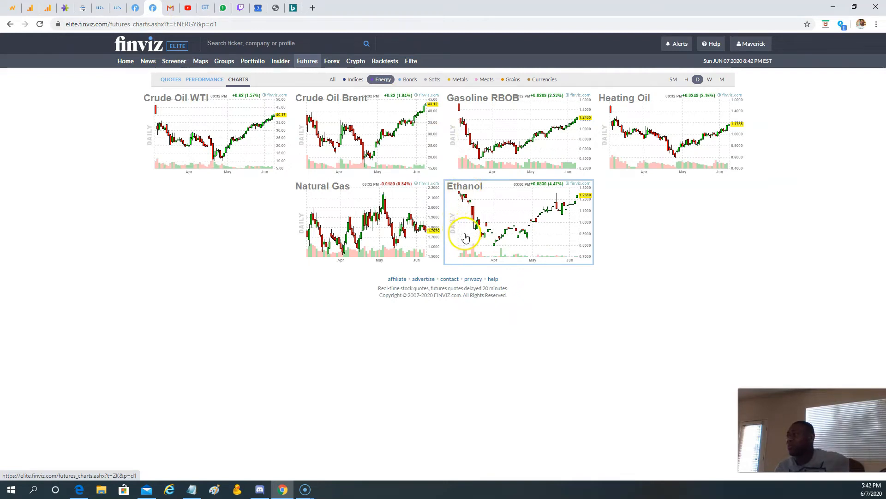
pyautogui.moveTo(485, 146)
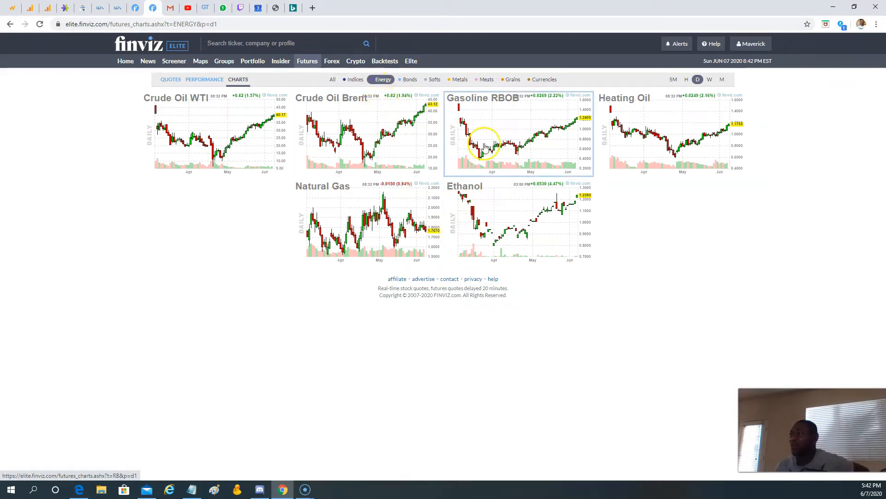
pyautogui.moveTo(502, 220)
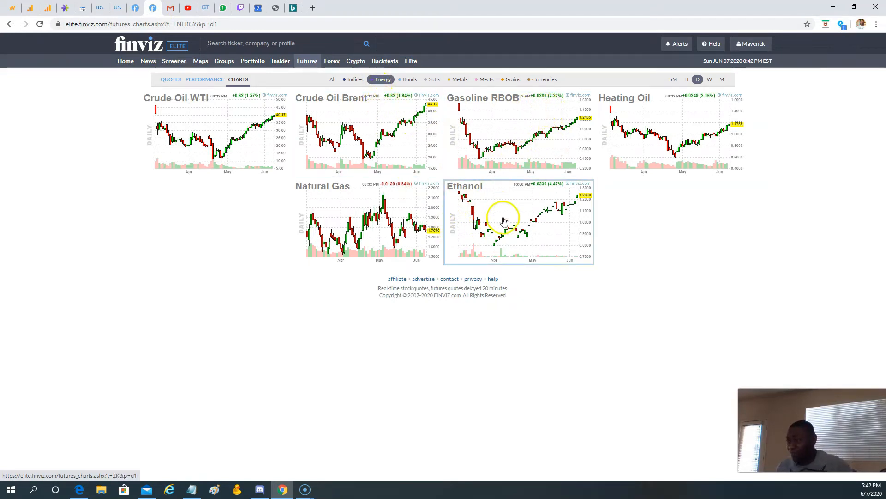
pyautogui.moveTo(237, 156)
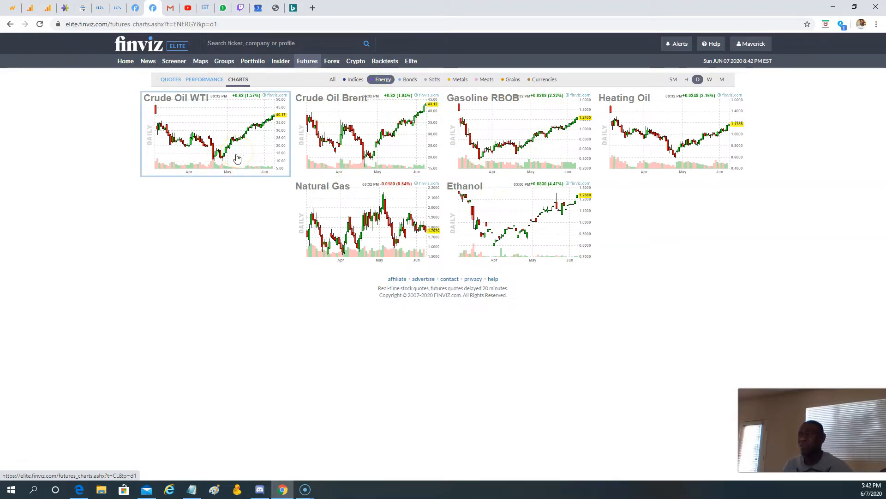
pyautogui.moveTo(575, 117)
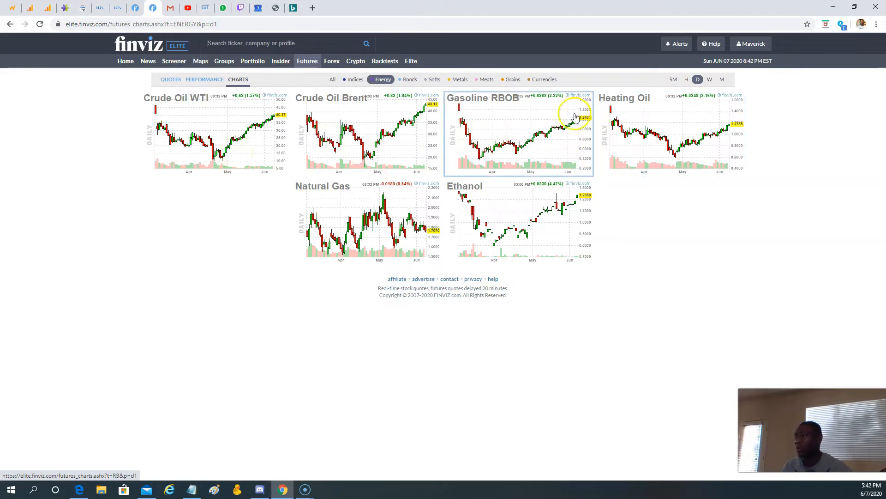
pyautogui.moveTo(570, 157)
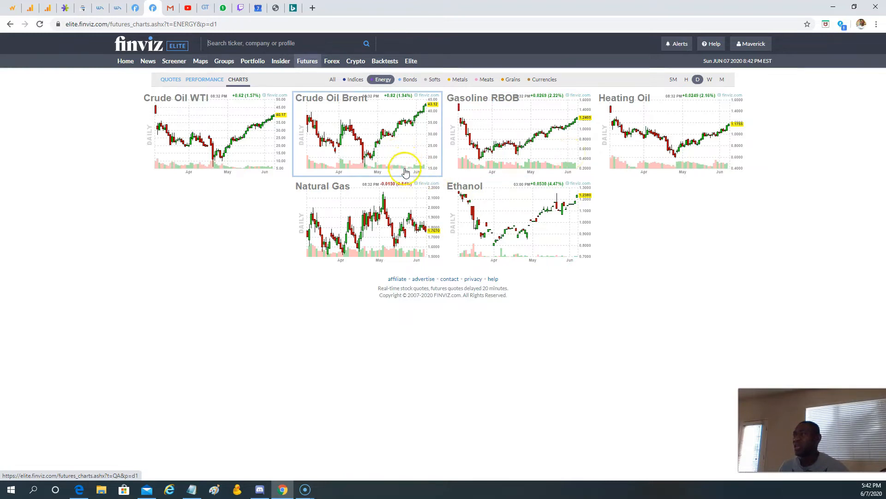
pyautogui.moveTo(583, 139)
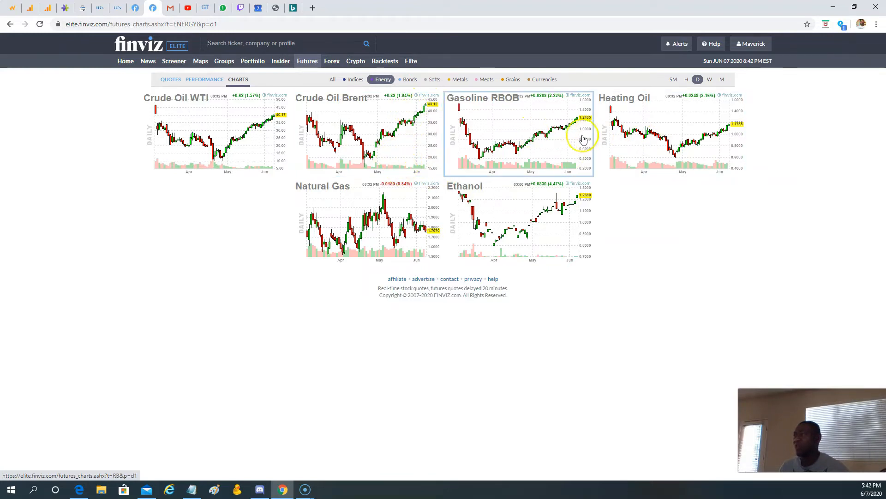
pyautogui.moveTo(511, 145)
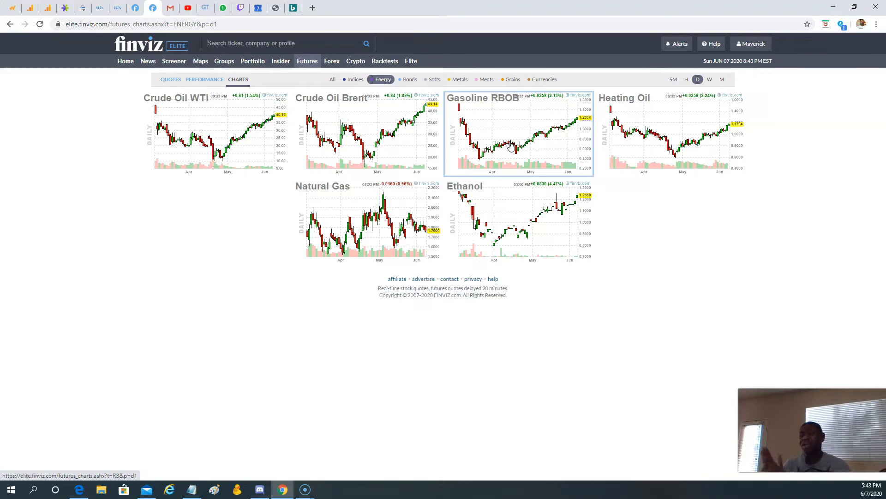
pyautogui.moveTo(617, 21)
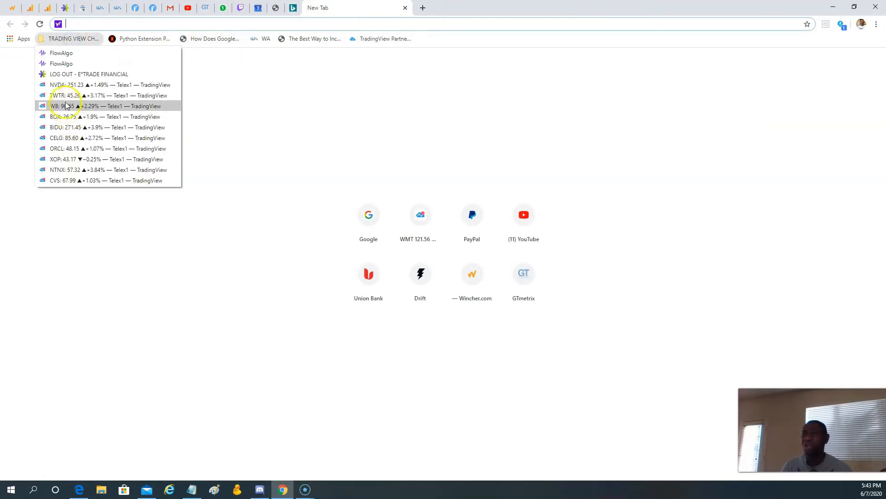
# Open the saved TradingView MU chart from the address bar suggestions in a new tab.
pyautogui.click(107, 106)
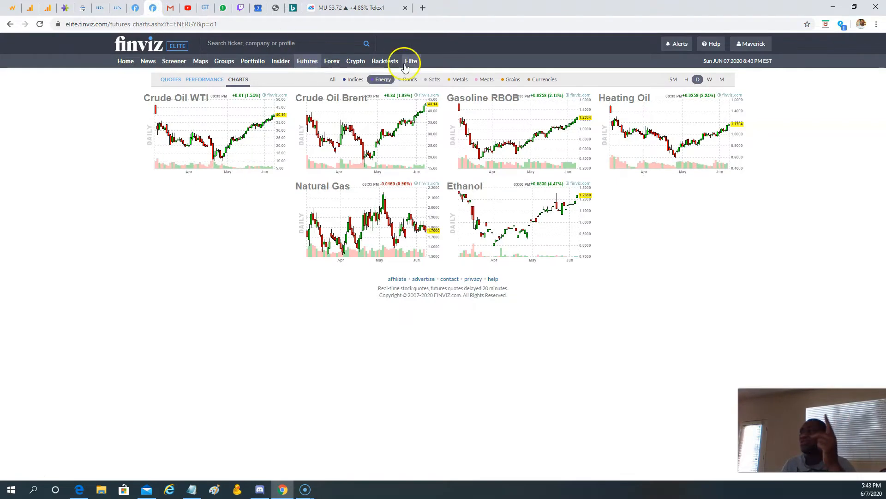
# Browse the index futures charts from Nasdaq 100 to S&P 500, ending on Russell 2000.
pyautogui.click(355, 79)
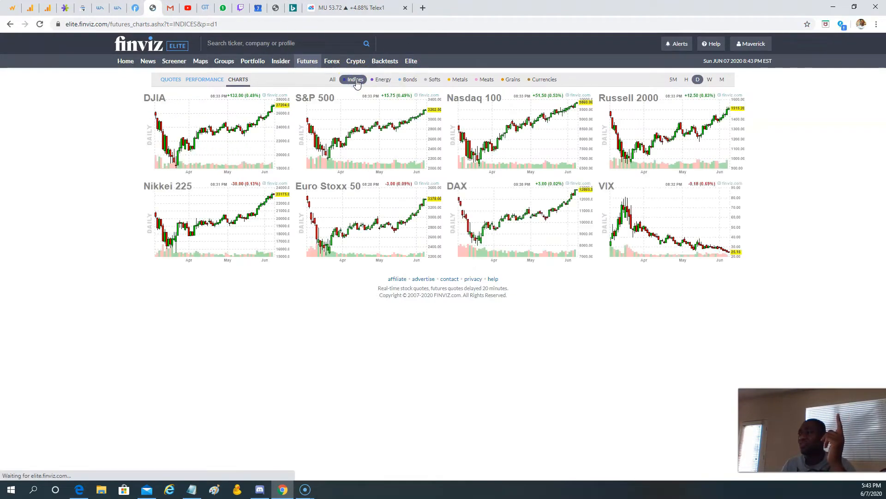
pyautogui.click(534, 134)
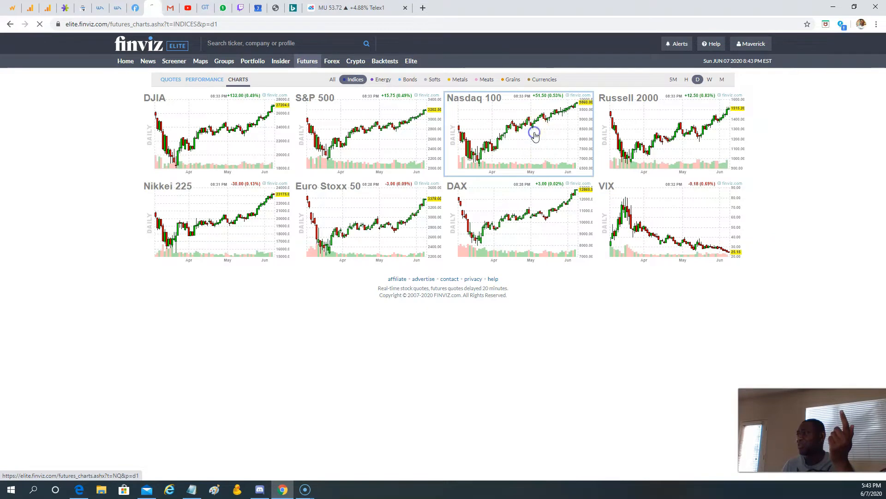
pyautogui.click(520, 133)
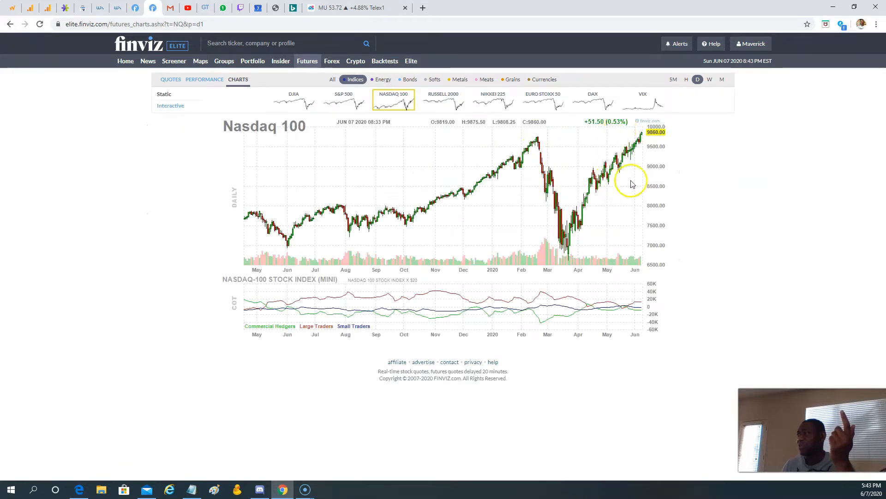
pyautogui.moveTo(632, 127)
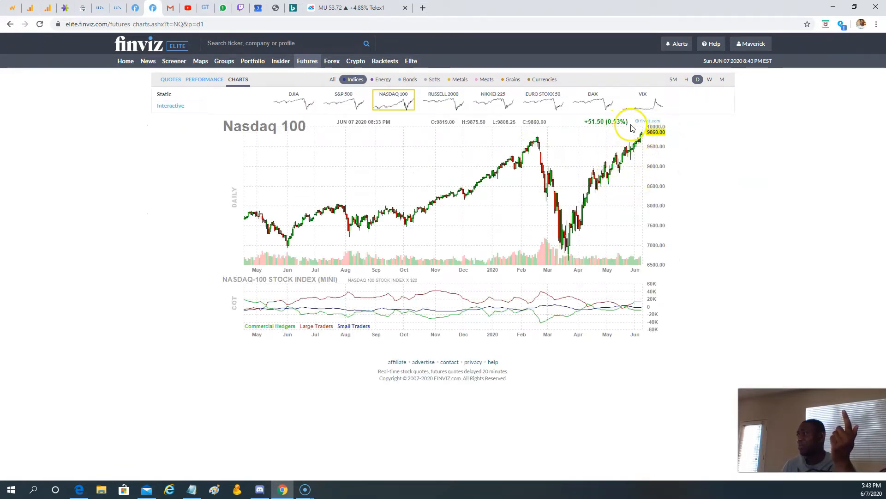
pyautogui.click(343, 100)
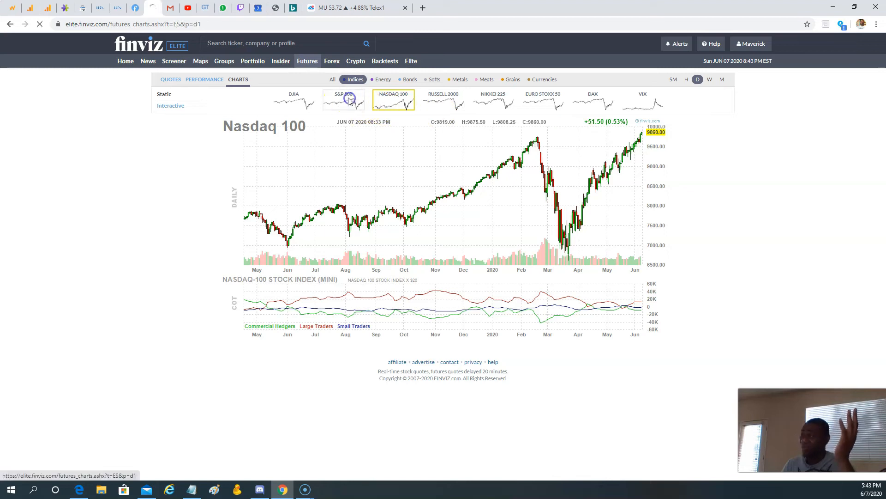
pyautogui.click(343, 100)
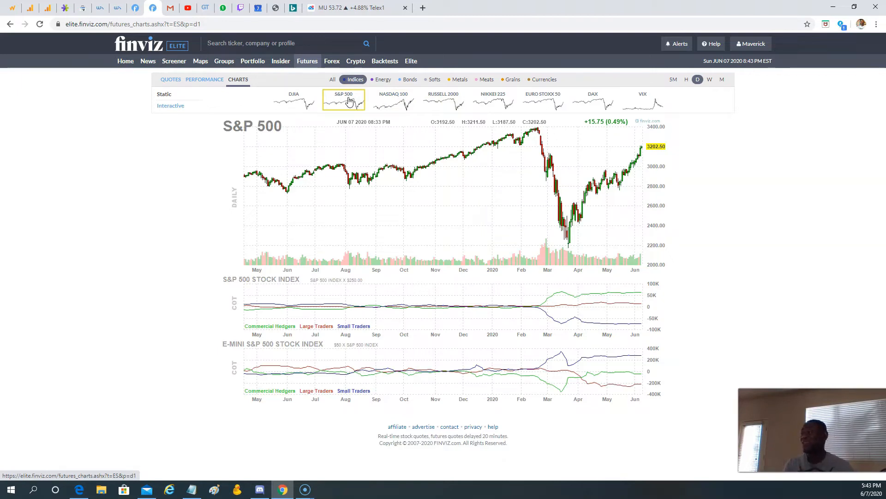
pyautogui.moveTo(335, 136)
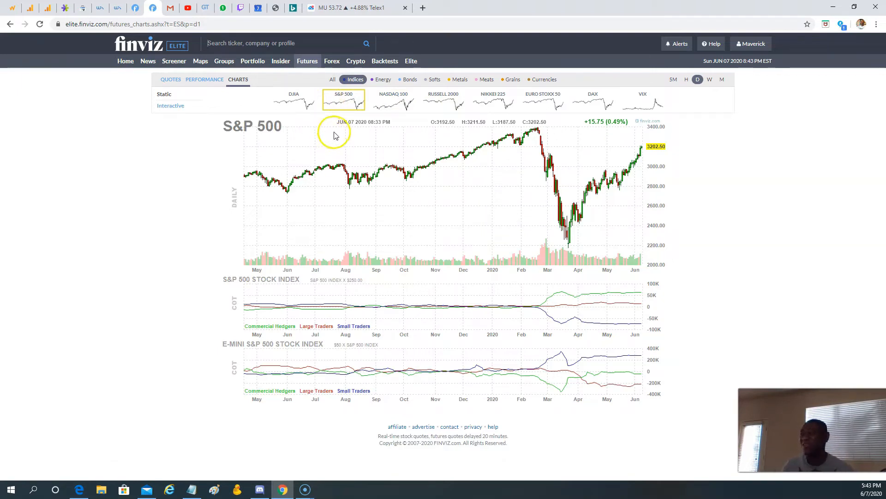
pyautogui.moveTo(294, 100)
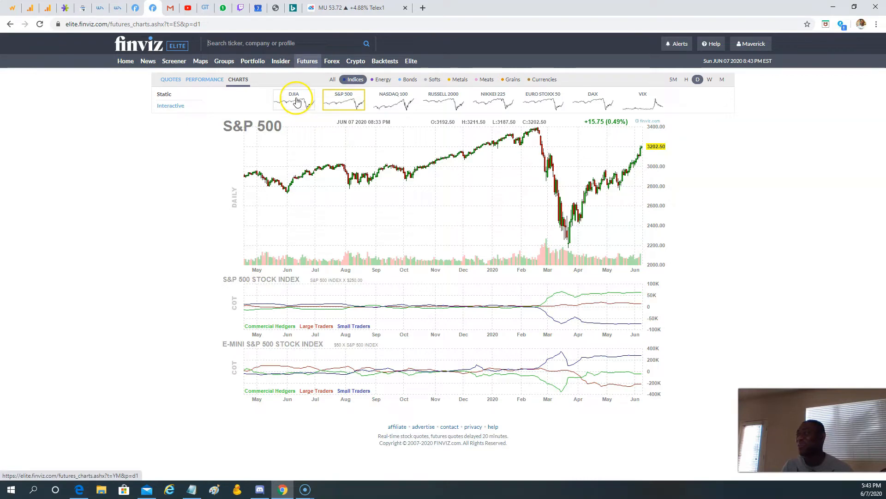
pyautogui.click(444, 96)
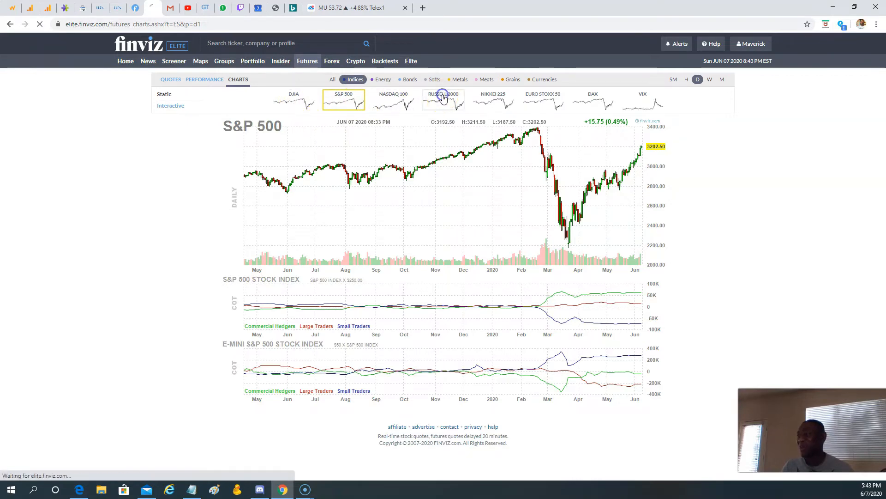
pyautogui.click(443, 102)
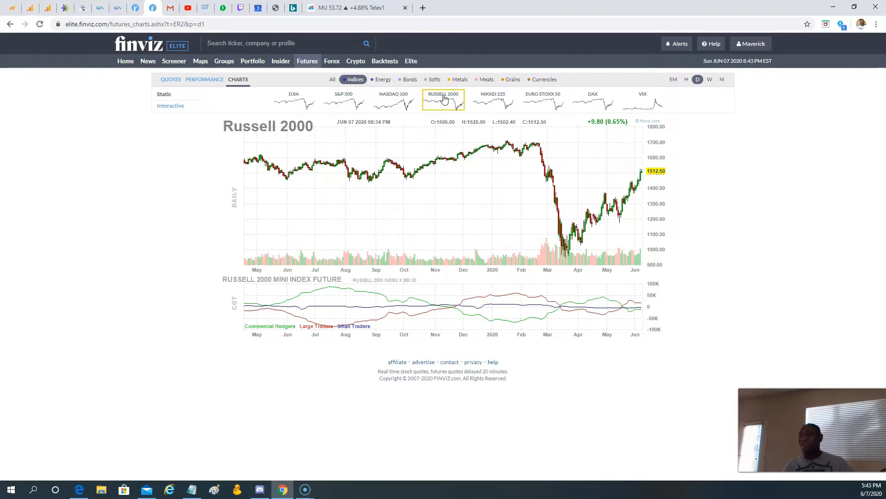
pyautogui.moveTo(447, 133)
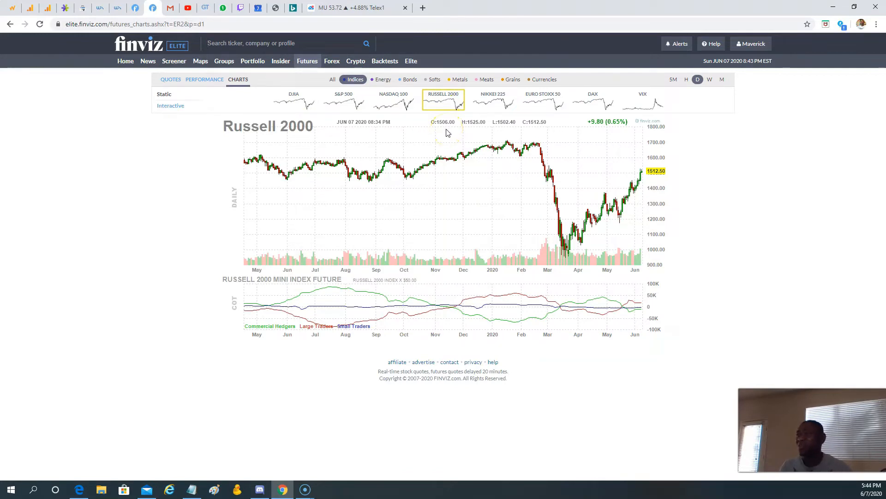
pyautogui.moveTo(364, 119)
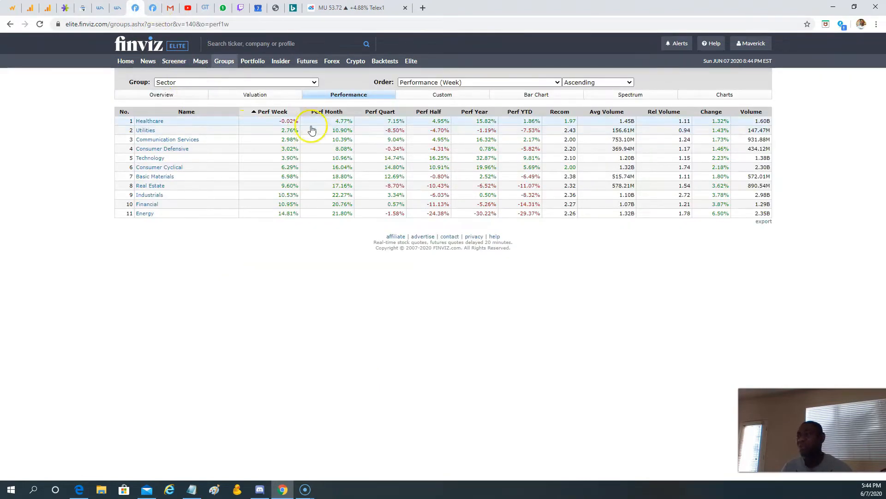
pyautogui.moveTo(277, 112)
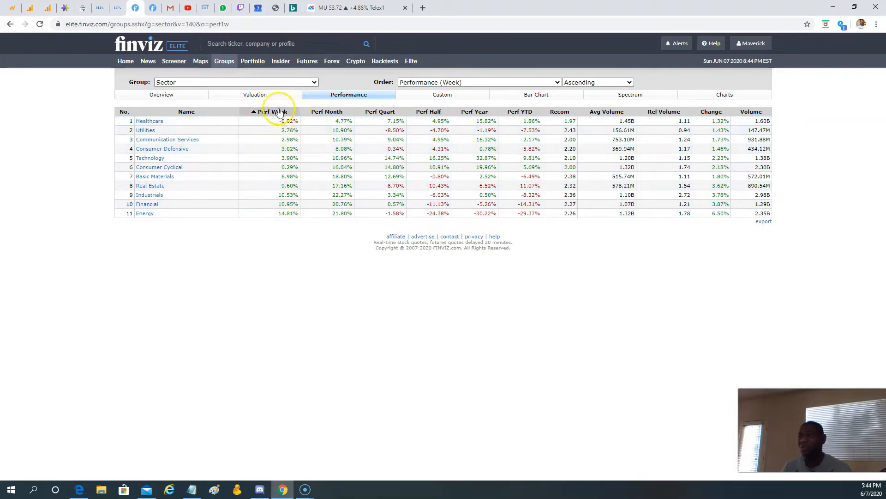
pyautogui.moveTo(269, 219)
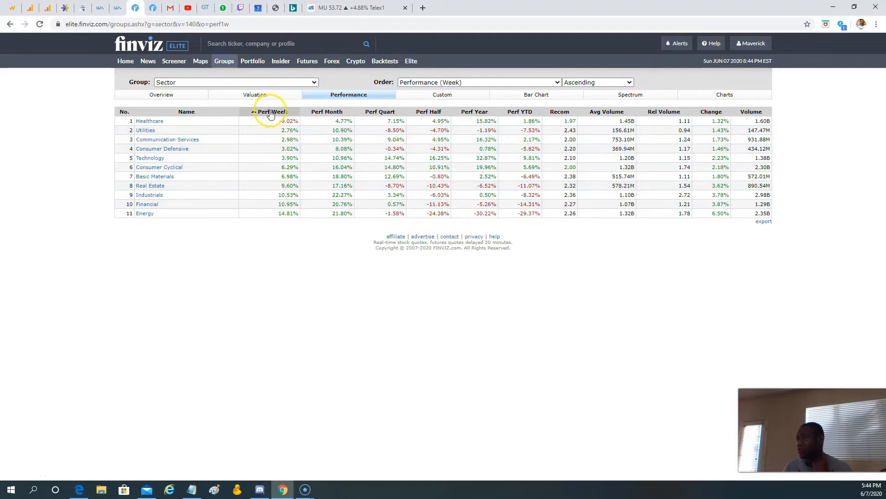
# Sort sectors by Perf Week descending and open the leading Energy sector.
pyautogui.click(272, 111)
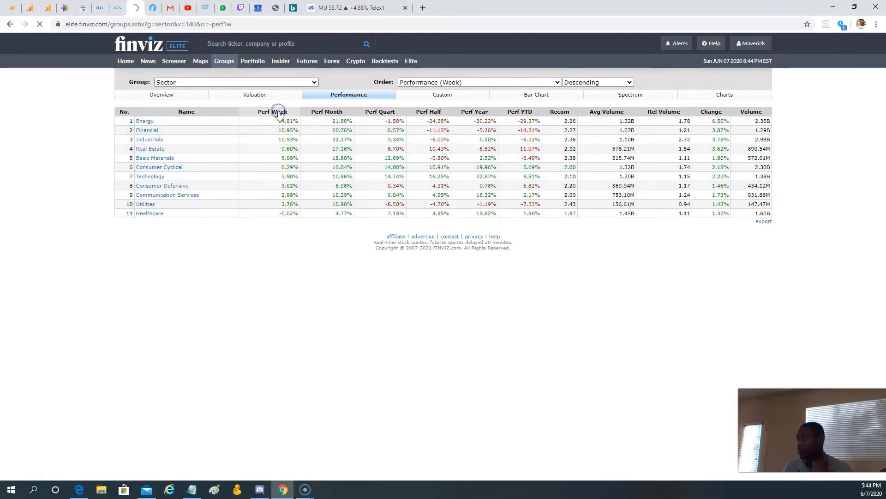
pyautogui.click(277, 111)
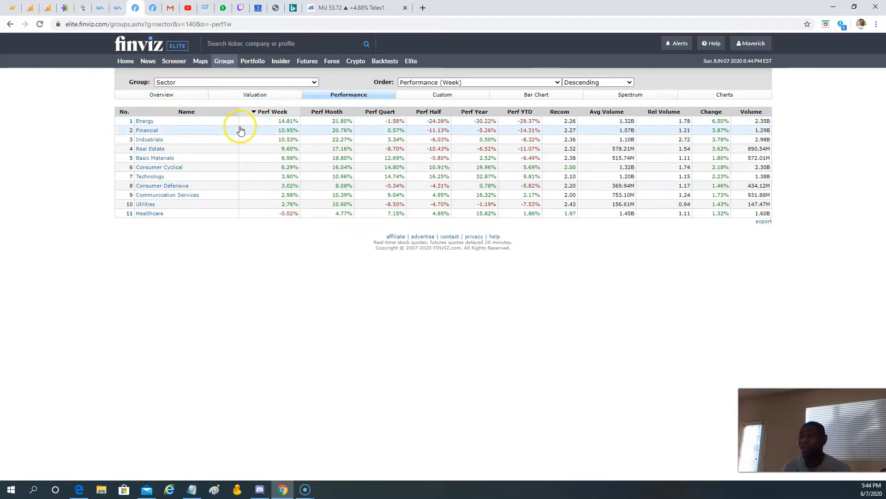
pyautogui.moveTo(144, 121)
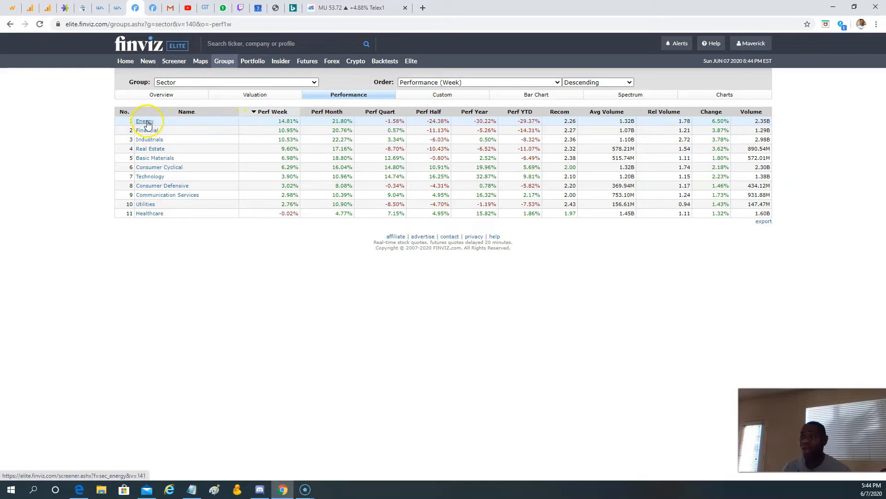
pyautogui.click(144, 121)
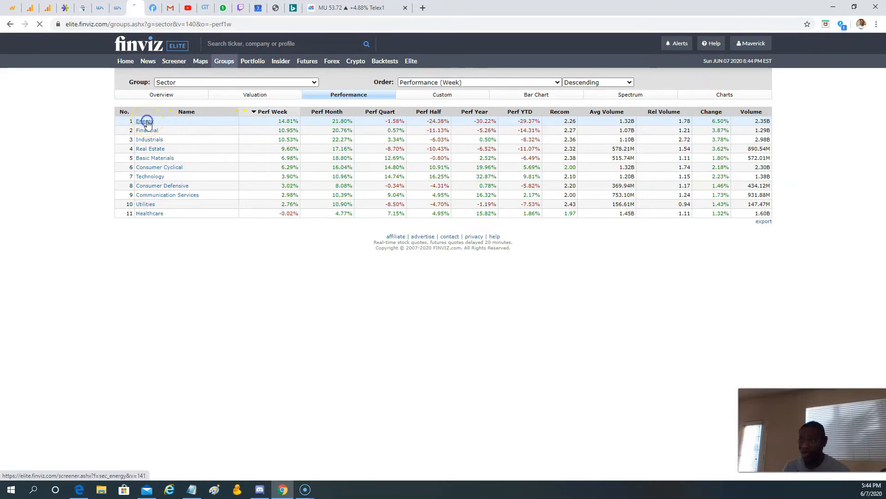
# View the 322 Energy-sector screener results as a daily chart grid and scroll through it.
pyautogui.click(144, 121)
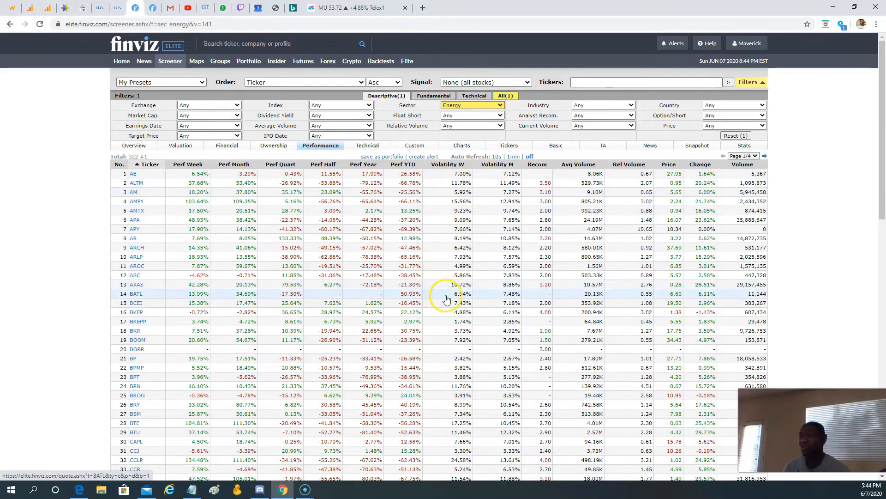
pyautogui.moveTo(160, 192)
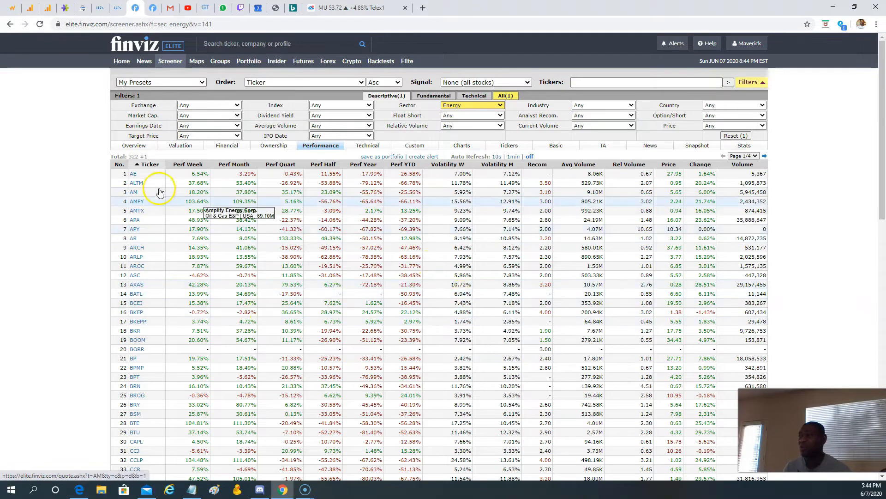
pyautogui.moveTo(194, 238)
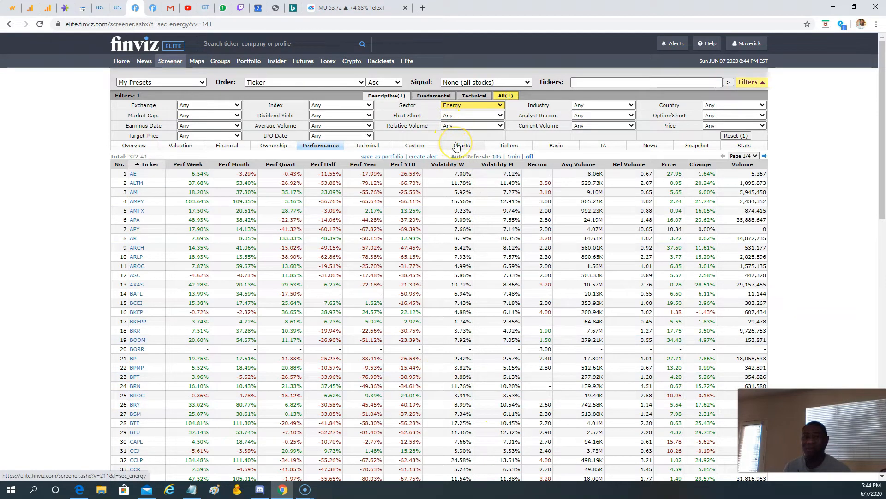
pyautogui.moveTo(507, 151)
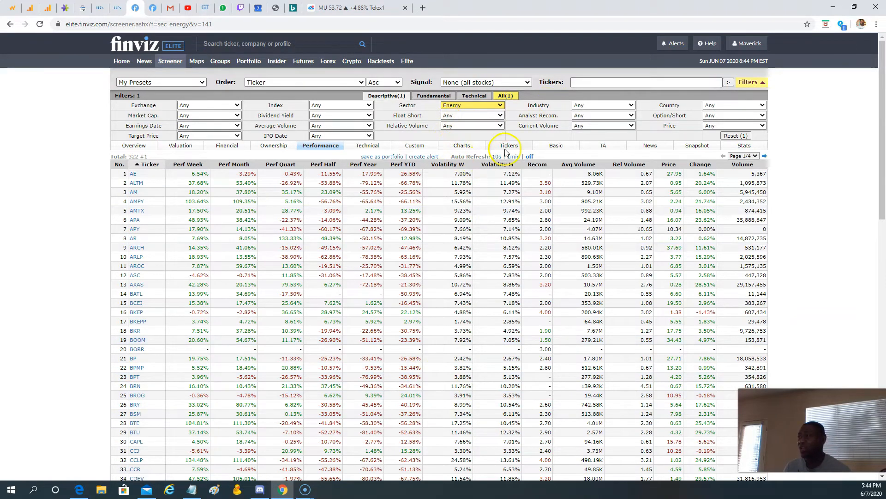
pyautogui.click(462, 145)
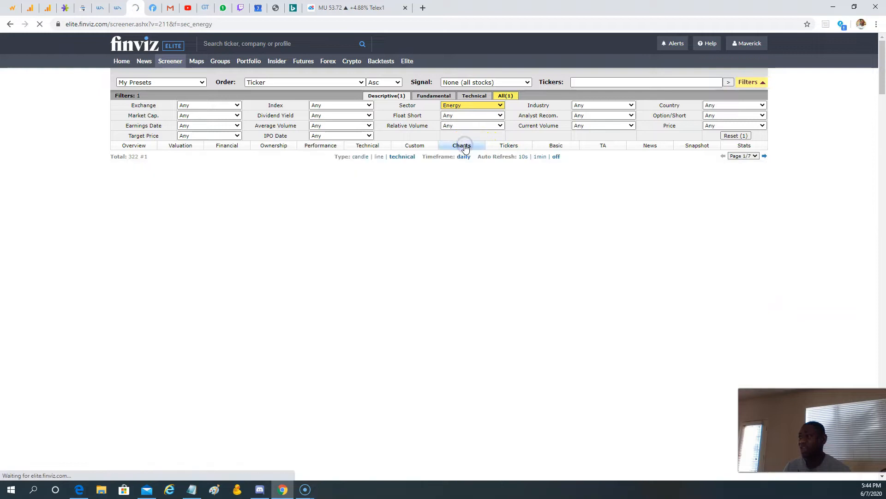
pyautogui.click(461, 146)
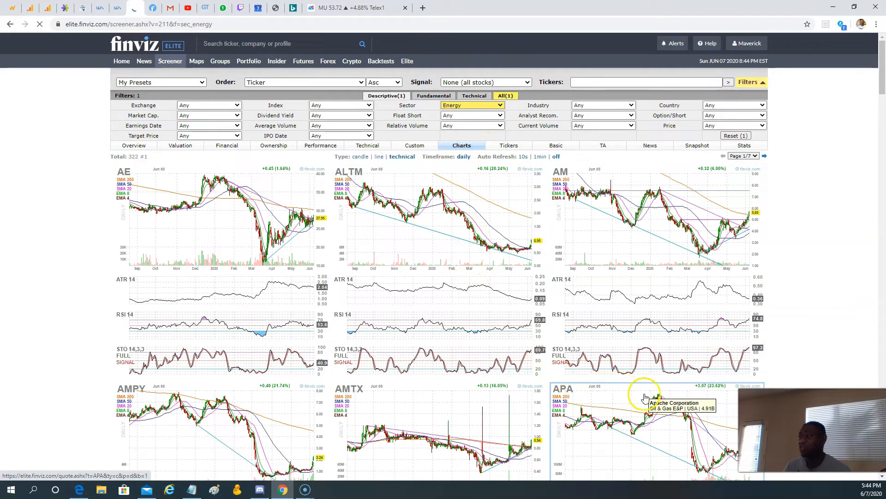
pyautogui.scroll(-3)
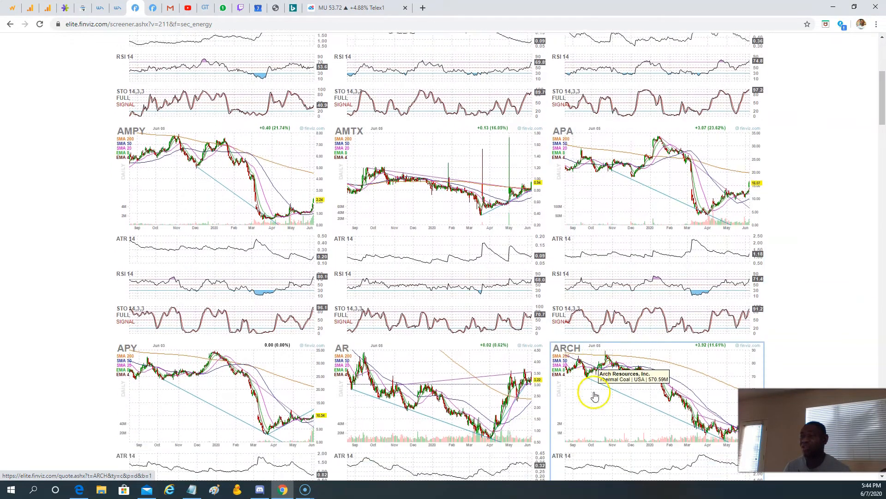
pyautogui.scroll(3)
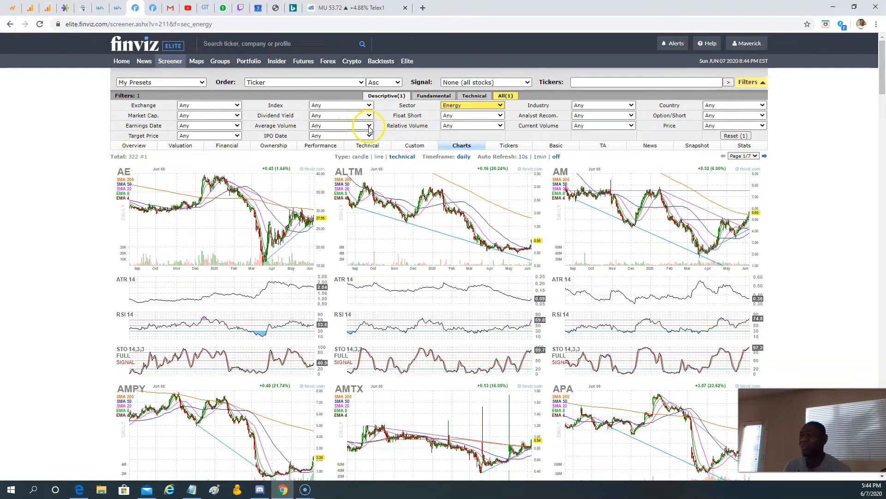
# Filter the Energy screener to average volume over 1M and optionable stocks, leaving 157.
pyautogui.click(368, 125)
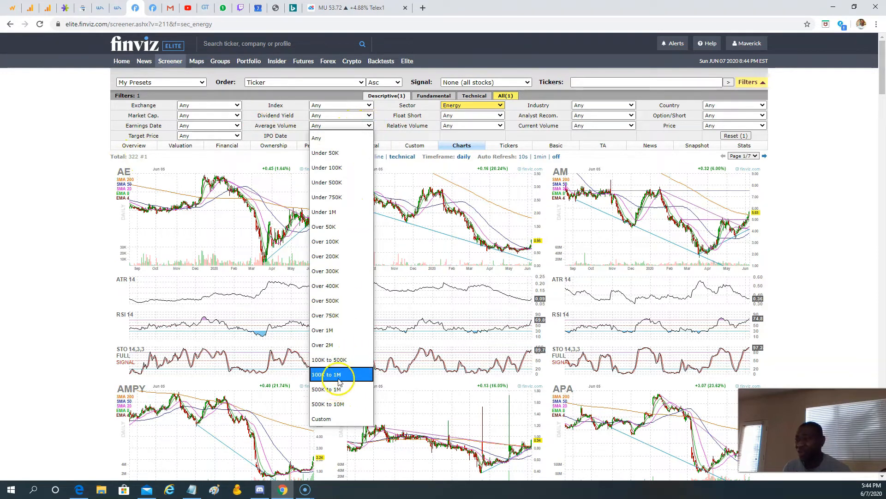
pyautogui.moveTo(342, 359)
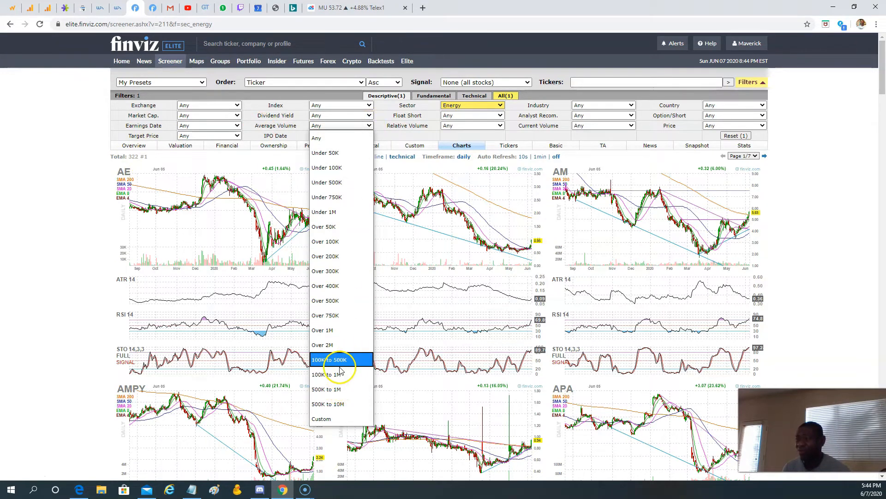
pyautogui.click(322, 330)
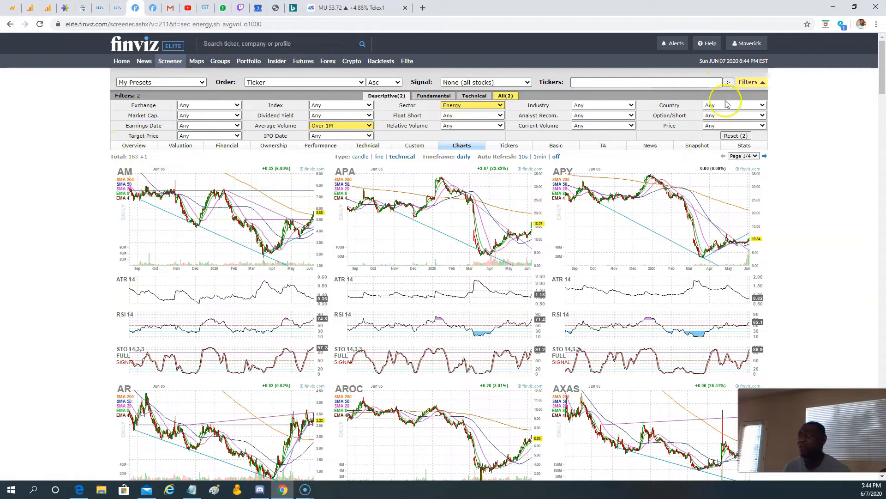
pyautogui.click(734, 116)
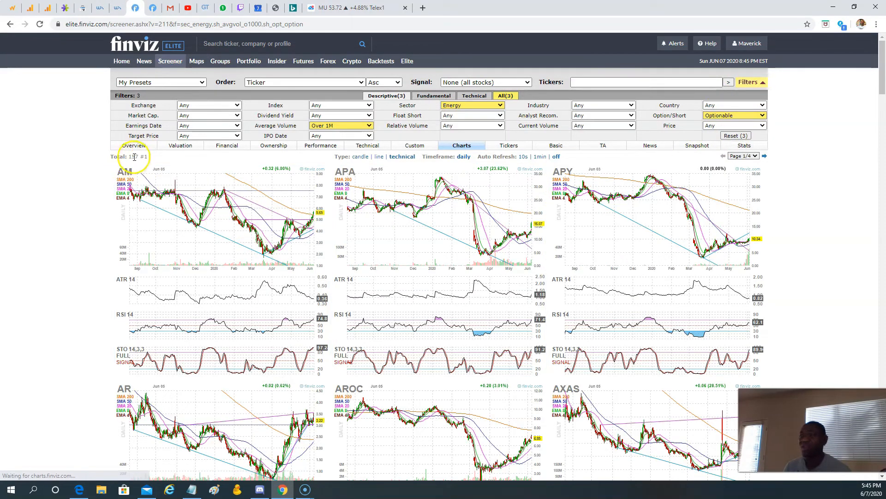
pyautogui.moveTo(786, 129)
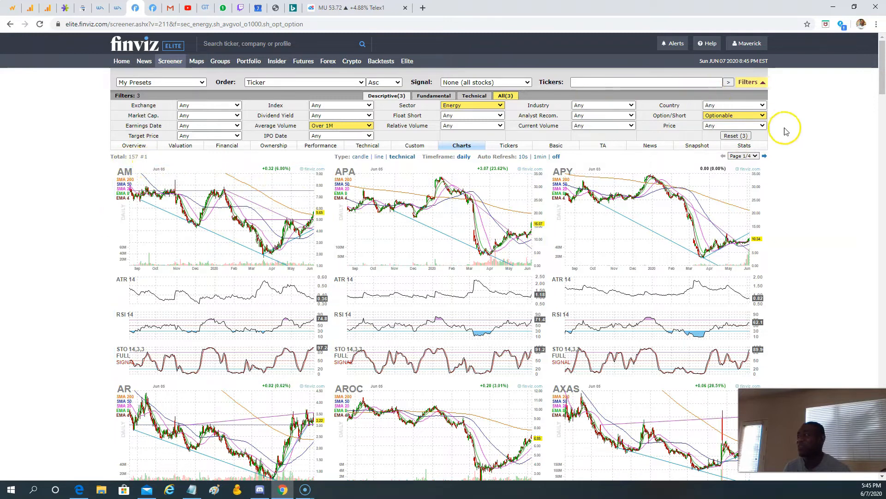
# Add a Price Under $10 filter and scroll through the 82 resulting charts.
pyautogui.click(733, 125)
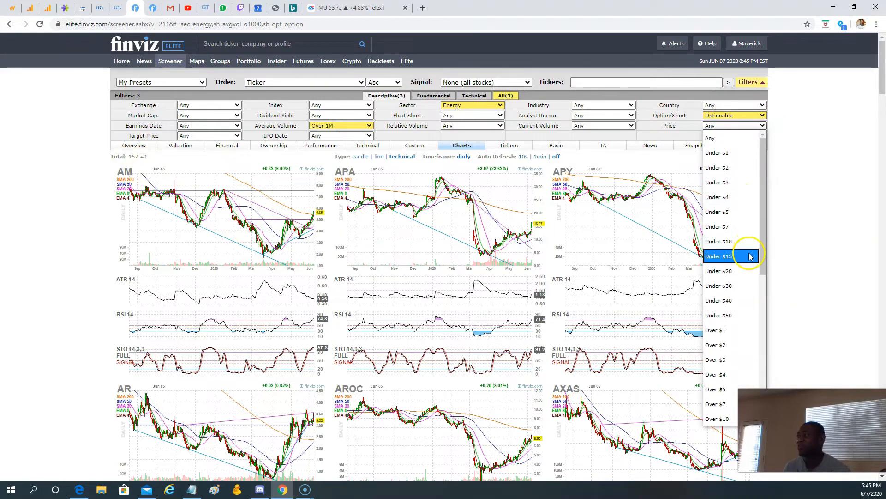
pyautogui.scroll(-3)
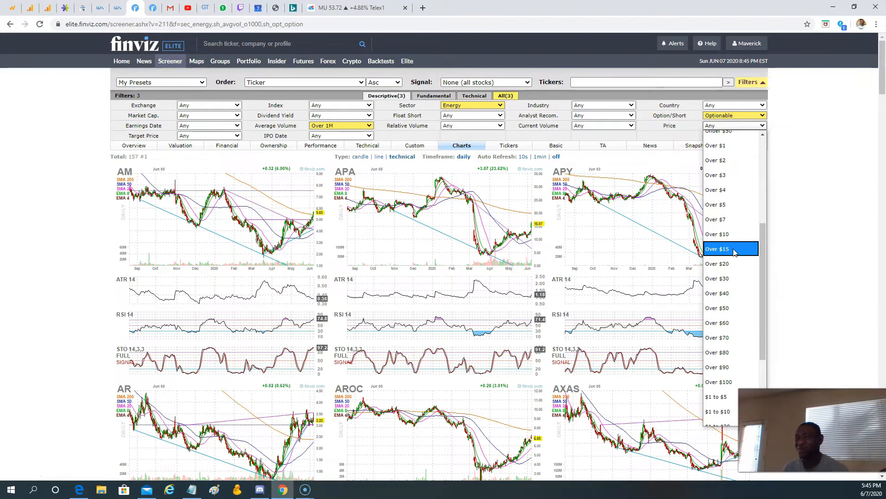
pyautogui.moveTo(717, 233)
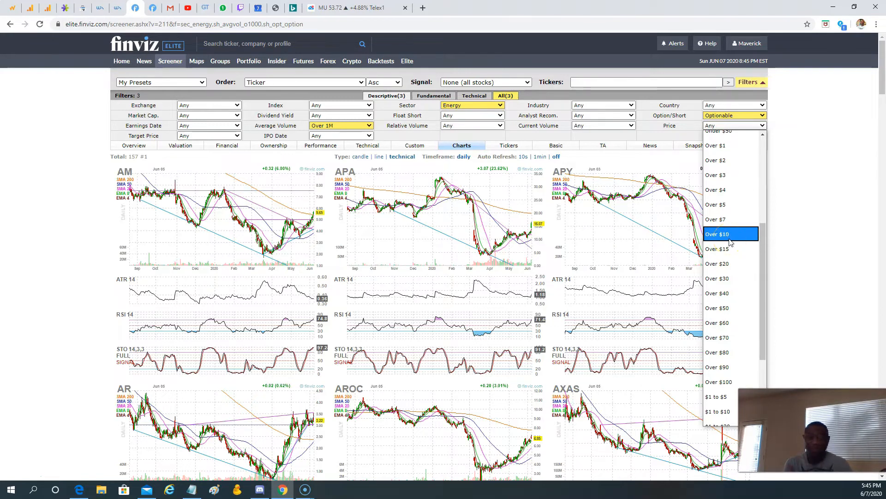
pyautogui.moveTo(730, 241)
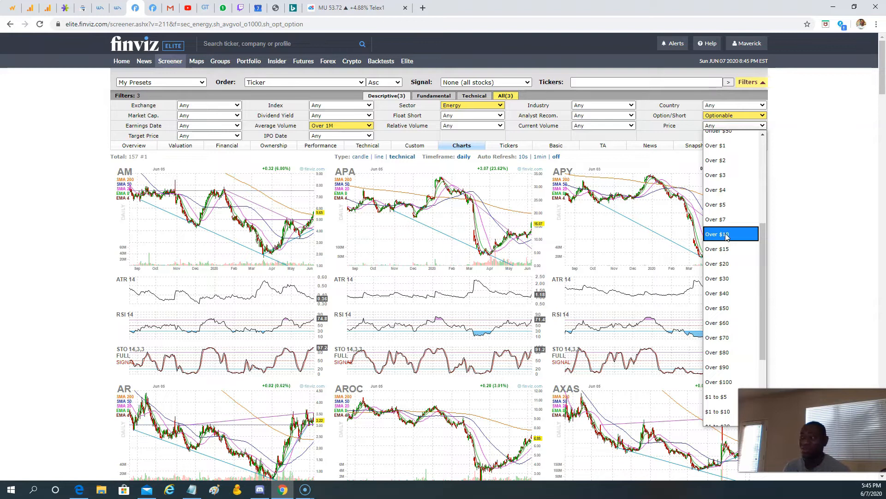
pyautogui.moveTo(725, 337)
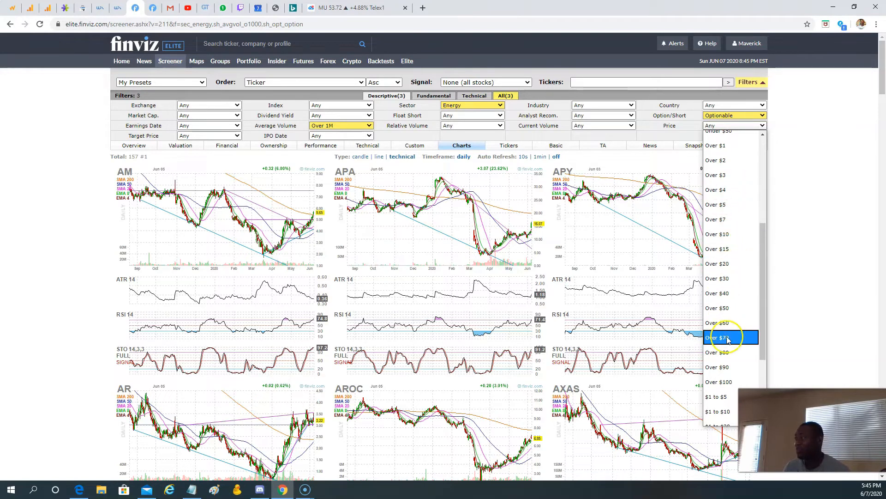
pyautogui.scroll(3)
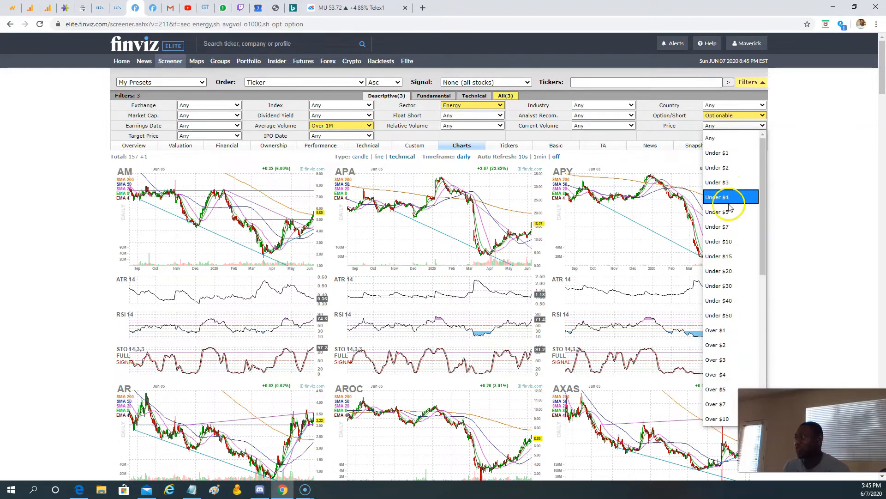
pyautogui.moveTo(730, 242)
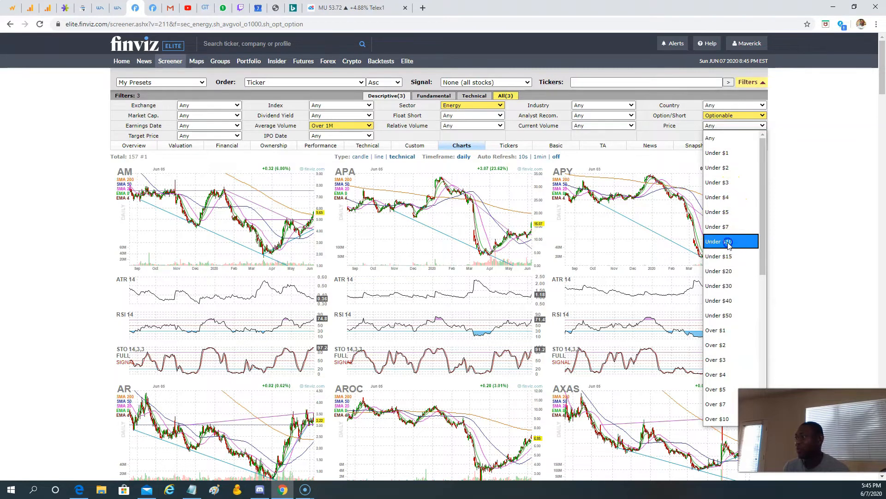
pyautogui.click(717, 241)
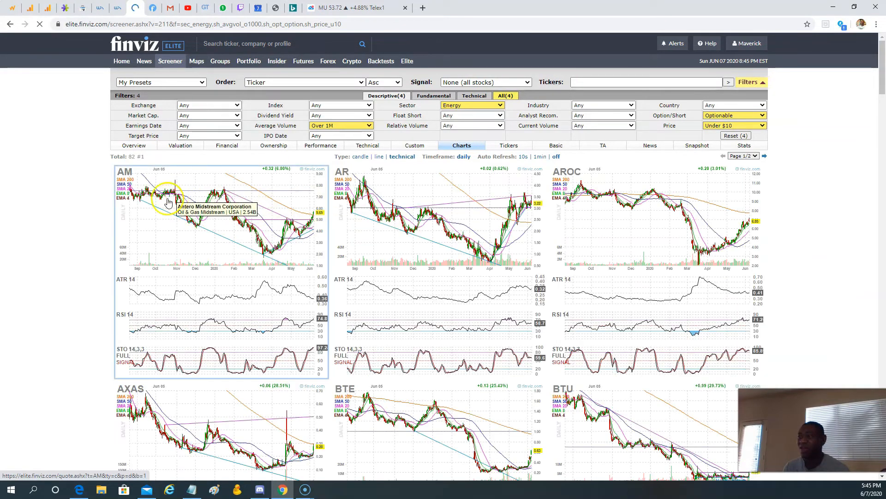
pyautogui.moveTo(201, 241)
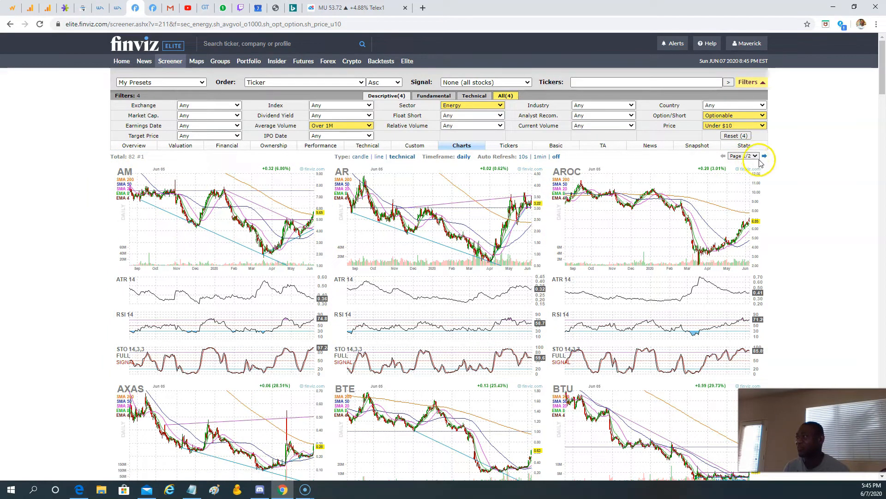
pyautogui.scroll(-3)
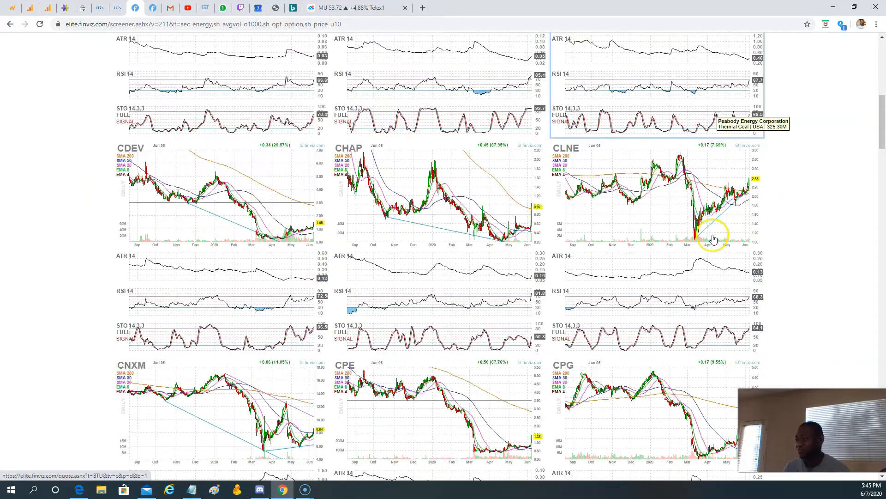
pyautogui.scroll(-3)
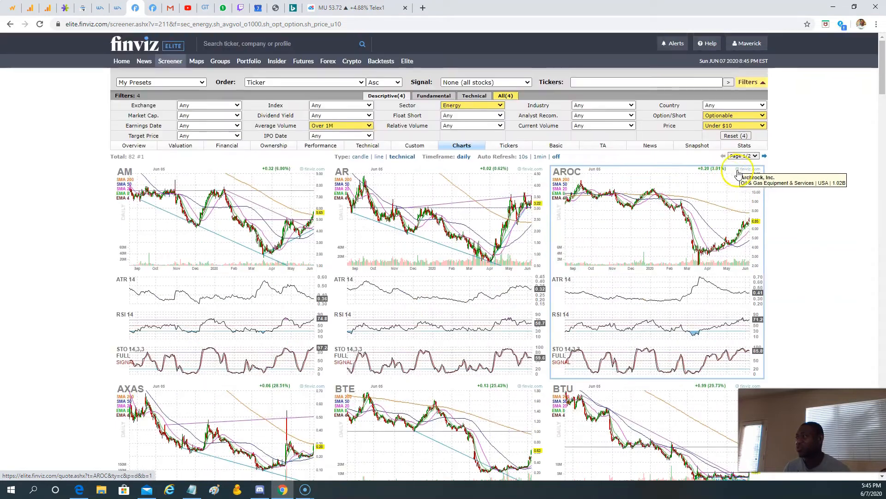
pyautogui.moveTo(753, 146)
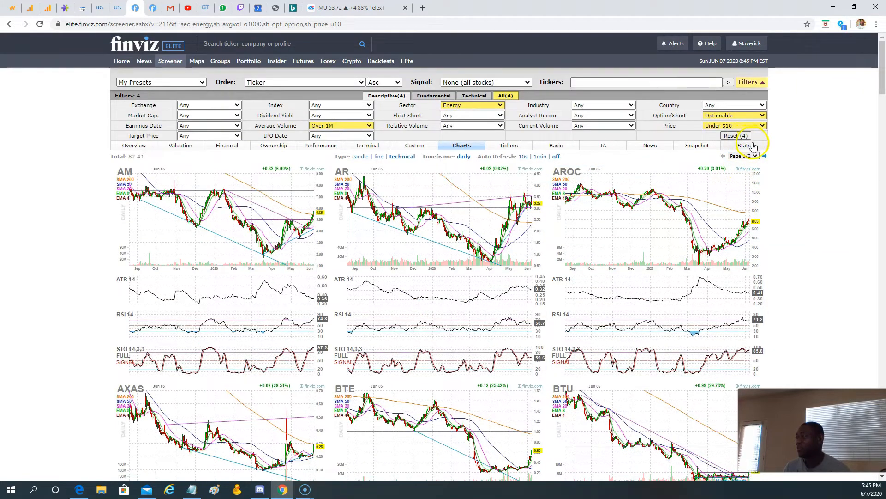
# Change the Price filter from Under $10 to Over $15, giving 57 stocks.
pyautogui.click(733, 125)
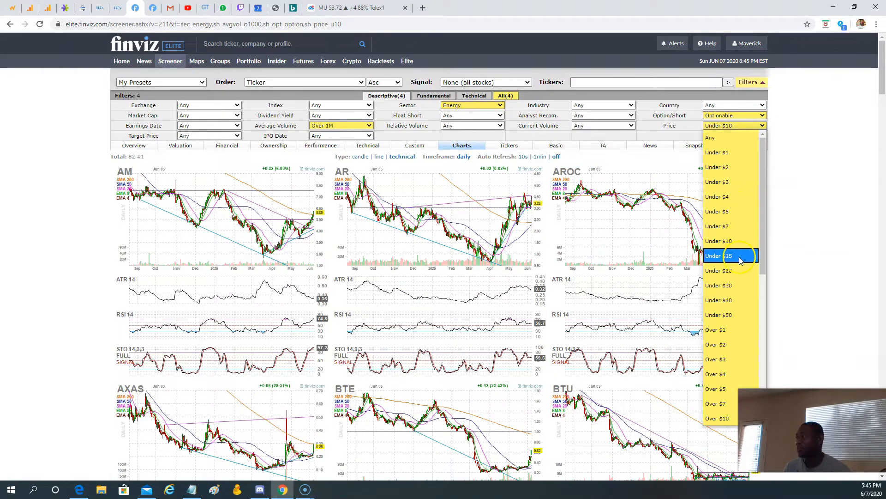
pyautogui.scroll(-3)
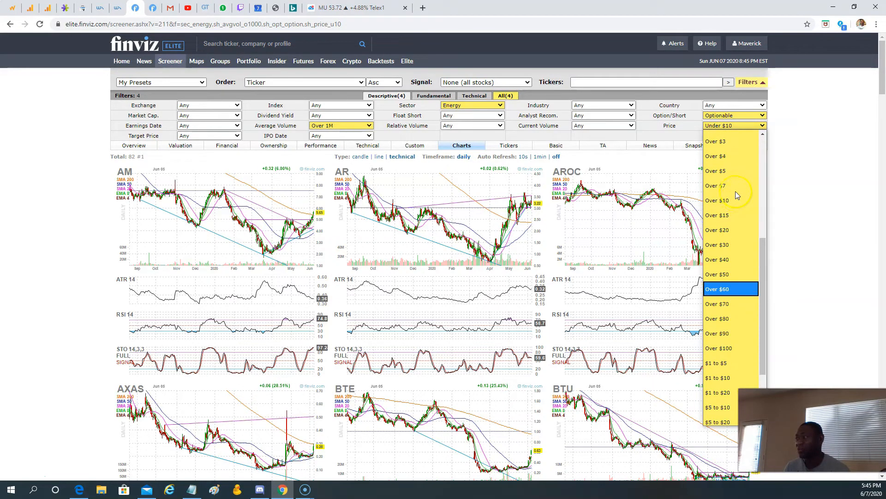
pyautogui.click(717, 215)
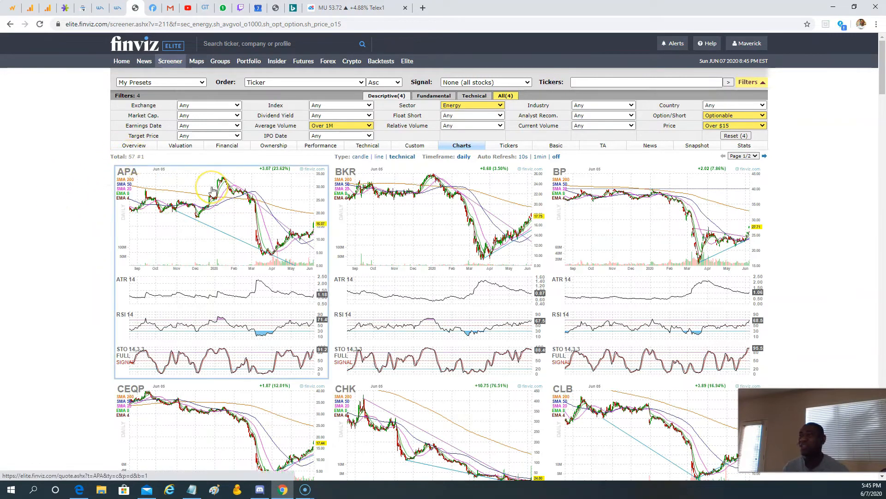
pyautogui.moveTo(283, 173)
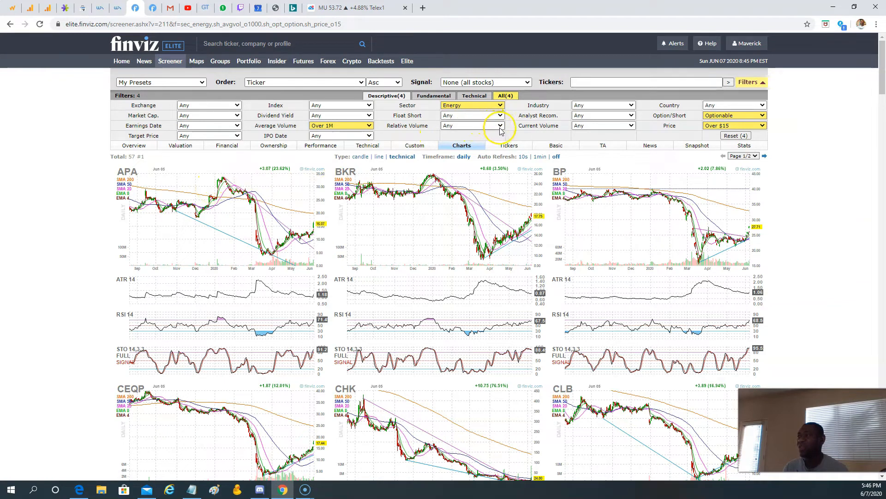
pyautogui.moveTo(499, 116)
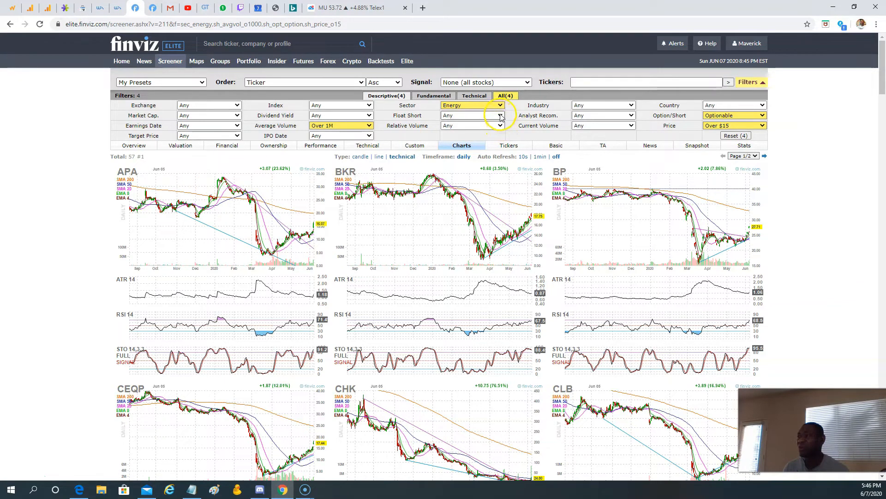
pyautogui.moveTo(692, 122)
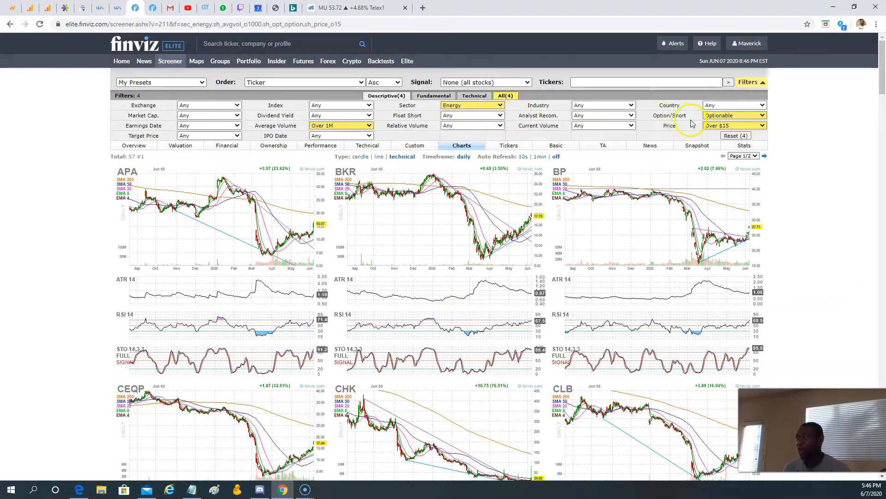
pyautogui.moveTo(741, 126)
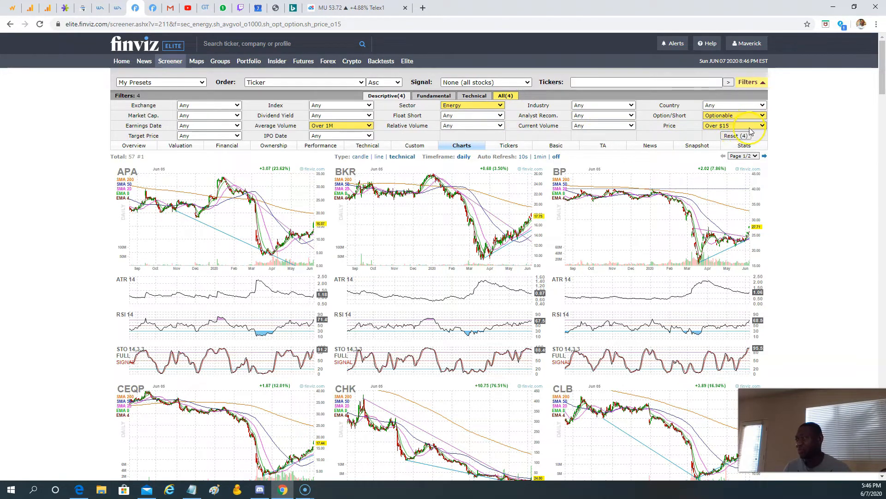
pyautogui.moveTo(366, 125)
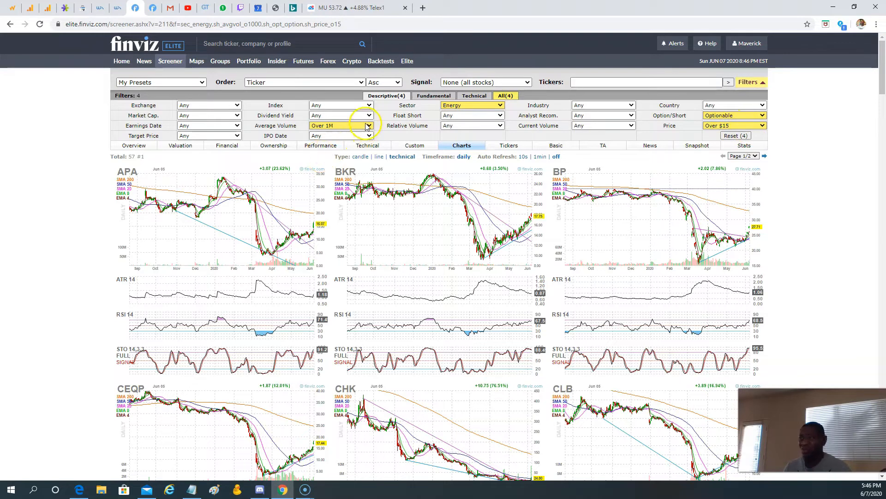
# Raise the Average Volume filter to Over 2M, leaving 47 stocks.
pyautogui.click(368, 126)
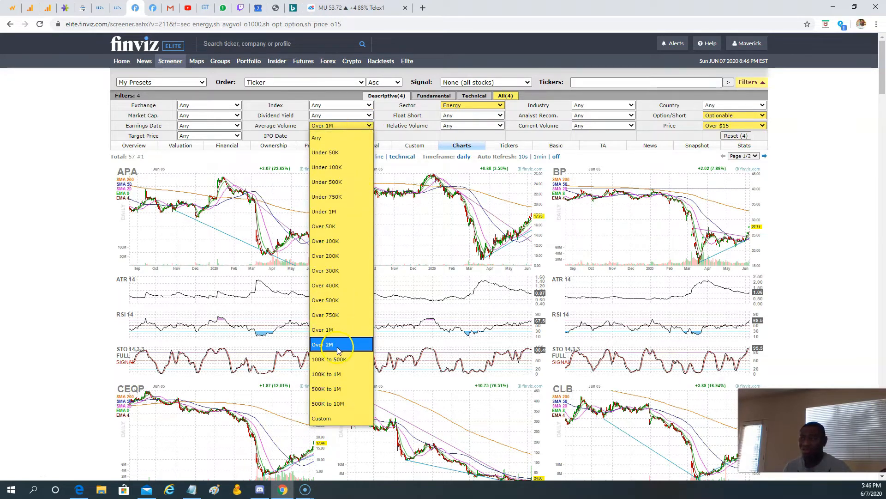
pyautogui.click(323, 345)
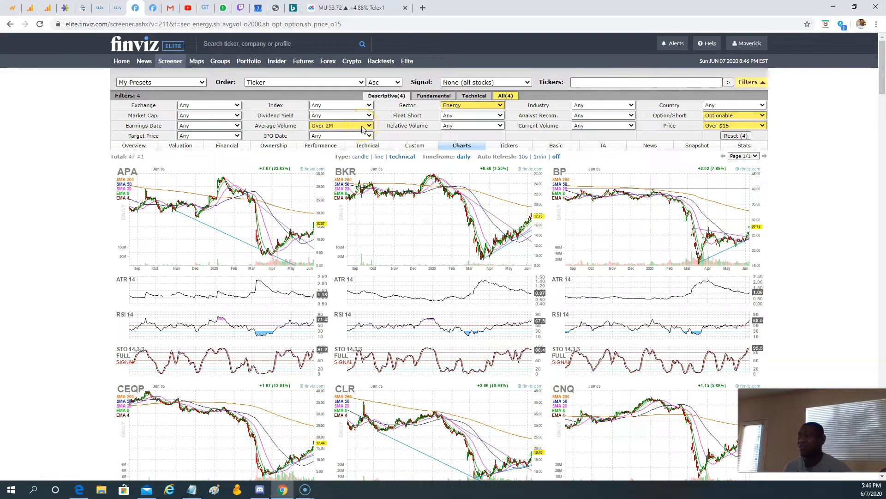
pyautogui.moveTo(371, 164)
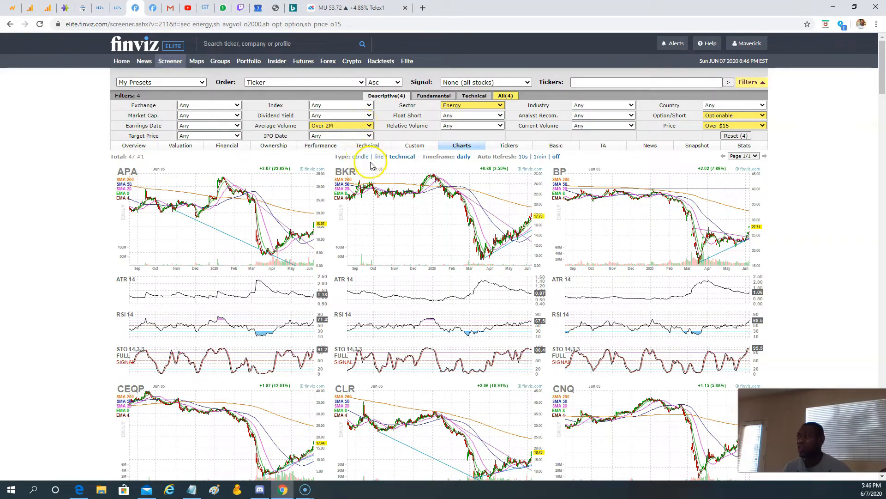
pyautogui.moveTo(608, 117)
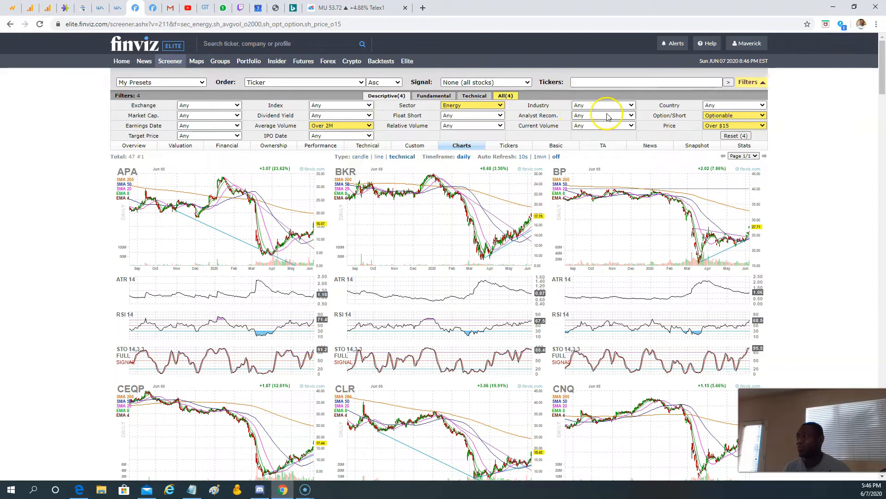
pyautogui.click(603, 116)
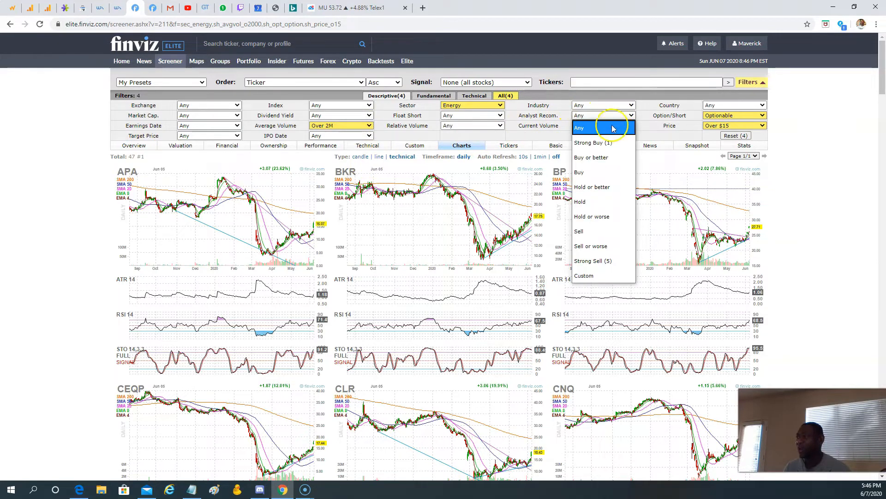
pyautogui.moveTo(602, 261)
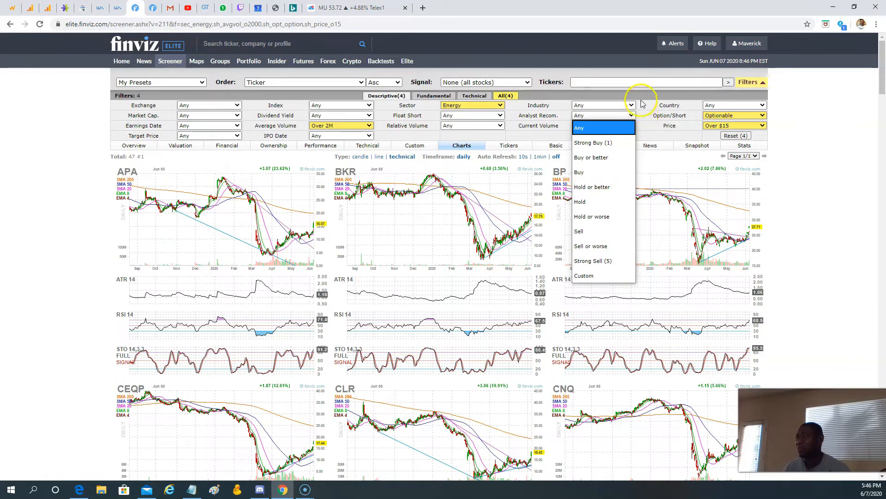
pyautogui.moveTo(674, 106)
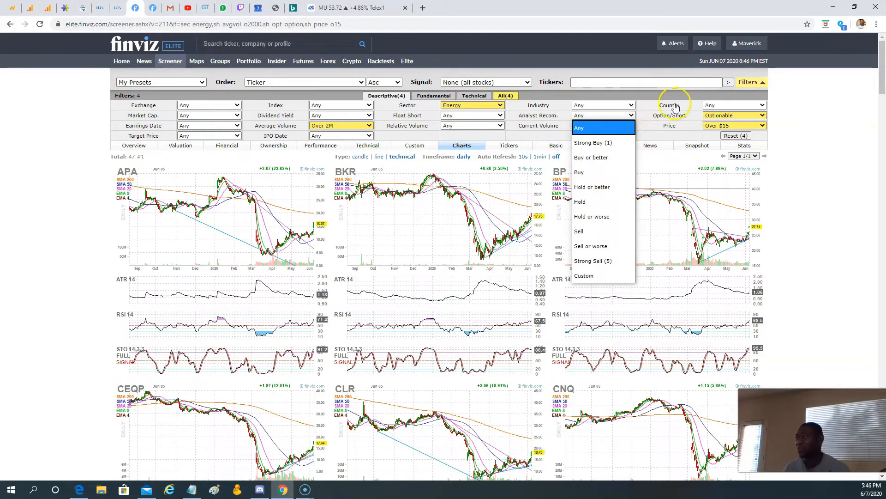
pyautogui.click(593, 143)
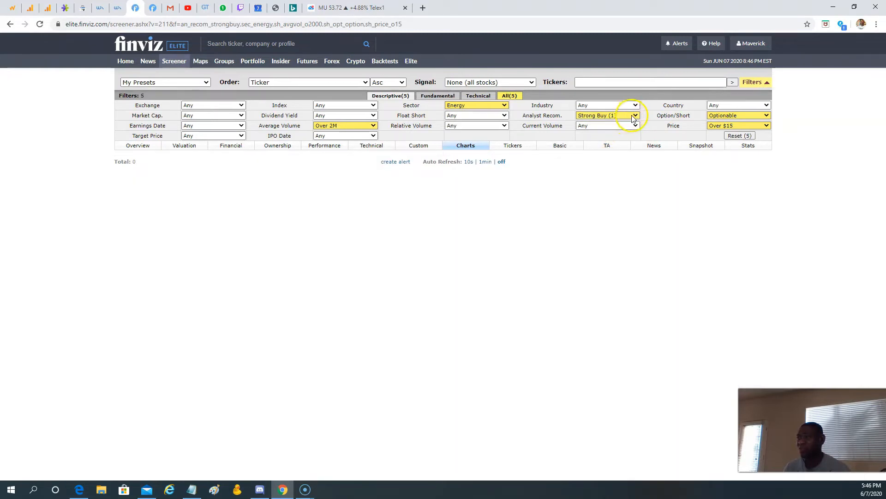
pyautogui.click(608, 115)
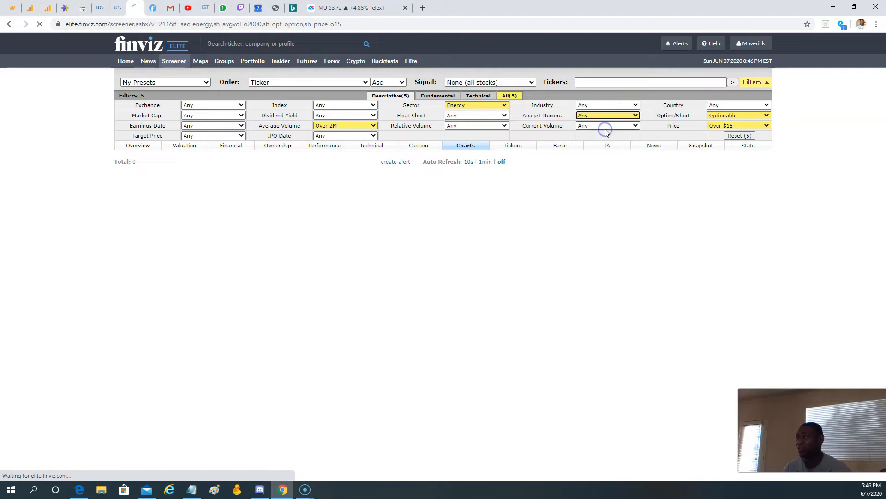
pyautogui.click(608, 125)
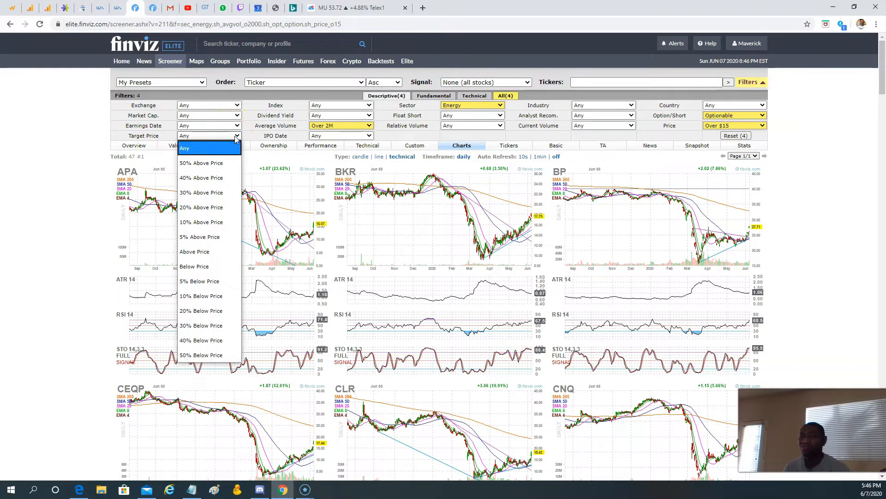
pyautogui.moveTo(207, 340)
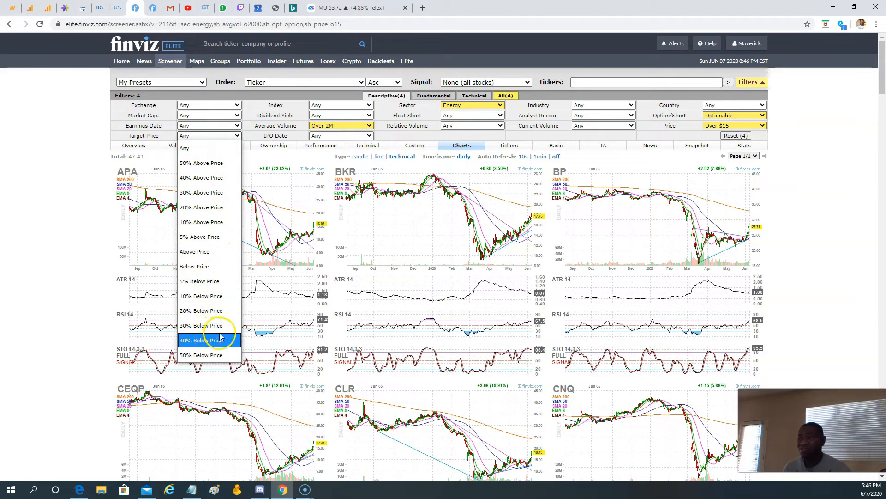
pyautogui.moveTo(201, 282)
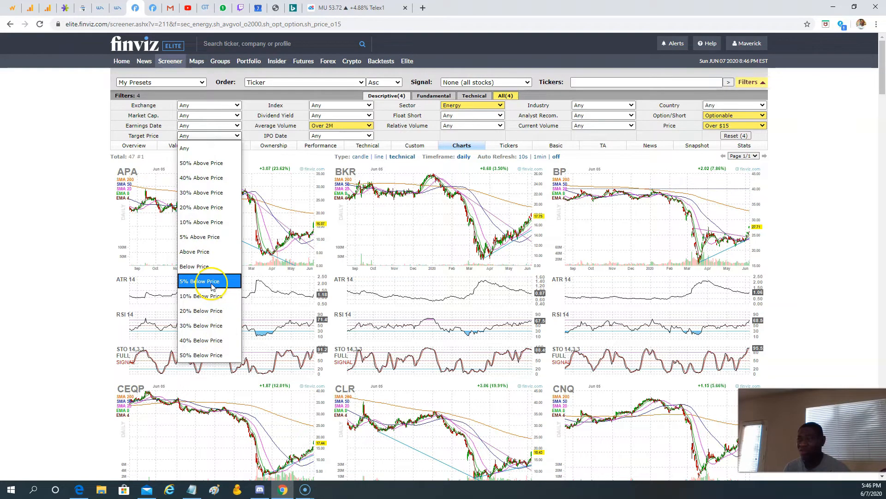
# Add a Target Price '10% Below Price' filter and scroll through the 10 remaining charts.
pyautogui.click(201, 295)
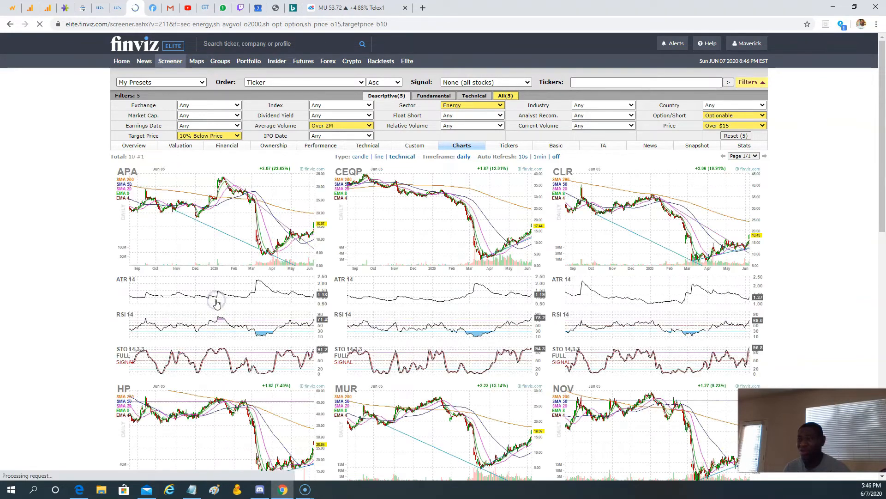
pyautogui.moveTo(469, 317)
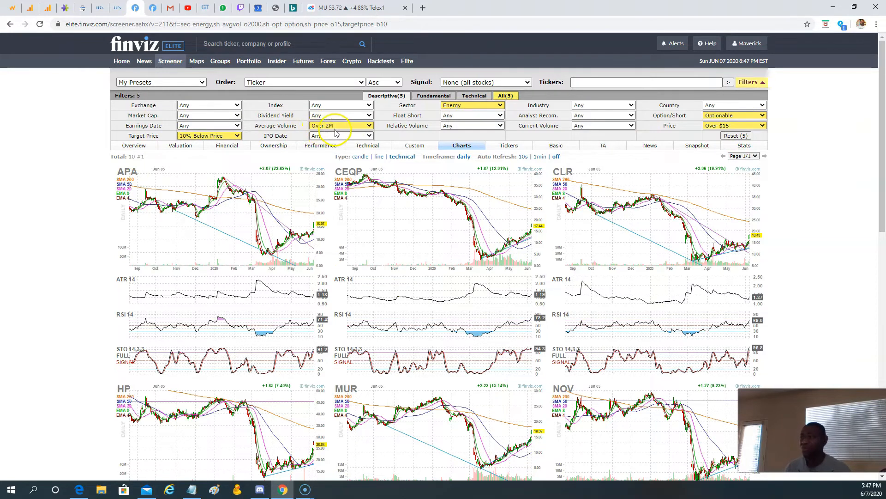
pyautogui.moveTo(218, 146)
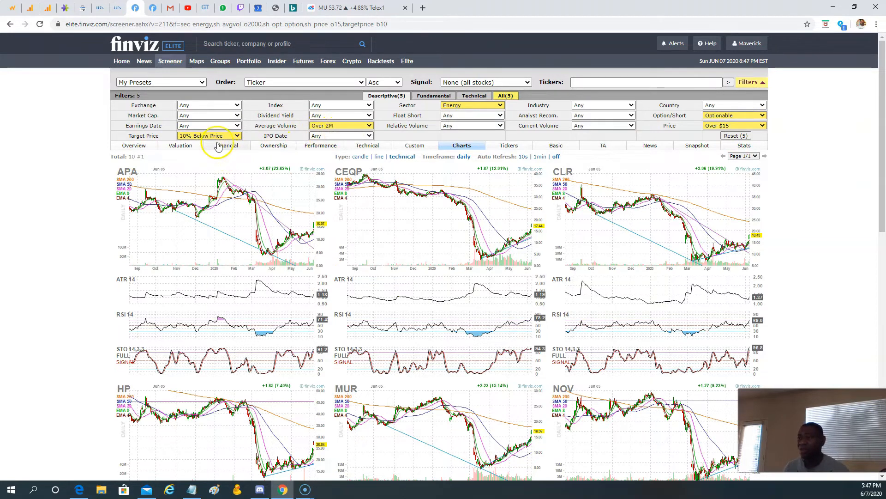
pyautogui.scroll(-3)
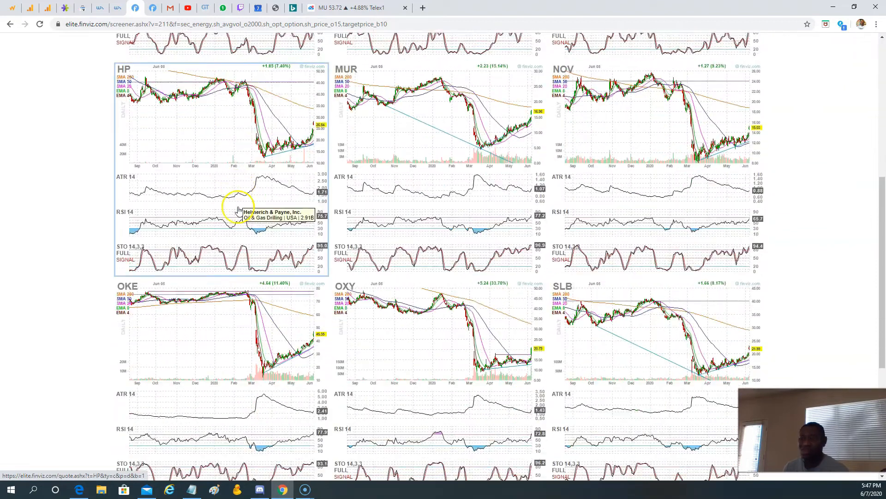
pyautogui.scroll(3)
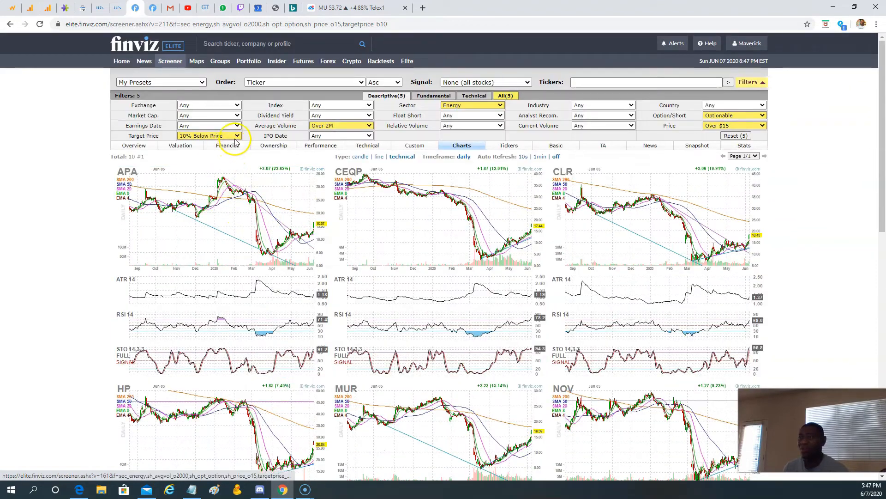
pyautogui.moveTo(438, 297)
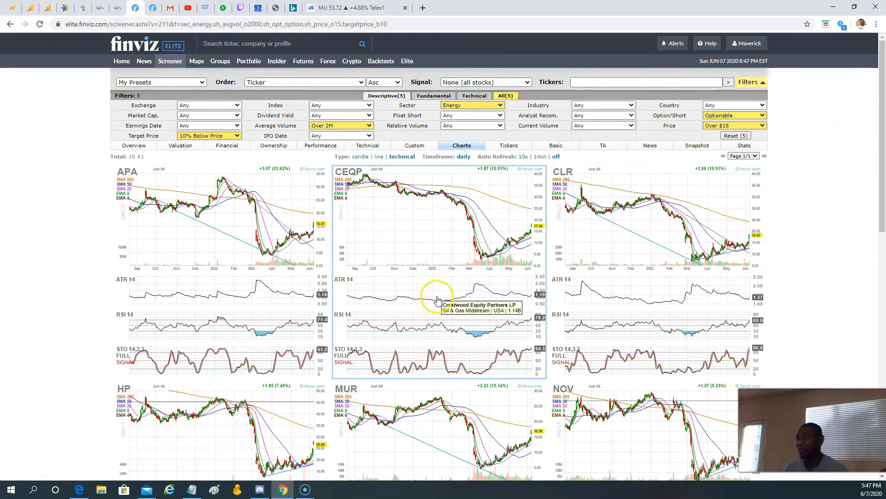
pyautogui.scroll(-3)
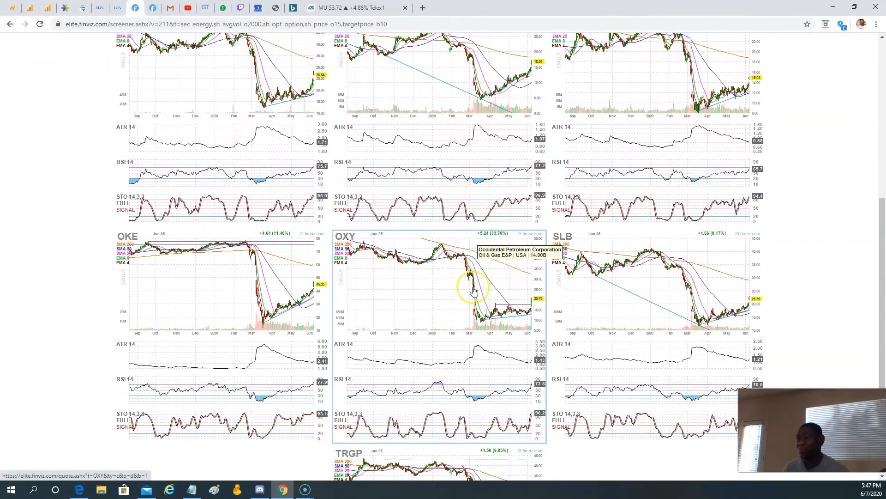
pyautogui.scroll(-3)
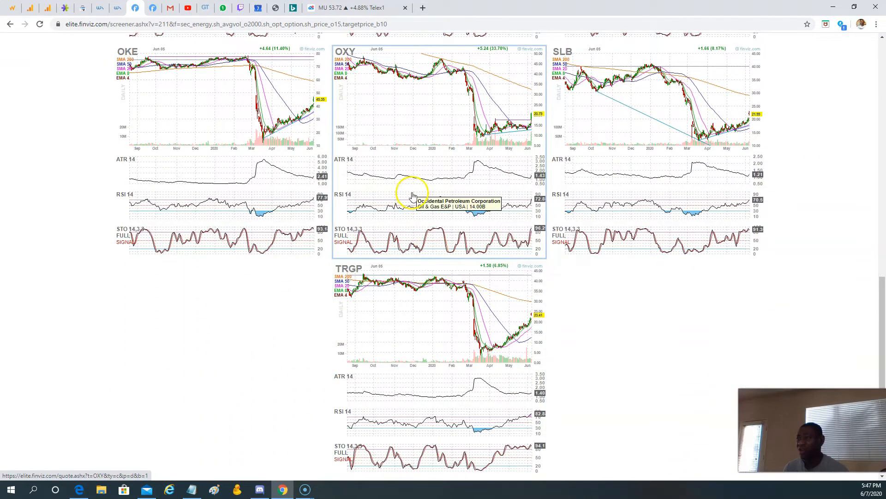
pyautogui.scroll(-3)
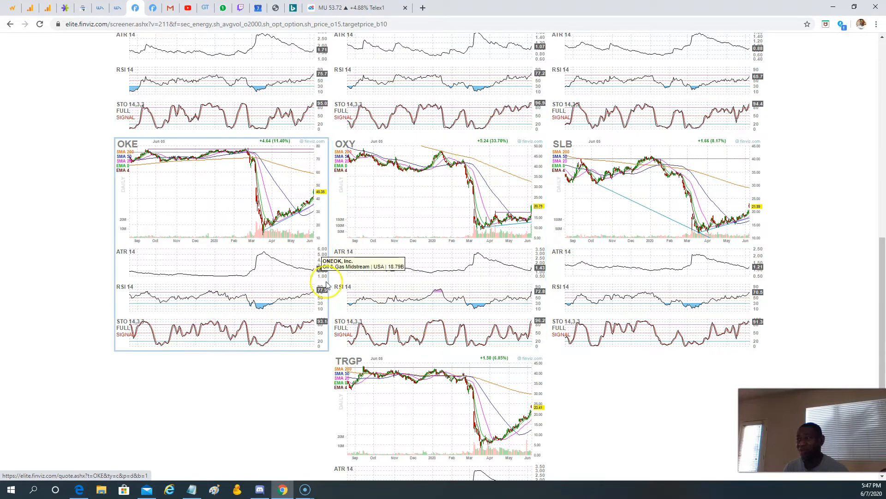
pyautogui.moveTo(458, 315)
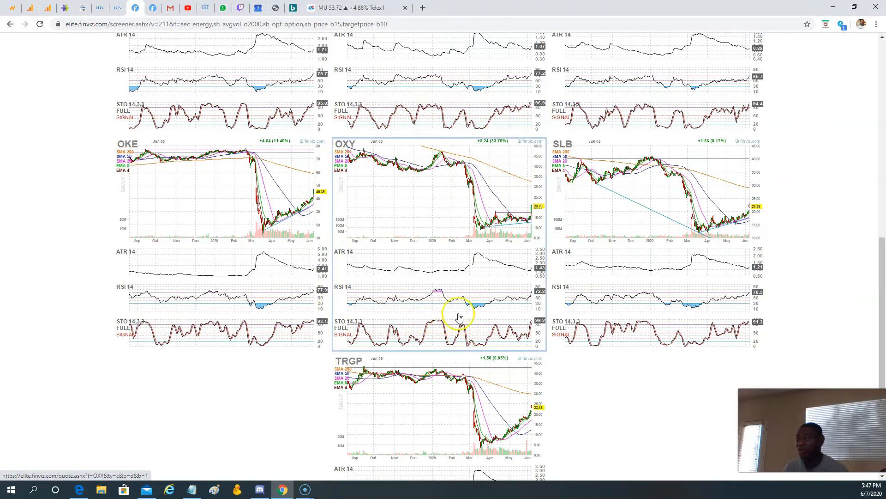
pyautogui.moveTo(373, 237)
pyautogui.write('OXY')
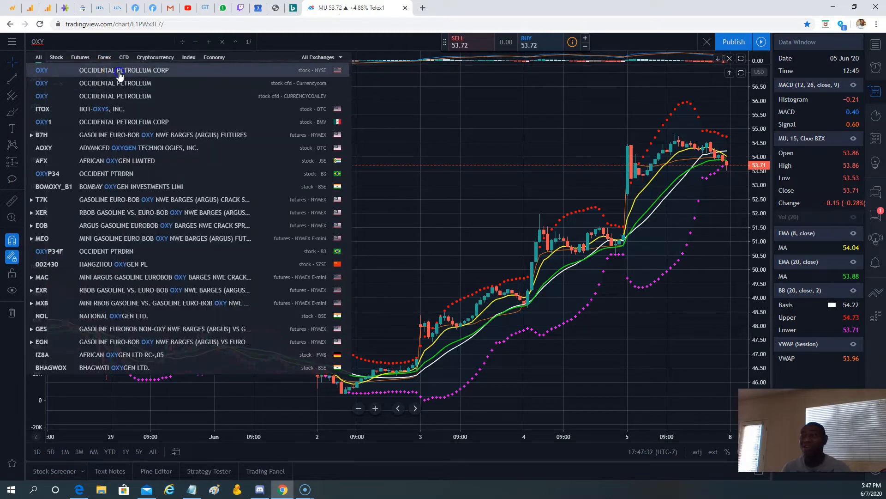
# Load Occidental Petroleum Corp as a daily candle chart and select the Rectangle tool.
pyautogui.click(113, 70)
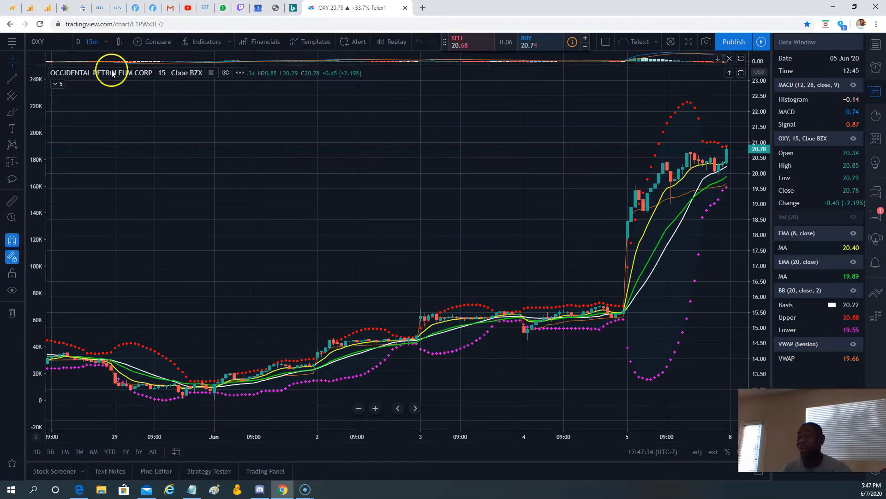
pyautogui.click(90, 41)
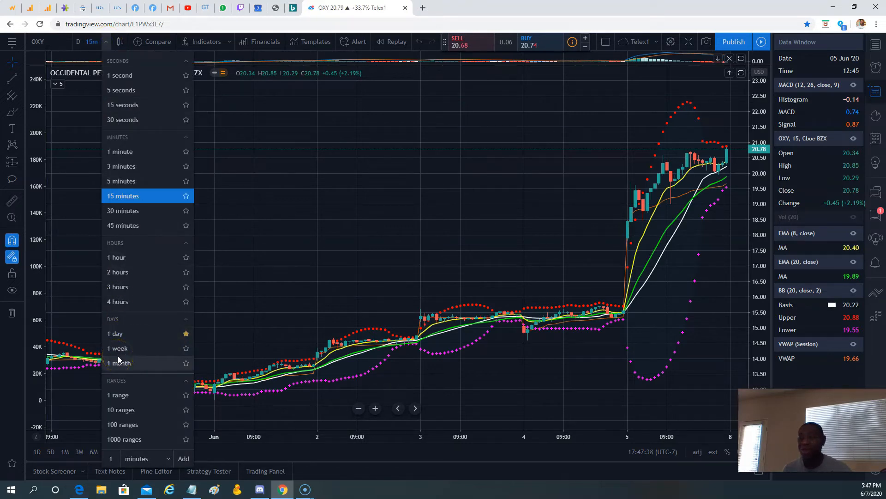
pyautogui.moveTo(122, 333)
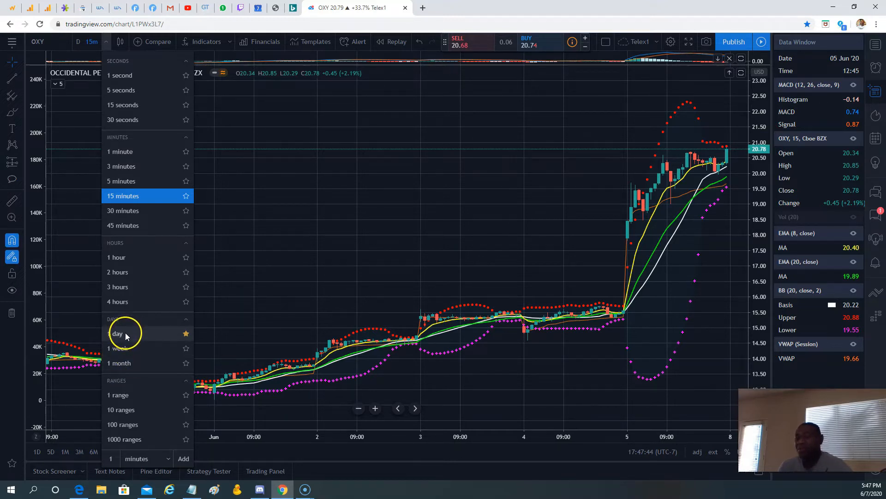
pyautogui.click(118, 333)
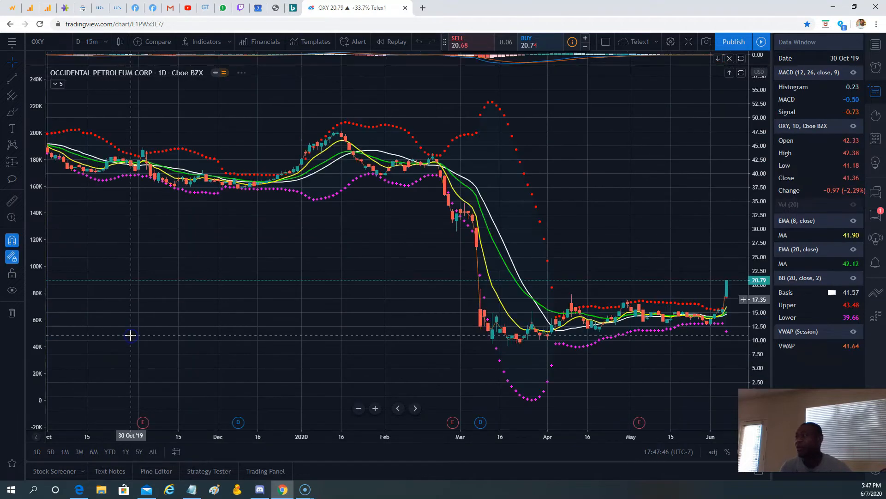
pyautogui.moveTo(682, 293)
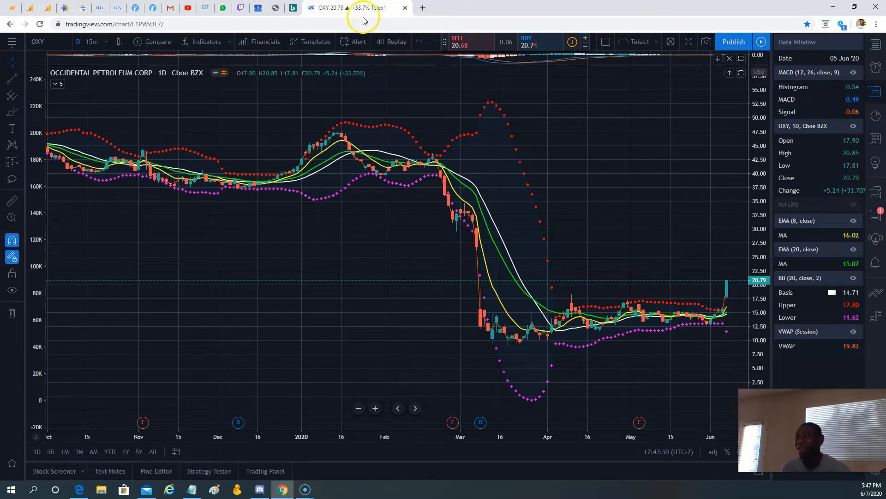
pyautogui.moveTo(655, 142)
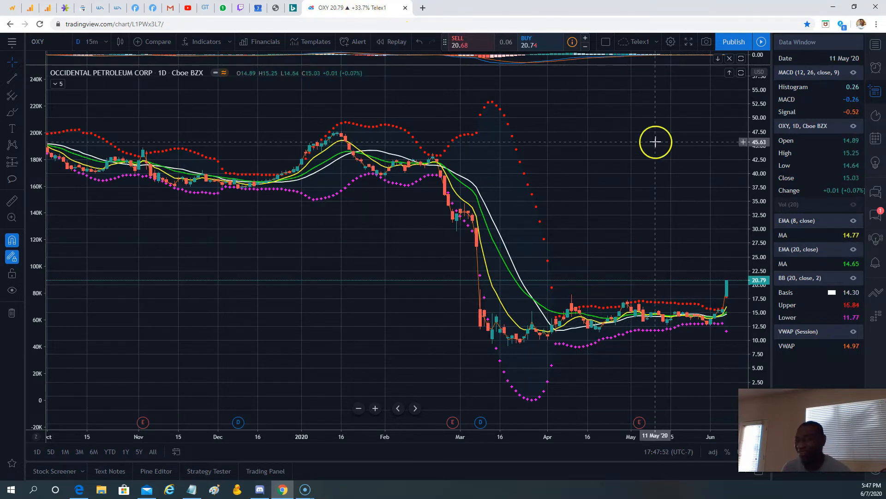
pyautogui.moveTo(718, 313)
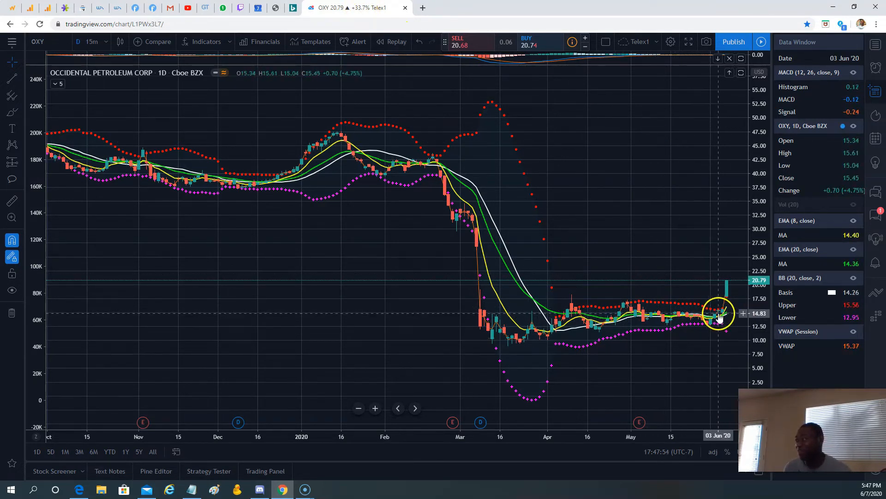
pyautogui.moveTo(613, 342)
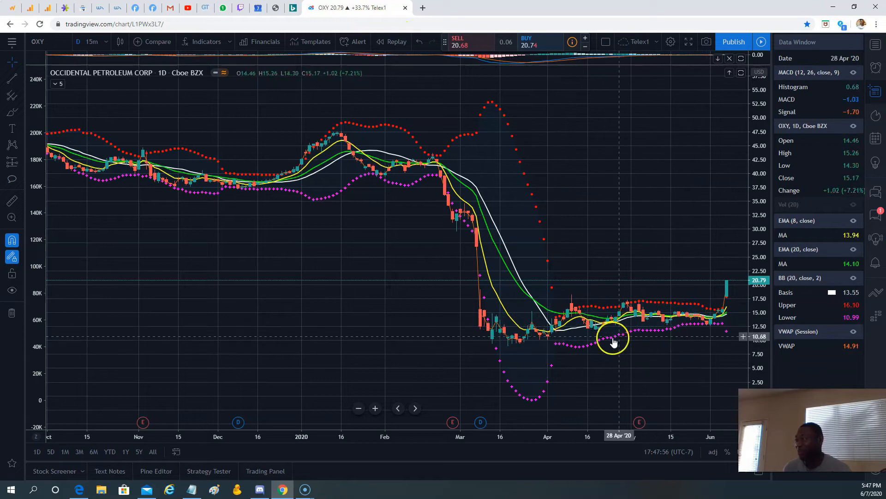
pyautogui.moveTo(49, 198)
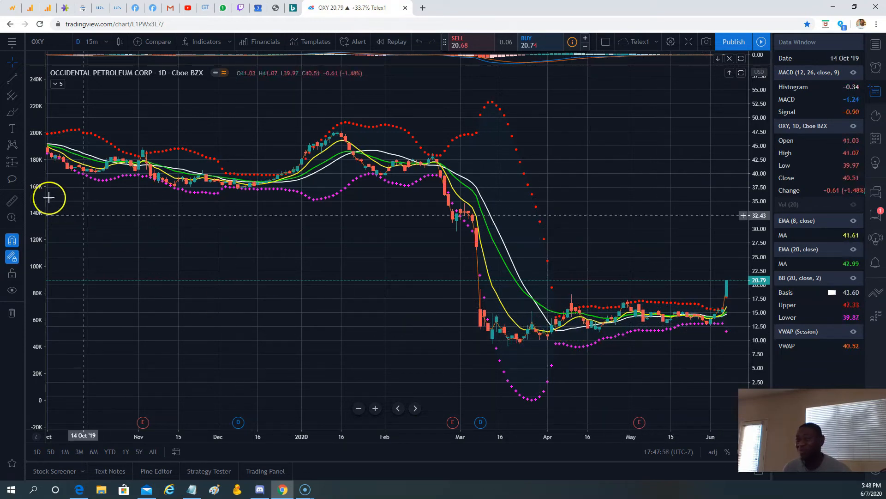
pyautogui.moveTo(20, 133)
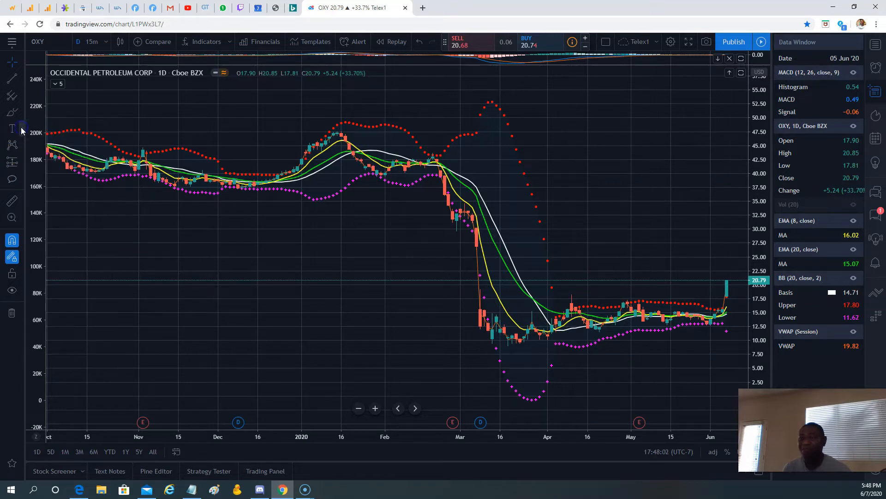
pyautogui.click(12, 144)
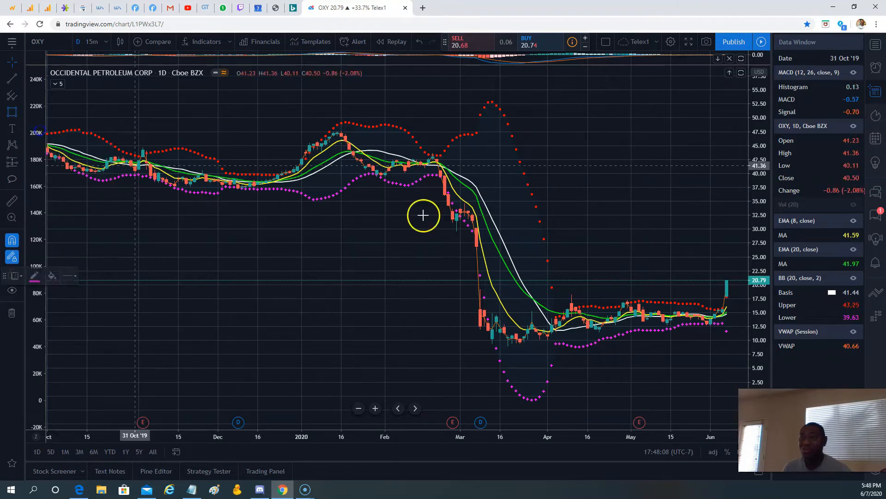
pyautogui.moveTo(524, 309)
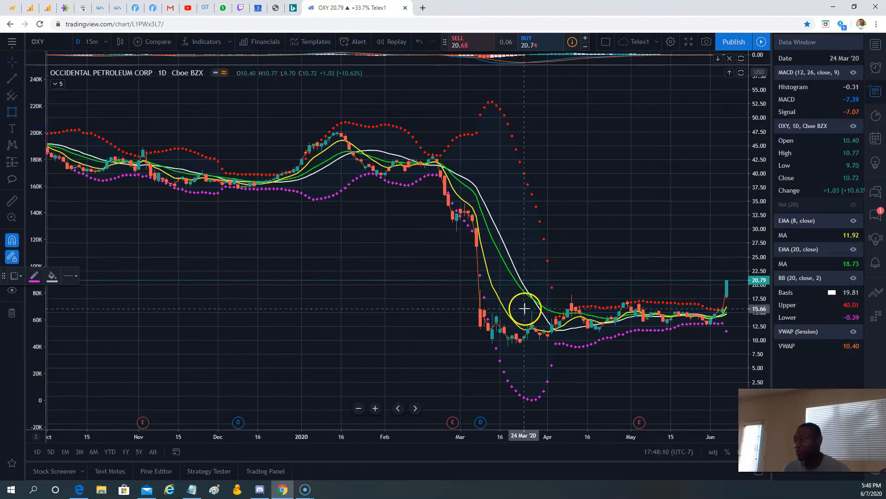
pyautogui.moveTo(525, 300)
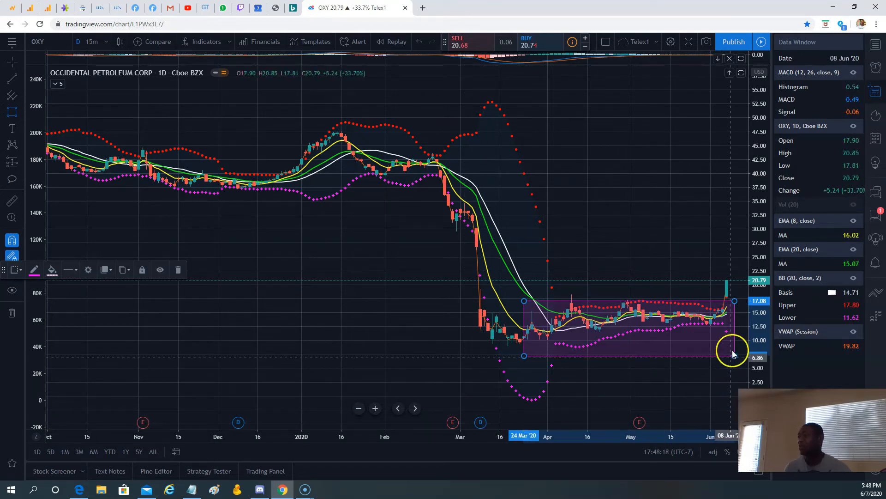
pyautogui.moveTo(729, 317)
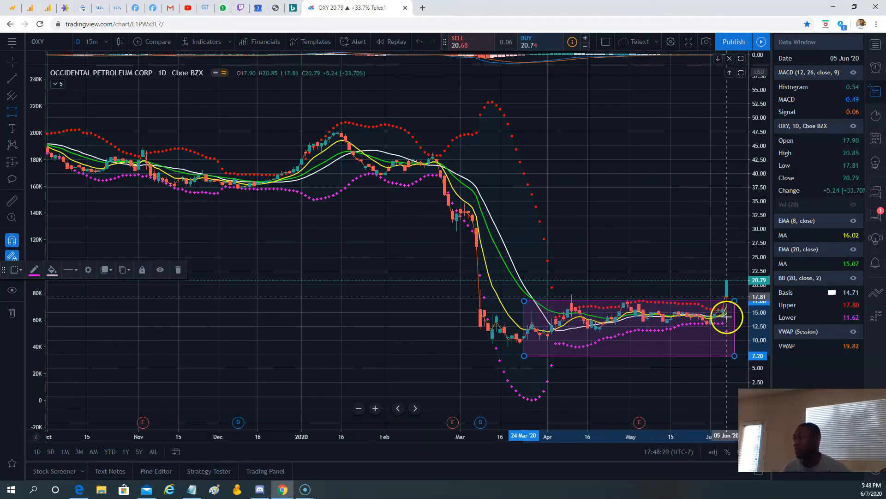
pyautogui.moveTo(718, 348)
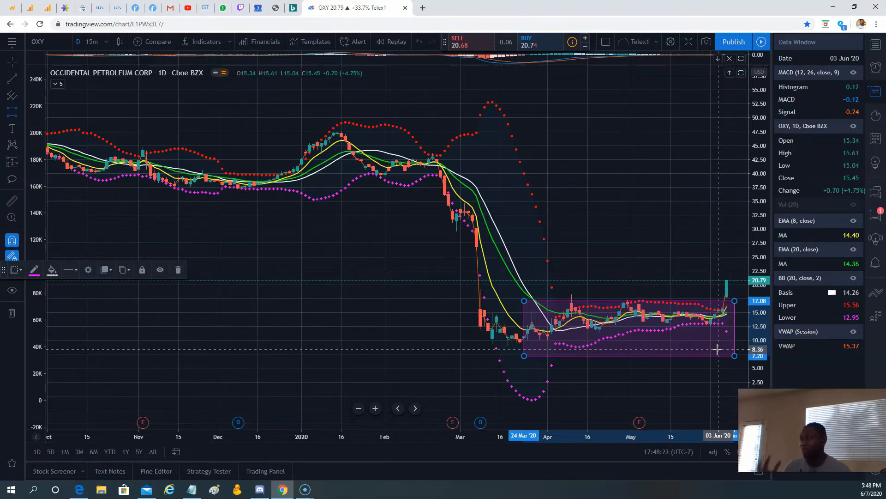
pyautogui.moveTo(729, 325)
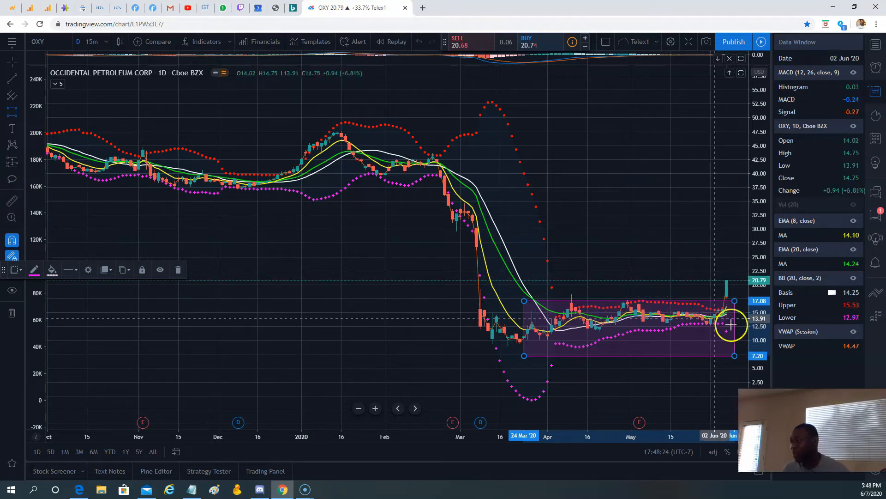
pyautogui.moveTo(551, 328)
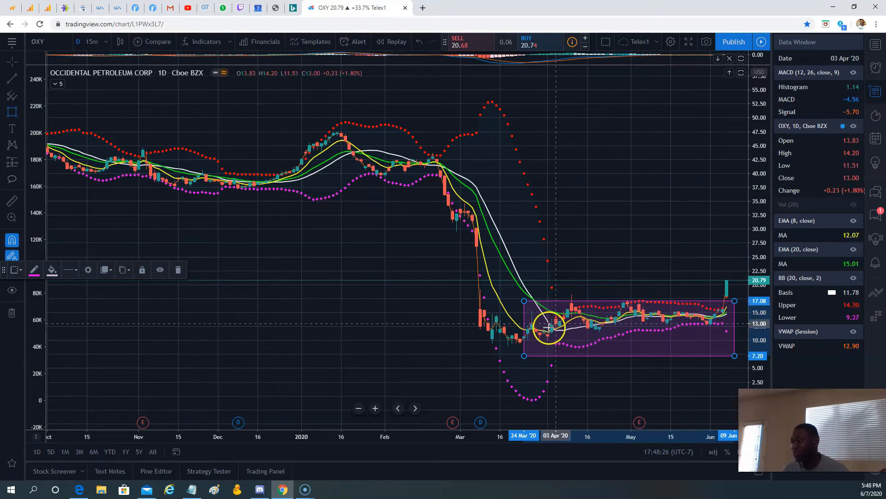
pyautogui.moveTo(521, 257)
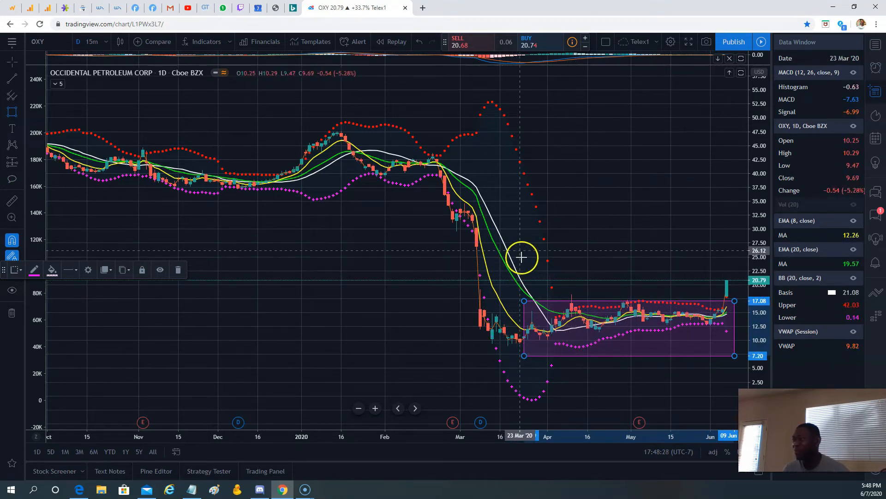
pyautogui.moveTo(483, 246)
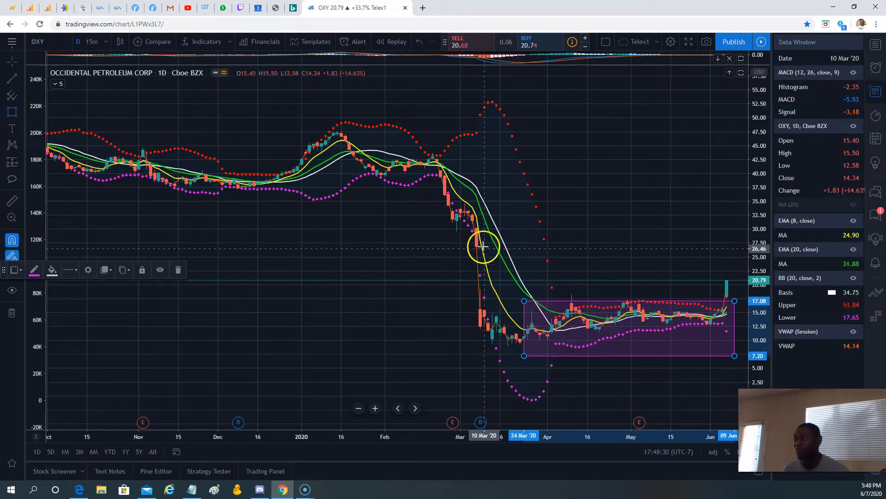
pyautogui.moveTo(500, 246)
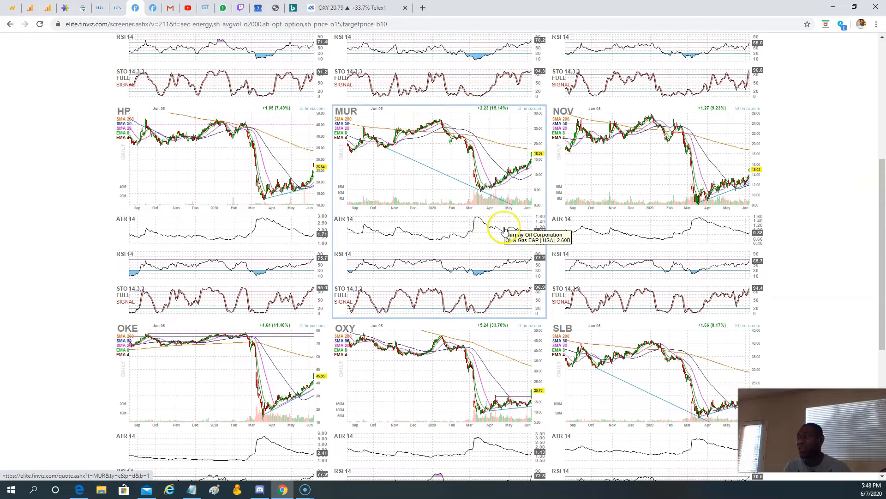
# Go back twice to the 82-stock Energy screener with volume over 1M and price under $10.
pyautogui.scroll(3)
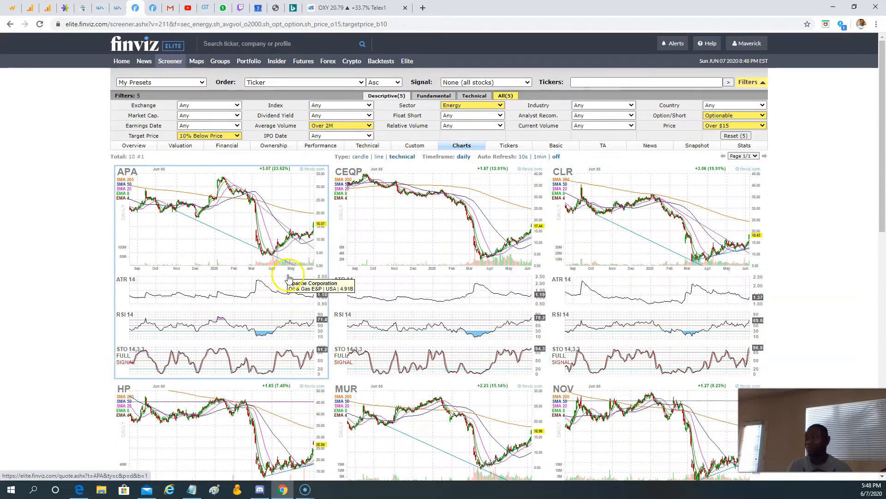
pyautogui.moveTo(447, 281)
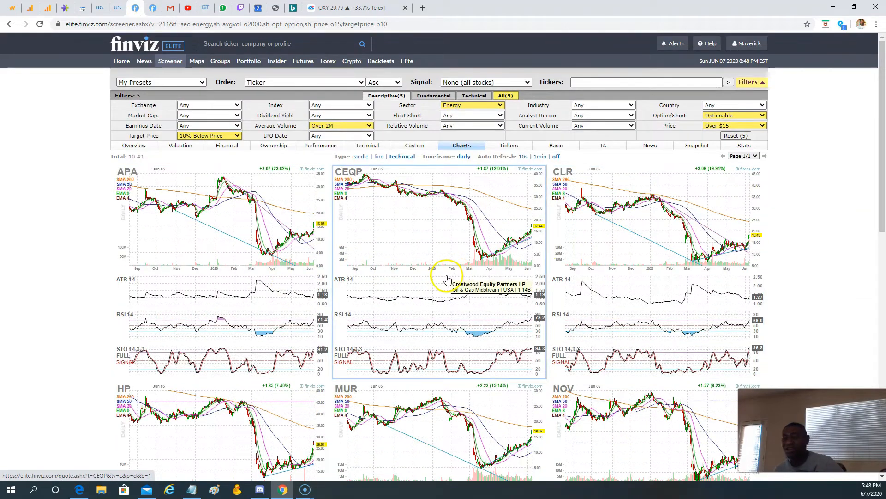
pyautogui.moveTo(150, 82)
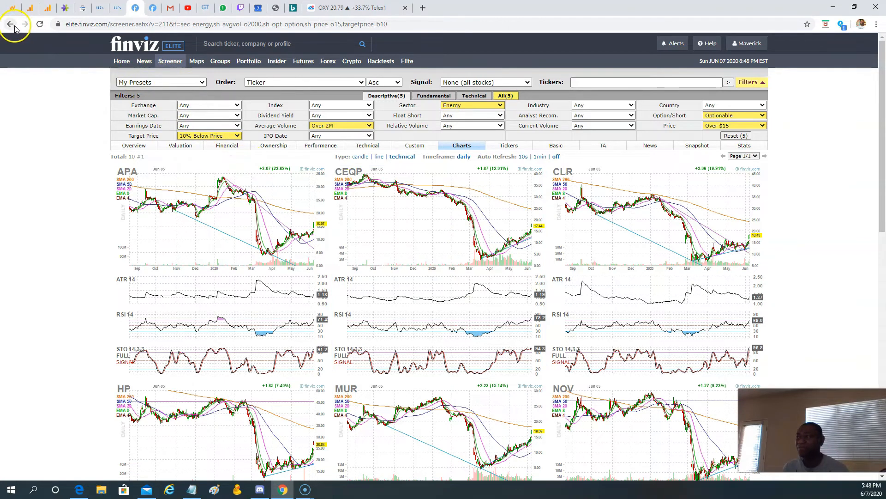
pyautogui.click(9, 23)
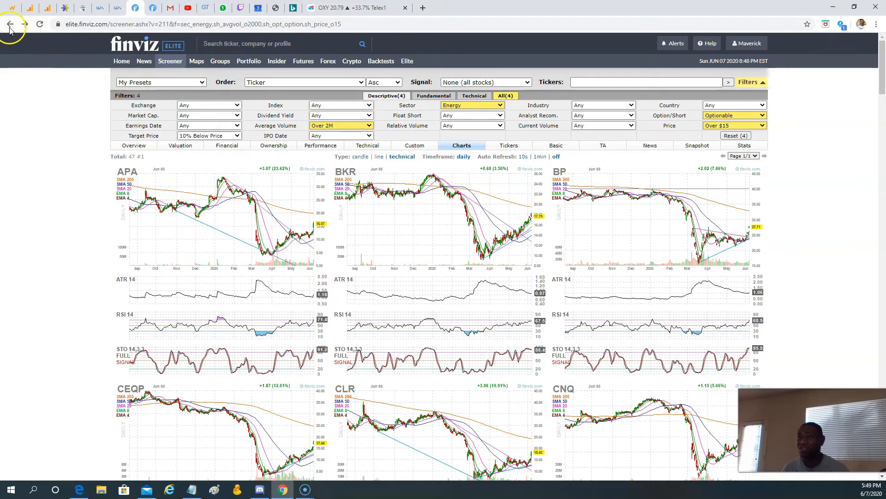
pyautogui.click(10, 23)
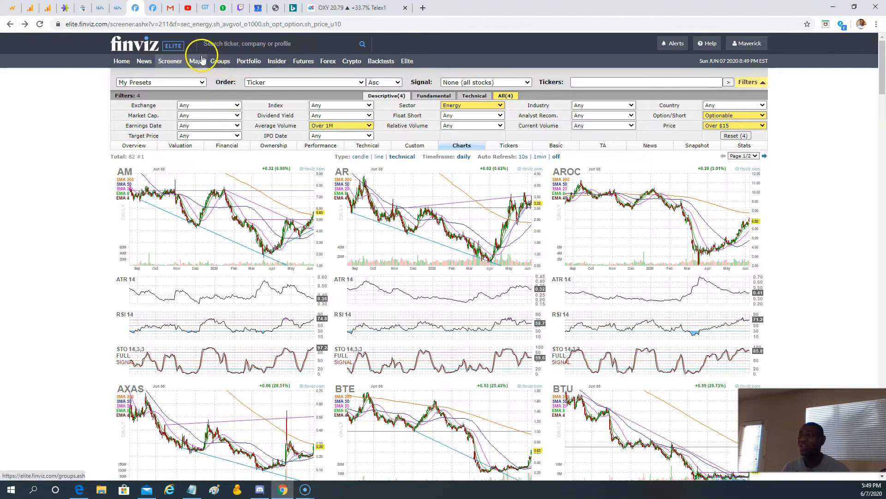
# Sort the sector performance table by weekly change and open Healthcare's 979 stocks.
pyautogui.click(219, 60)
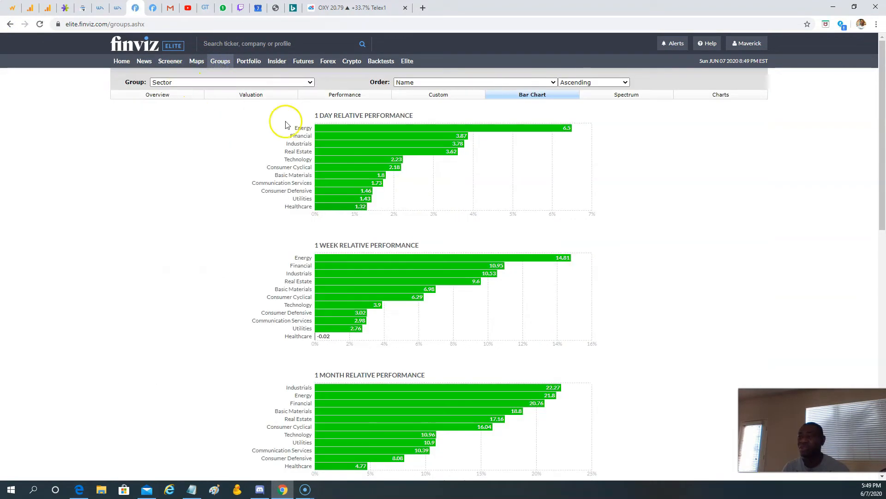
pyautogui.click(348, 94)
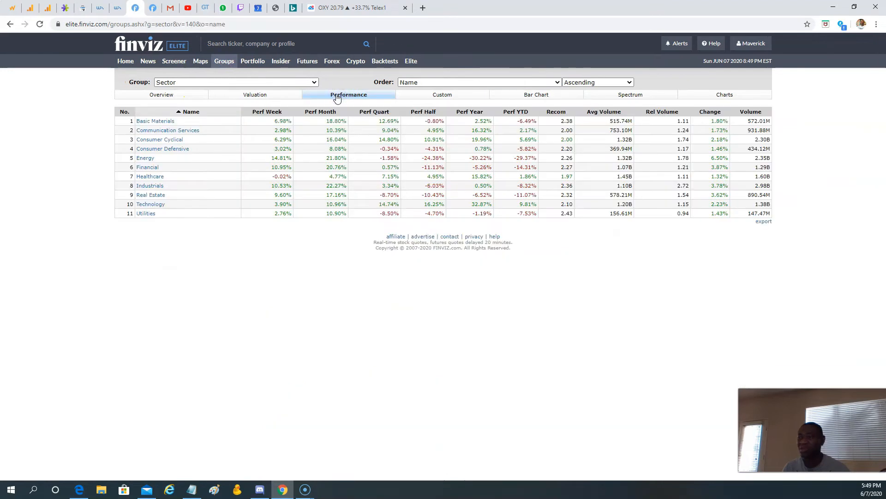
pyautogui.moveTo(236, 128)
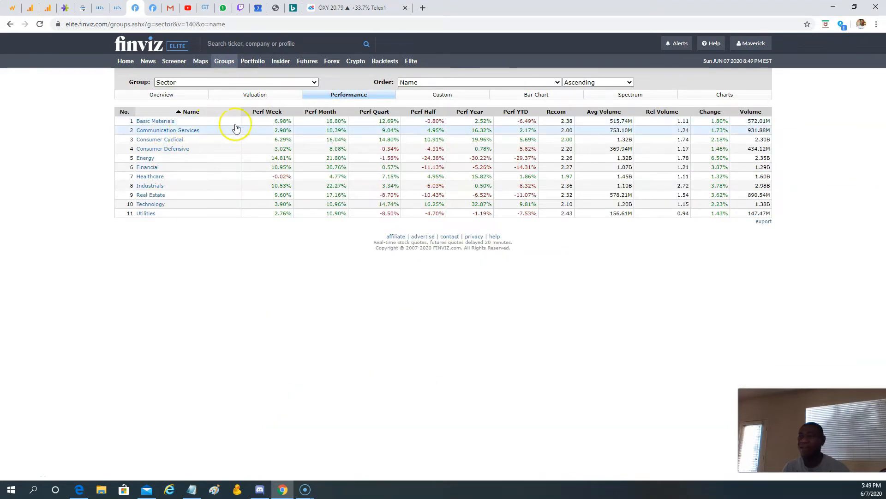
pyautogui.click(270, 111)
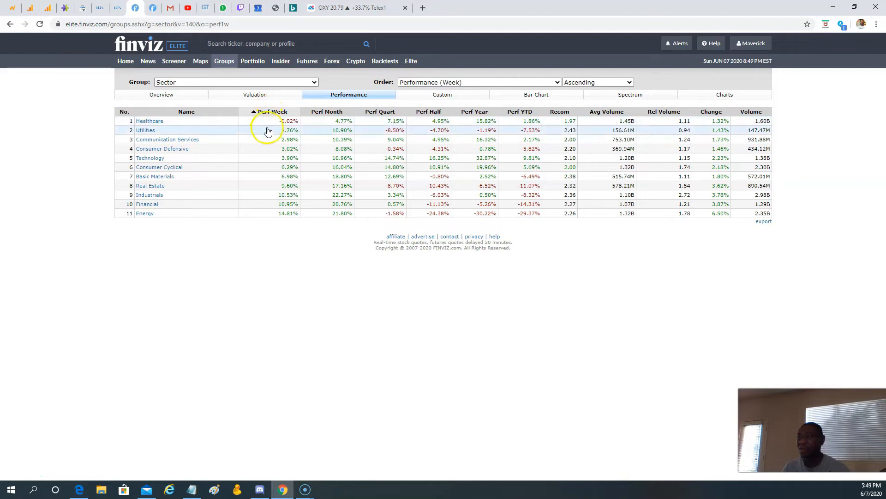
pyautogui.moveTo(171, 121)
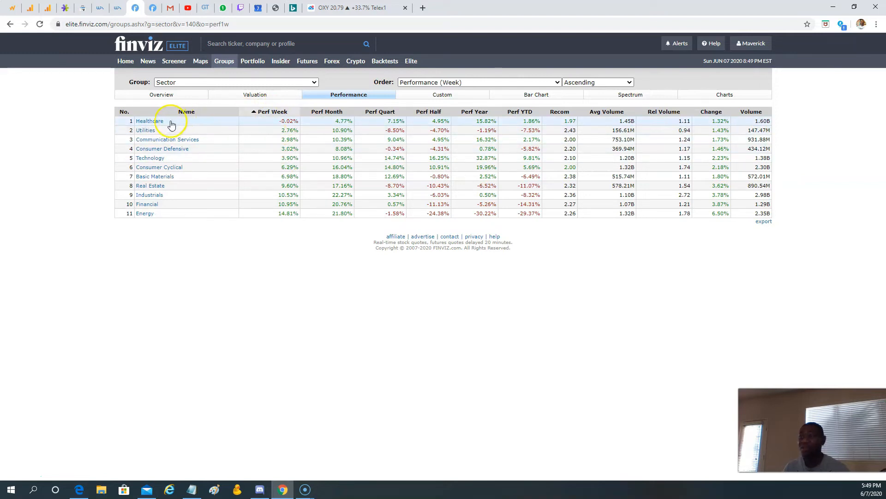
pyautogui.click(149, 121)
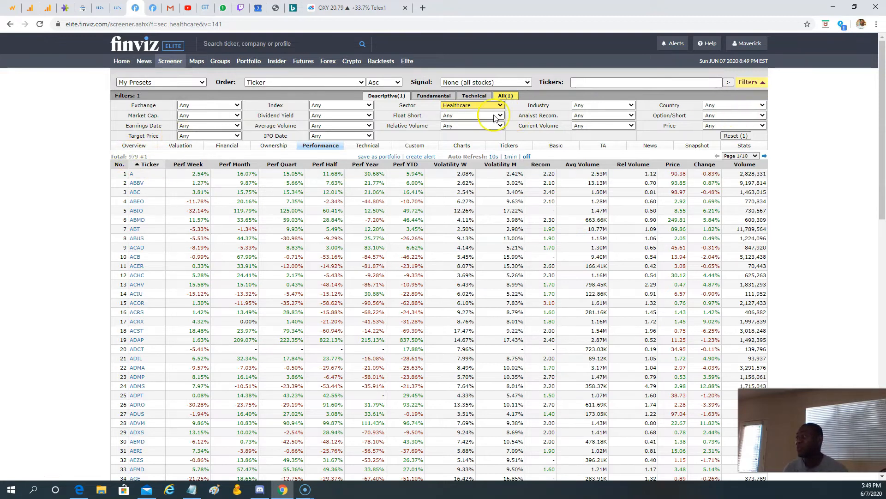
# Set the Average Volume filter to Over 2M, re-selecting it after briefly clearing it.
pyautogui.click(340, 125)
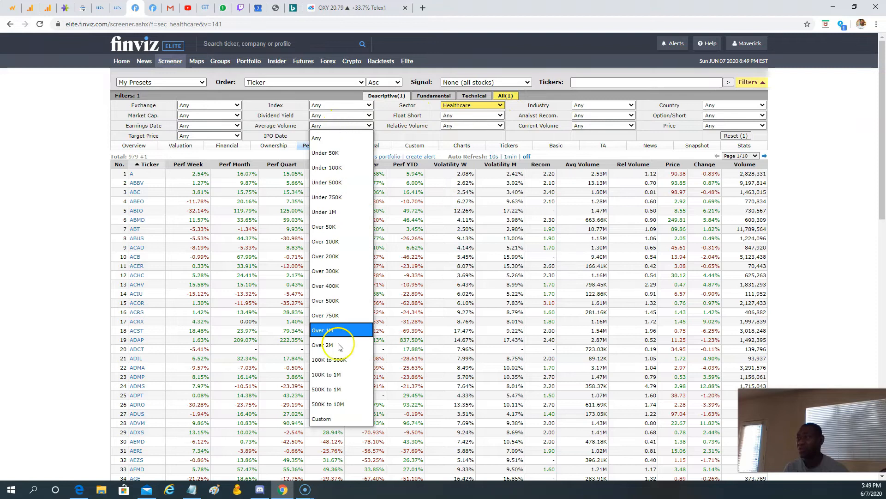
pyautogui.click(323, 344)
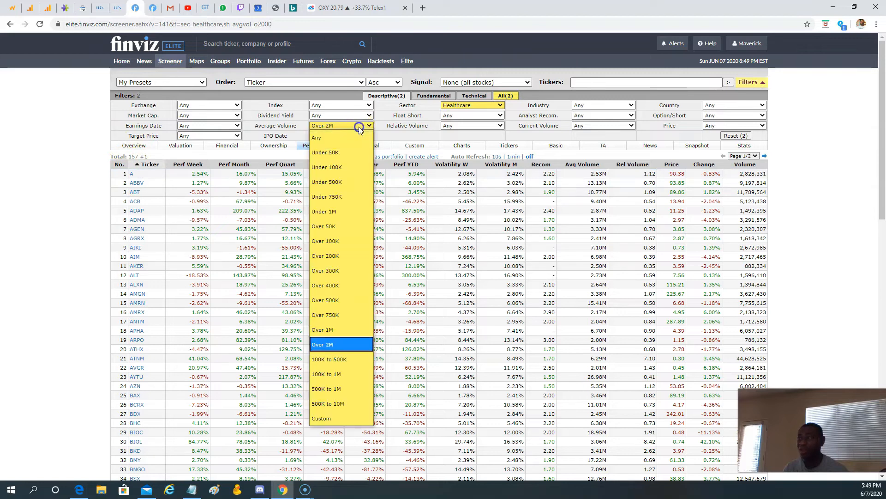
pyautogui.click(317, 137)
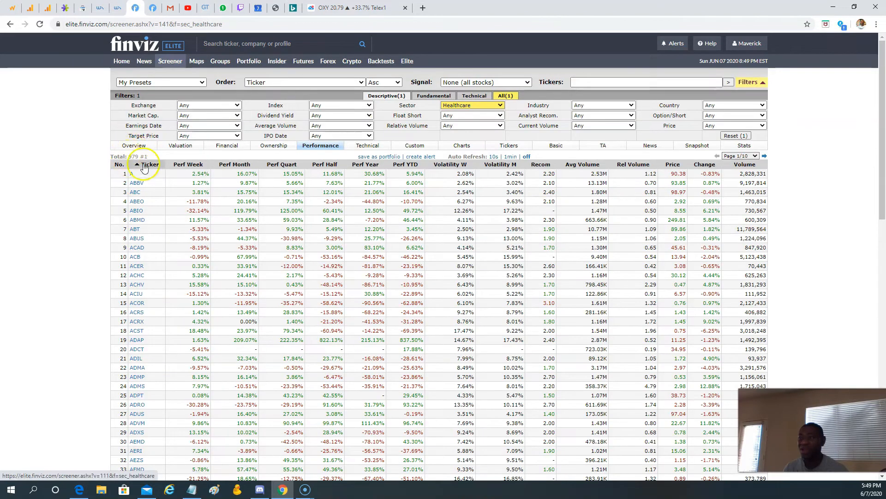
pyautogui.click(340, 125)
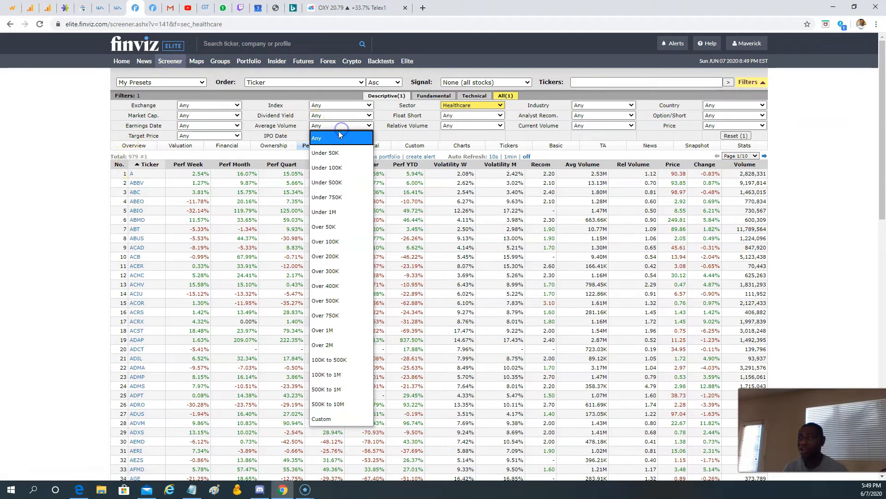
pyautogui.click(323, 345)
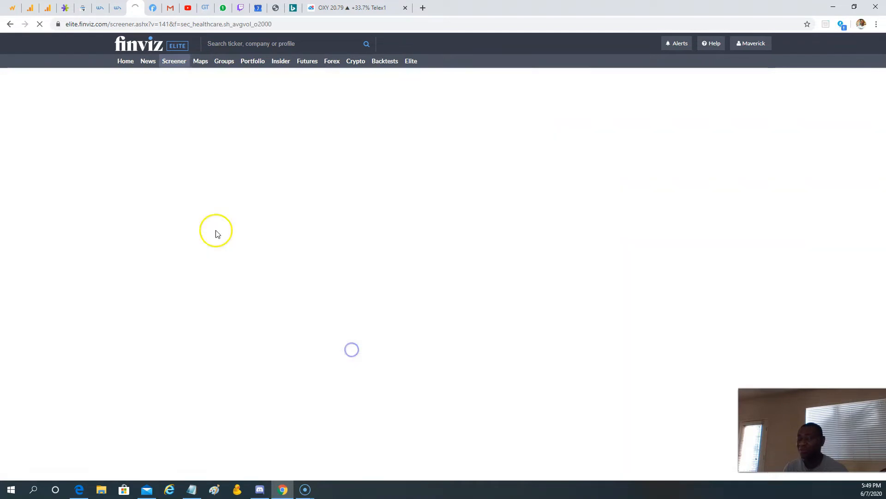
# Restrict the screener to optionable stocks priced over $50, leaving 41 stocks.
pyautogui.click(749, 116)
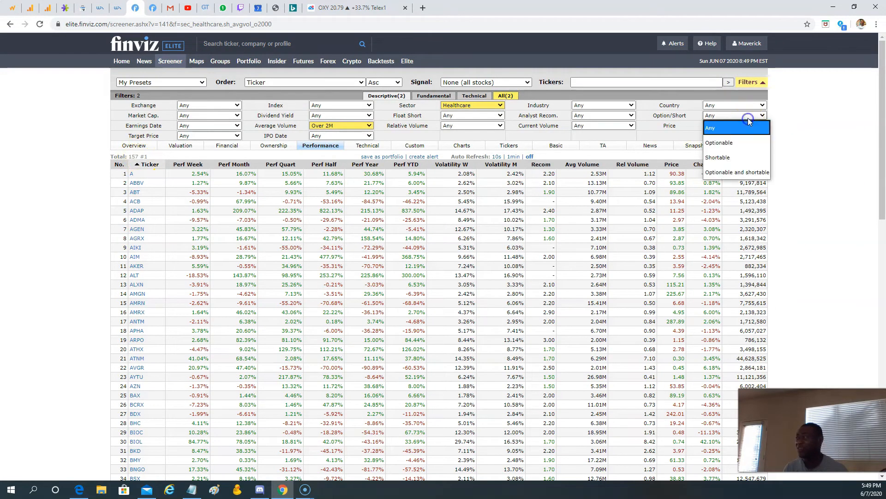
pyautogui.click(718, 142)
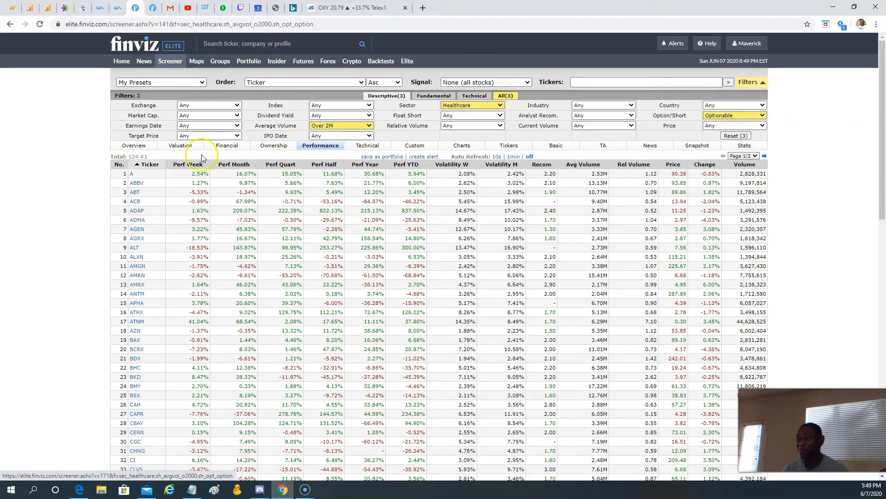
pyautogui.moveTo(705, 145)
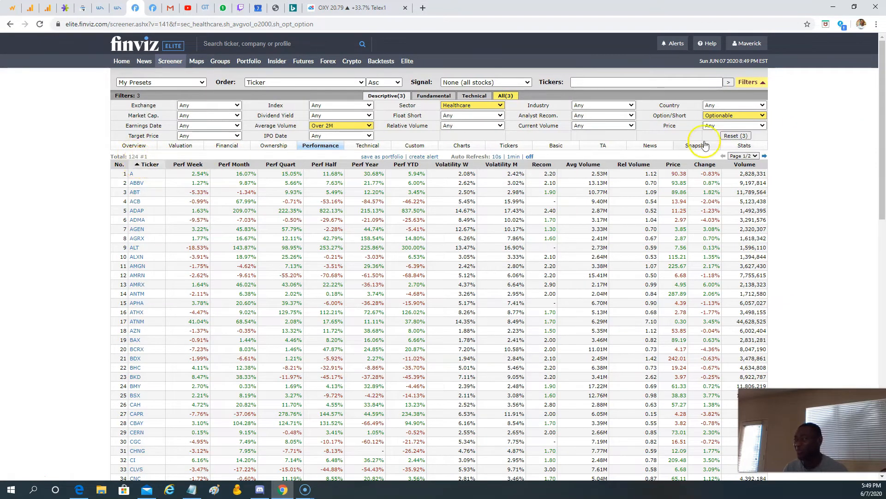
pyautogui.click(735, 125)
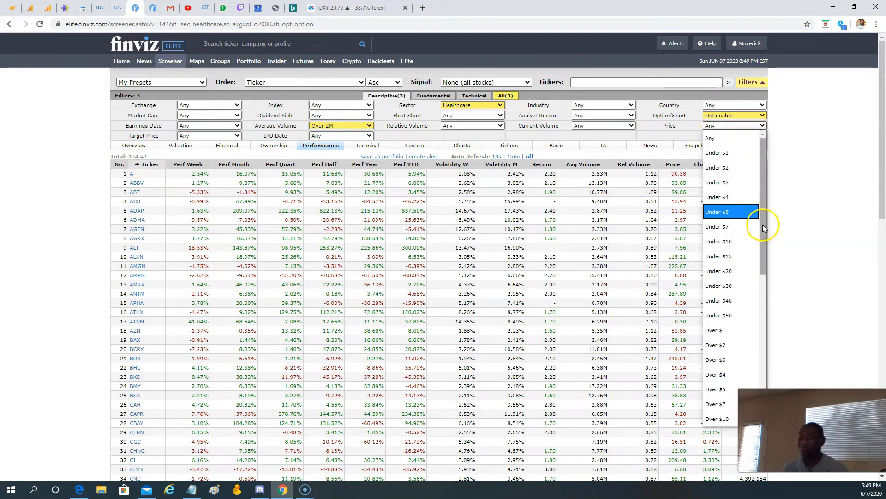
pyautogui.scroll(-3)
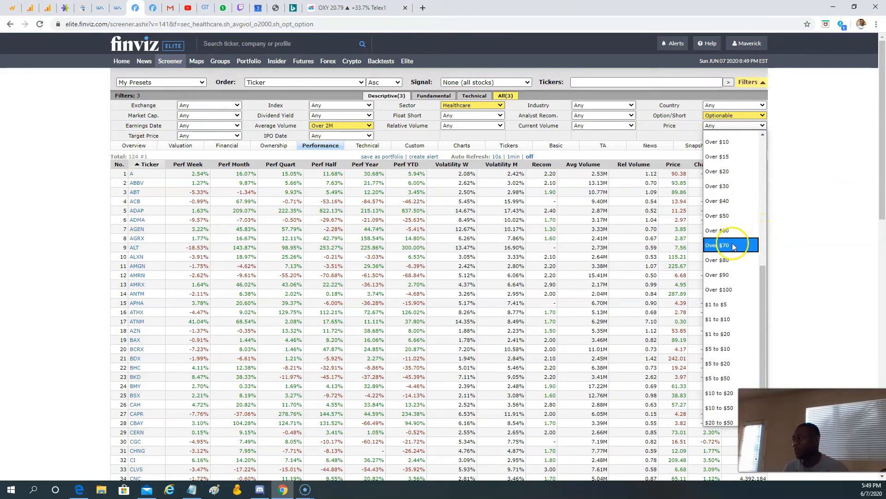
pyautogui.moveTo(730, 201)
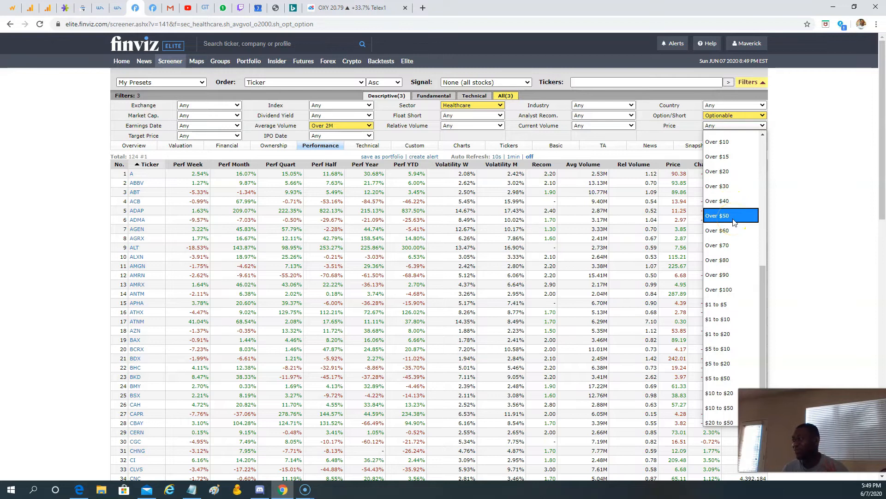
pyautogui.click(719, 215)
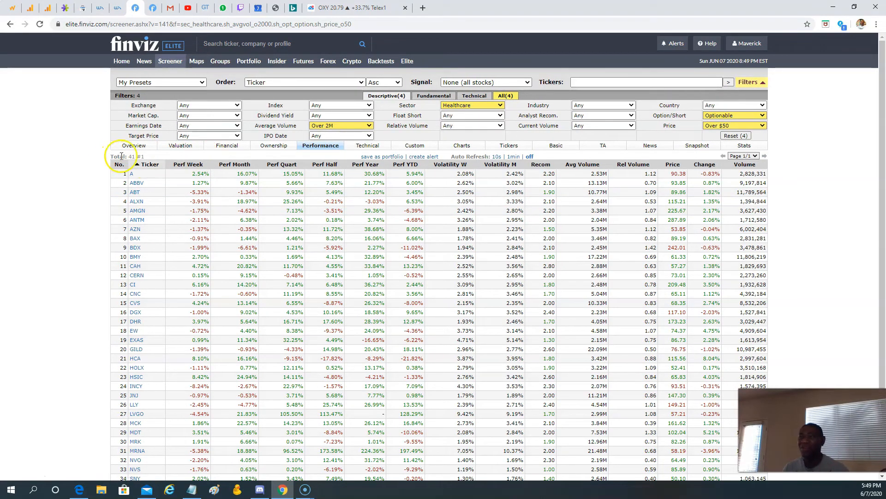
pyautogui.click(462, 145)
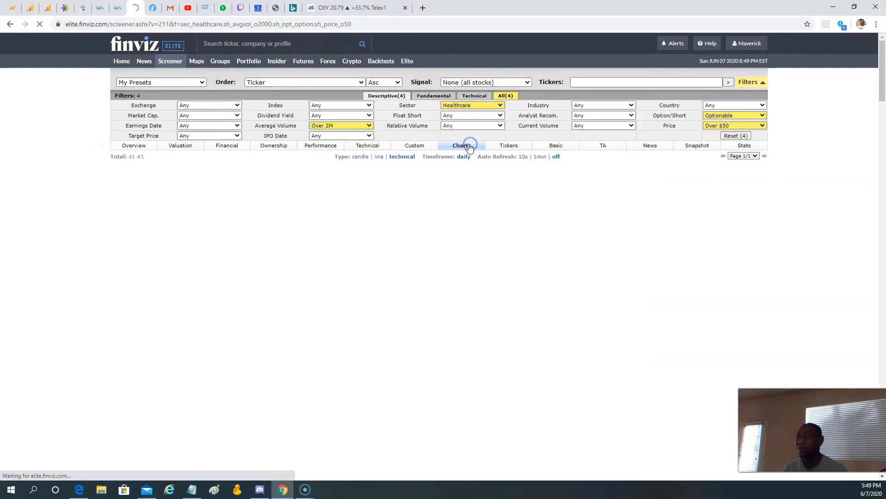
pyautogui.click(461, 145)
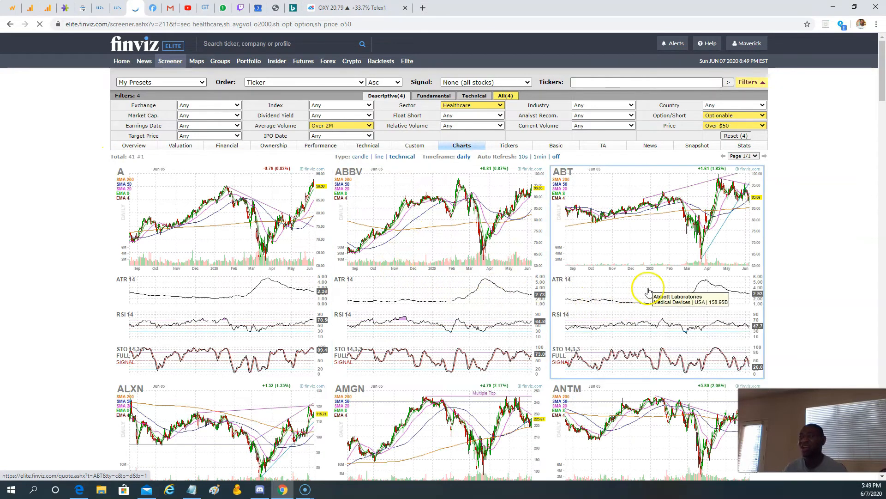
pyautogui.moveTo(592, 293)
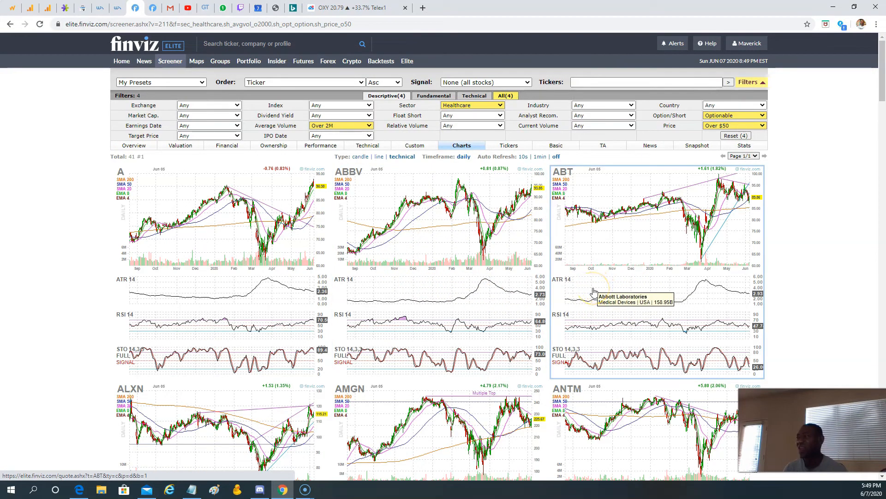
pyautogui.scroll(-3)
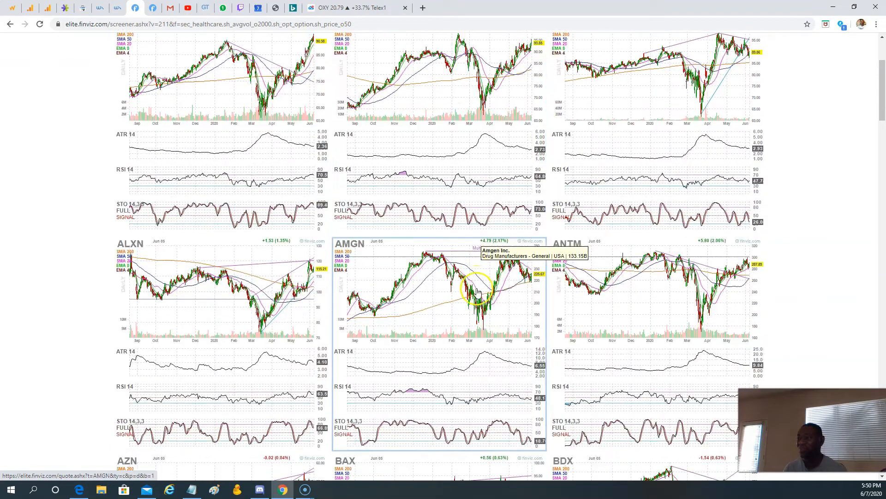
pyautogui.scroll(-3)
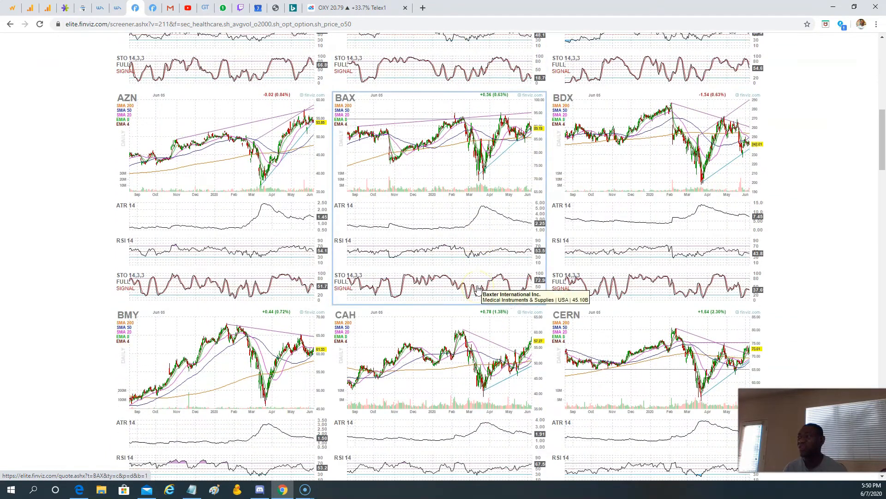
pyautogui.moveTo(438, 190)
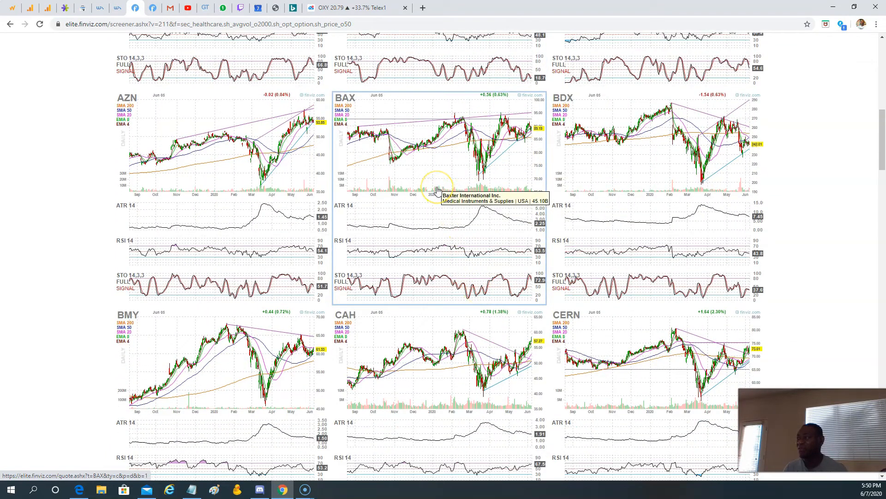
pyautogui.moveTo(438, 217)
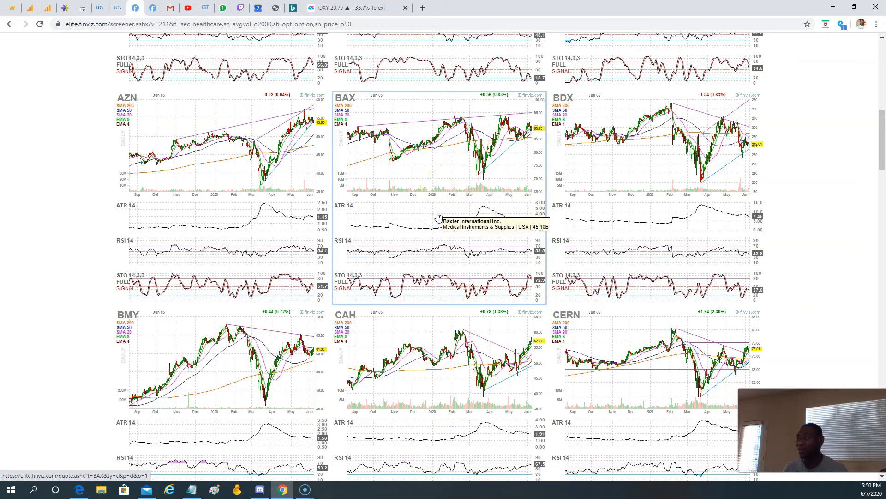
pyautogui.scroll(-3)
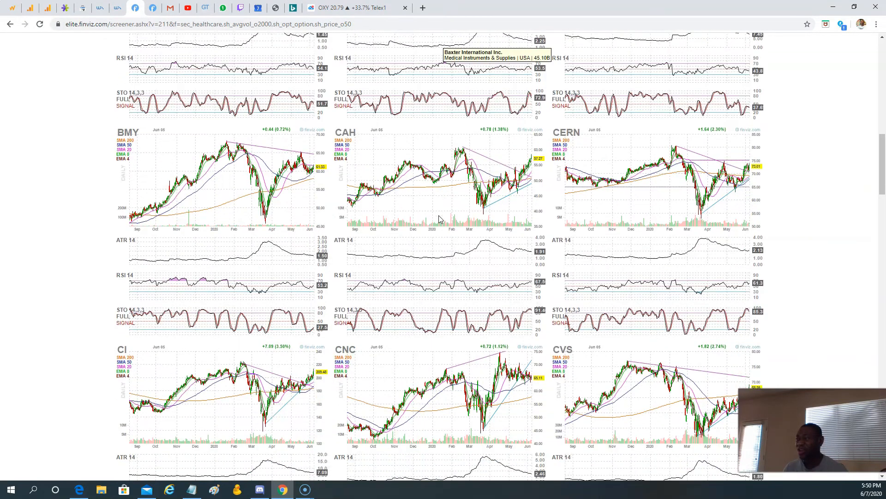
pyautogui.scroll(-3)
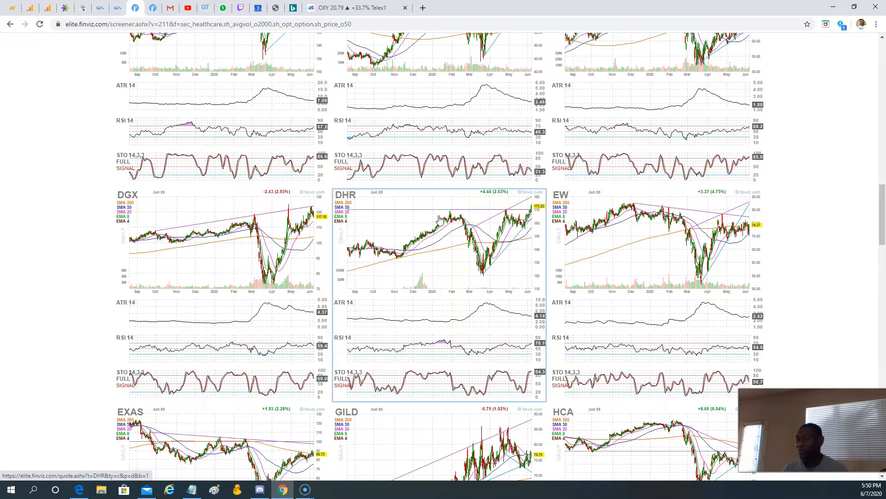
pyautogui.scroll(-3)
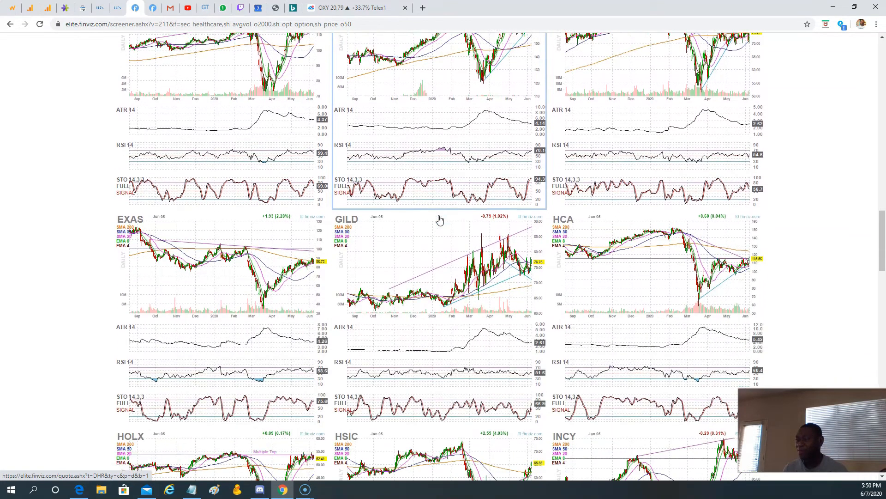
pyautogui.scroll(-3)
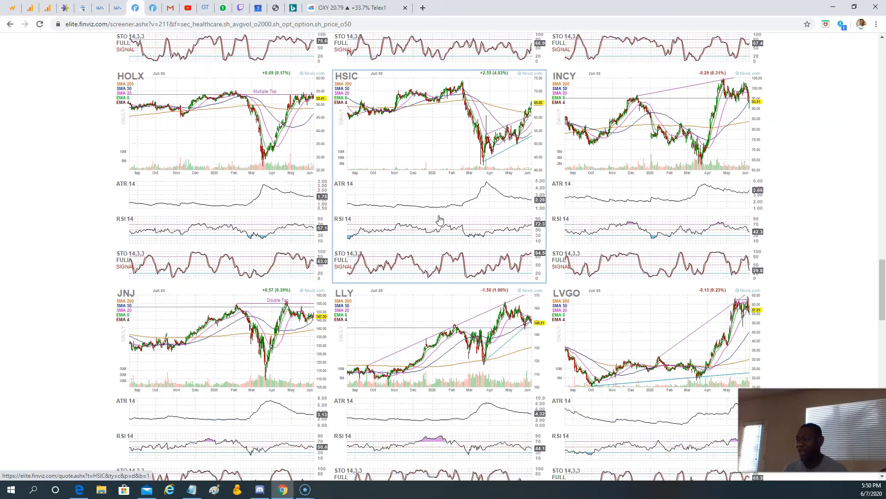
pyautogui.scroll(-3)
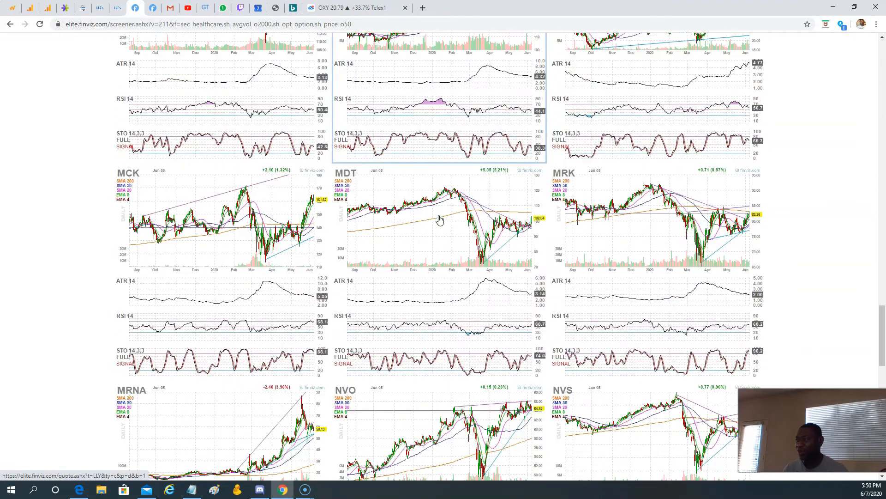
pyautogui.scroll(-3)
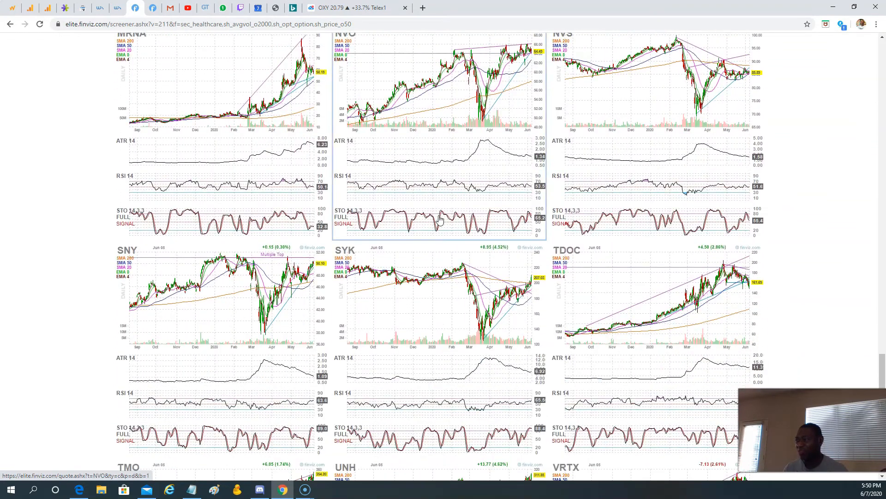
pyautogui.scroll(-3)
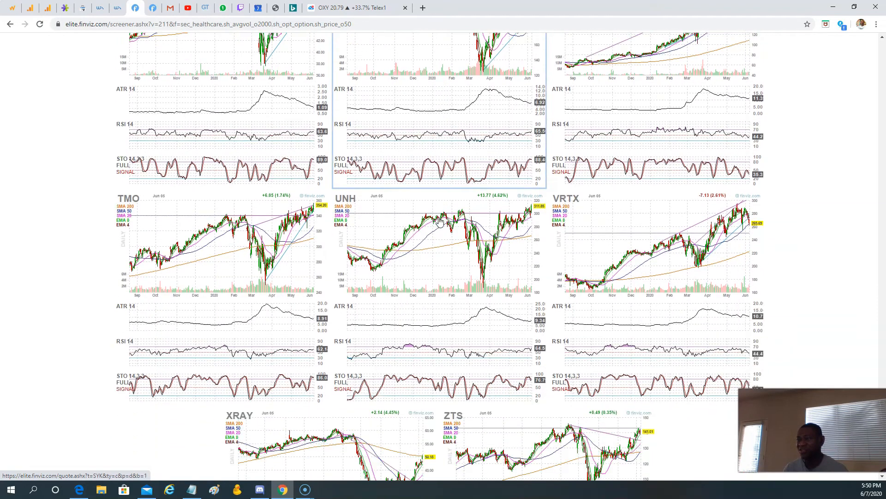
pyautogui.scroll(-3)
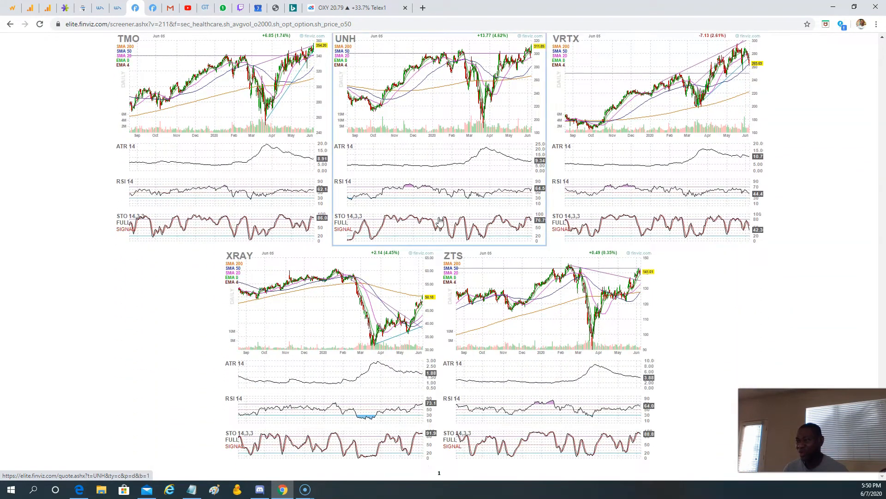
pyautogui.moveTo(448, 259)
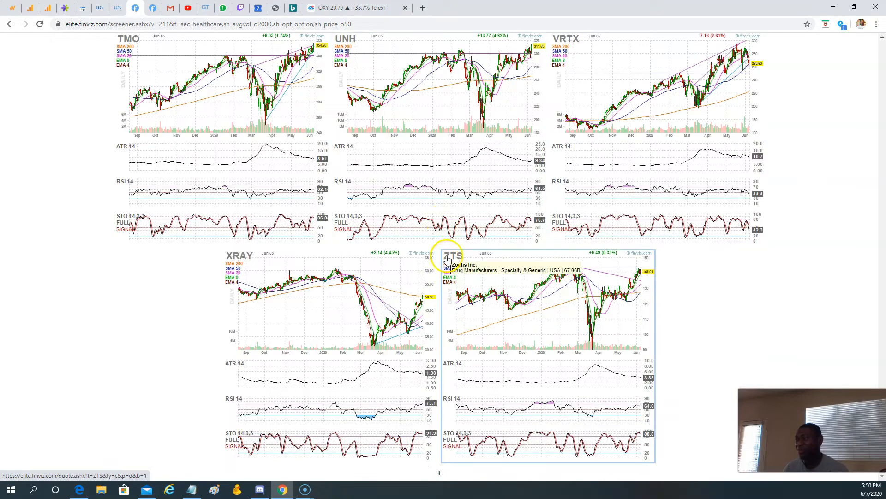
pyautogui.scroll(3)
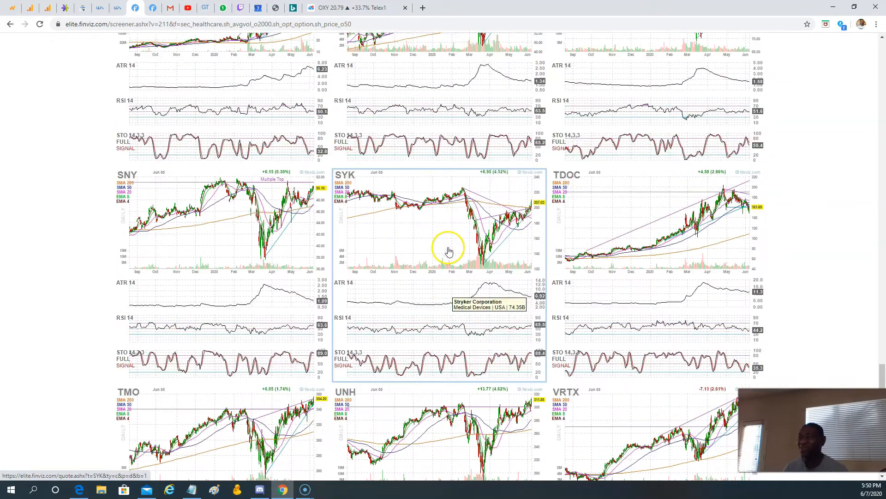
pyautogui.scroll(3)
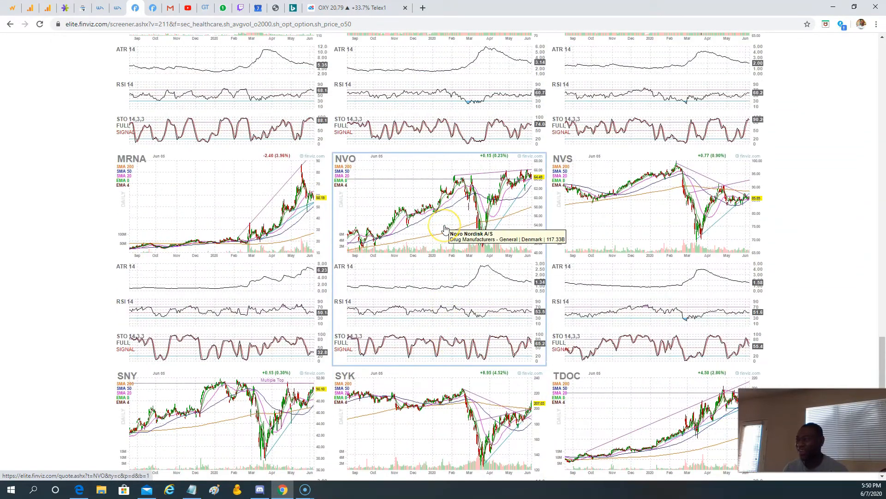
pyautogui.scroll(3)
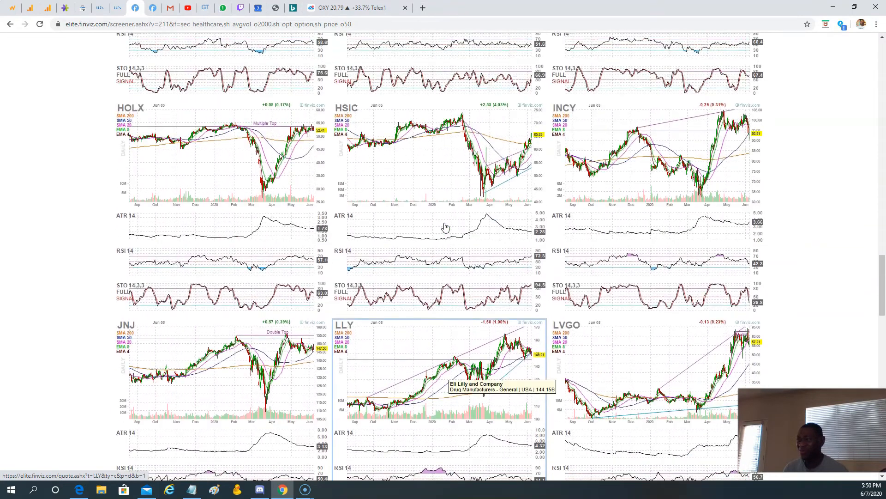
pyautogui.scroll(-3)
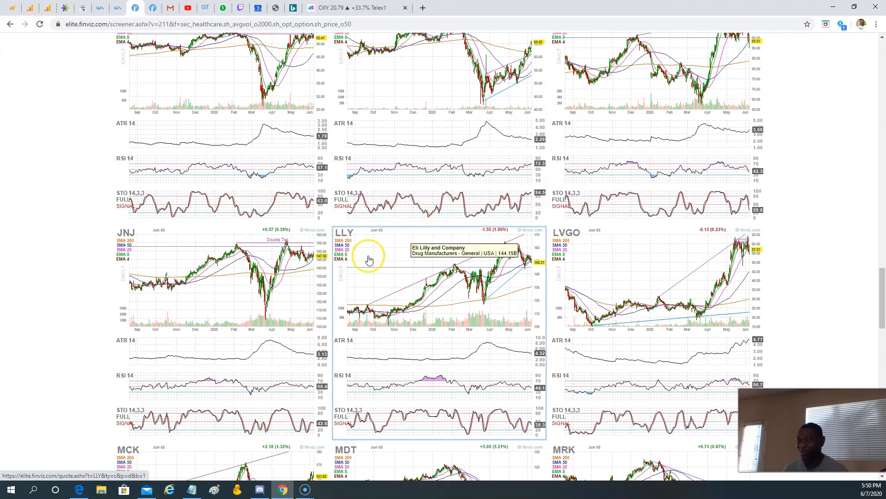
pyautogui.moveTo(260, 220)
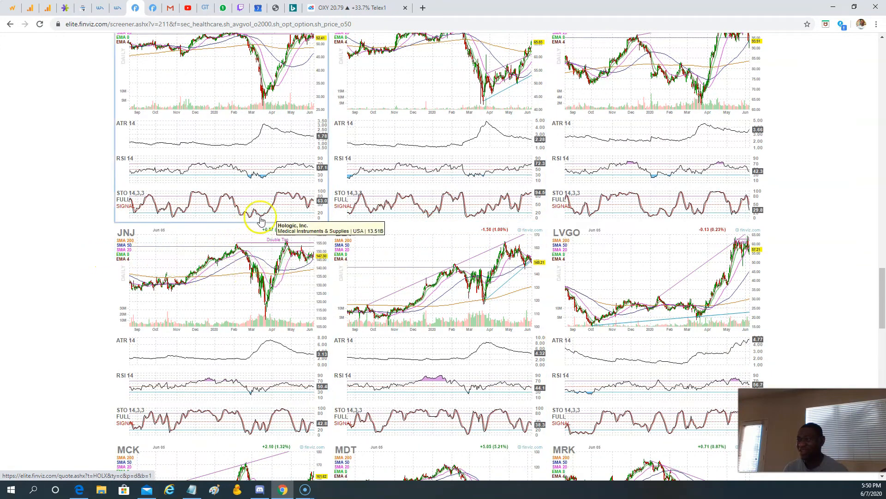
pyautogui.scroll(-3)
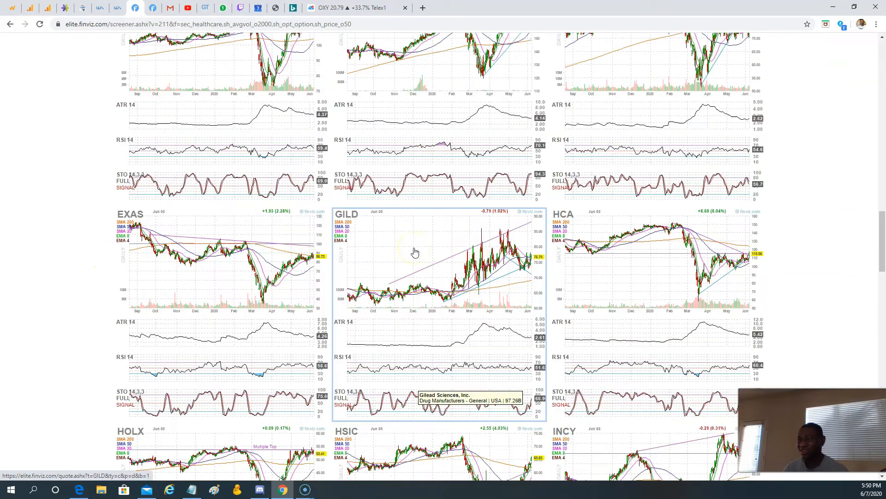
pyautogui.moveTo(506, 305)
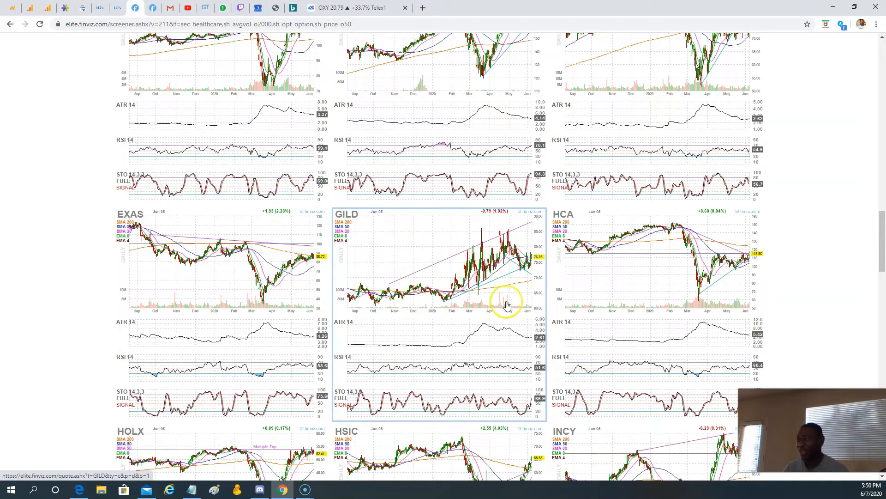
pyautogui.moveTo(444, 285)
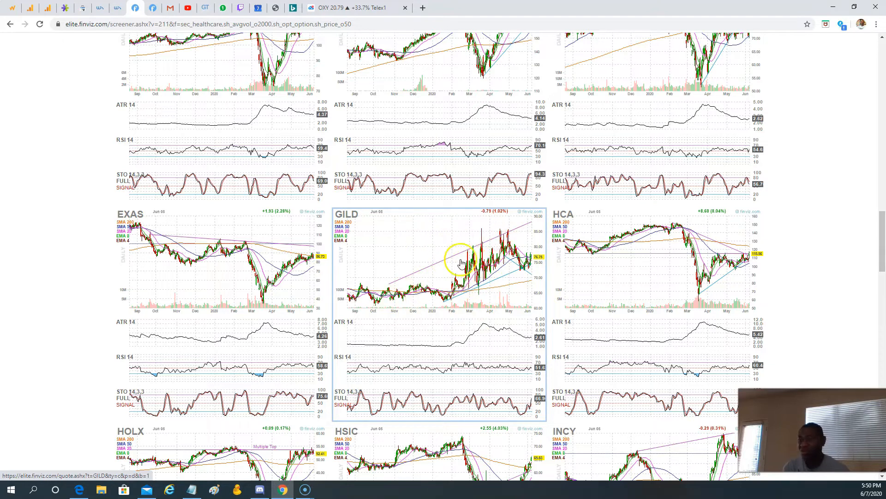
pyautogui.scroll(3)
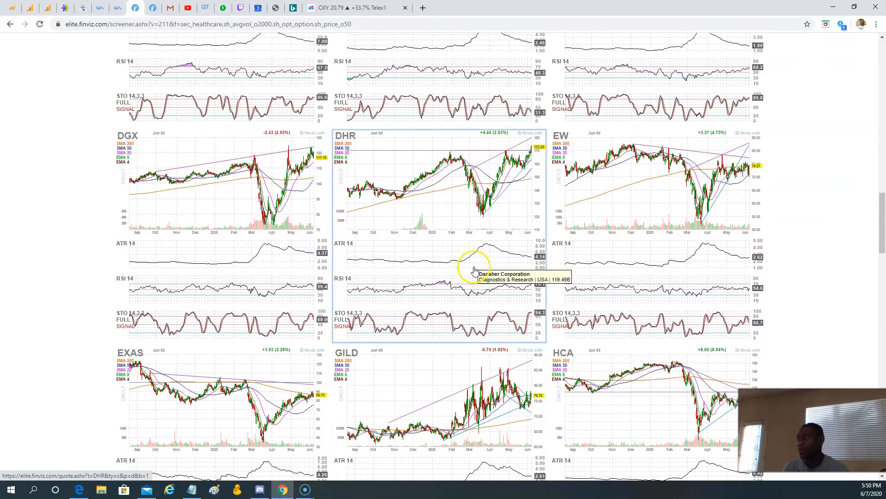
pyautogui.scroll(3)
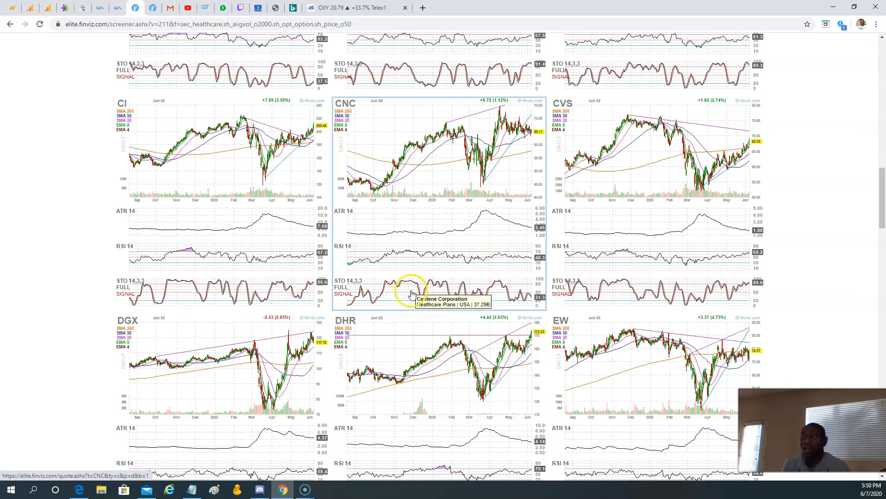
pyautogui.scroll(3)
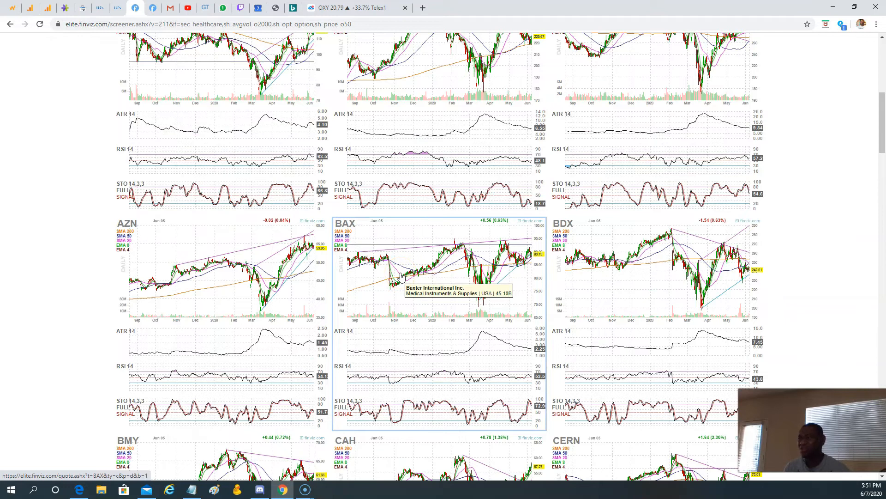
pyautogui.scroll(3)
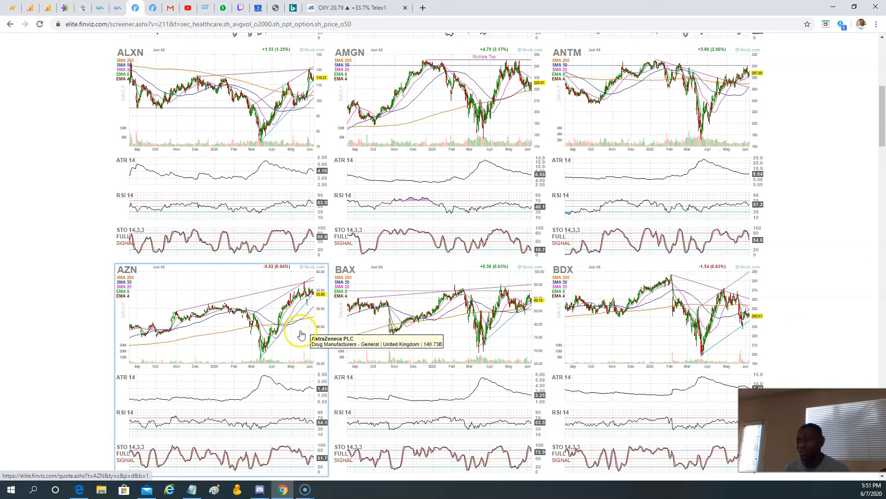
pyautogui.moveTo(186, 310)
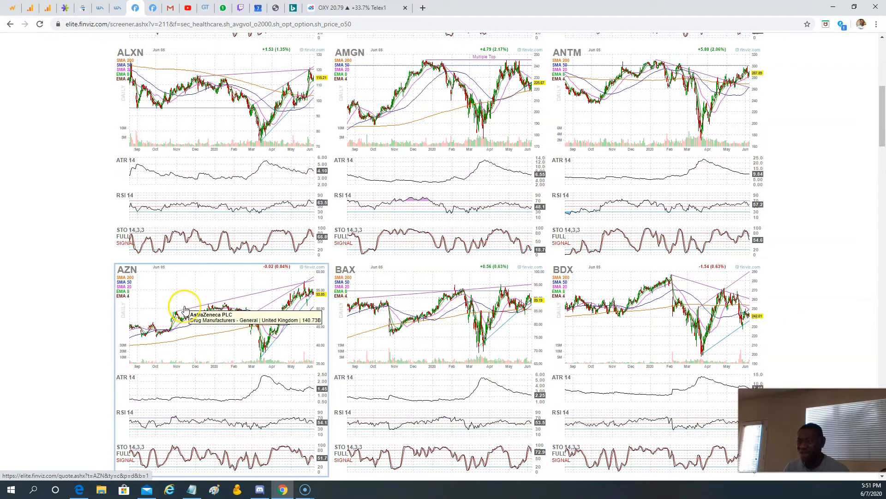
pyautogui.moveTo(184, 320)
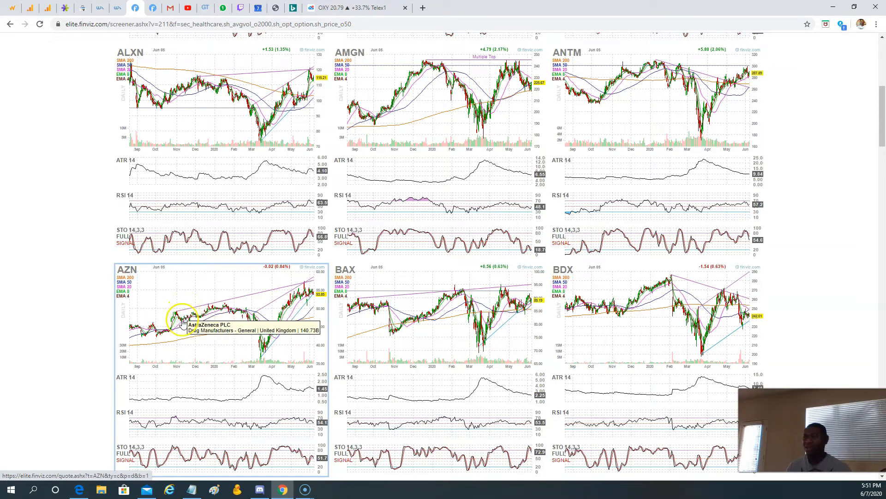
pyautogui.scroll(-3)
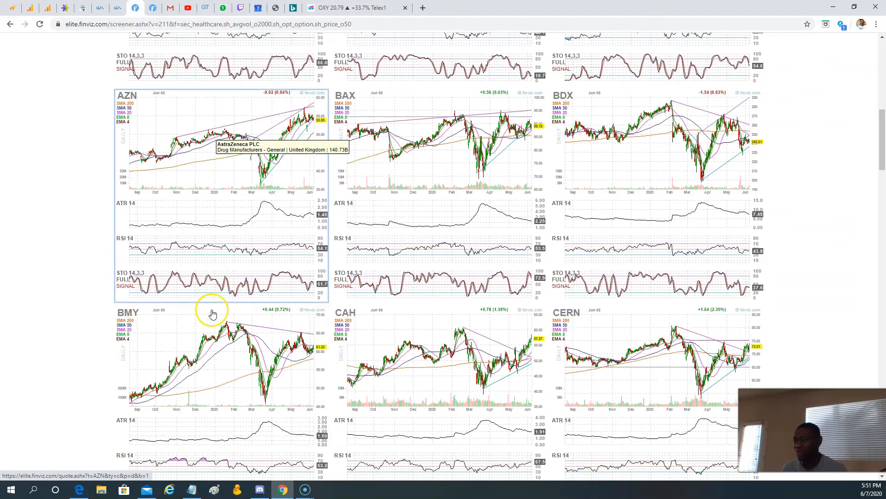
pyautogui.scroll(3)
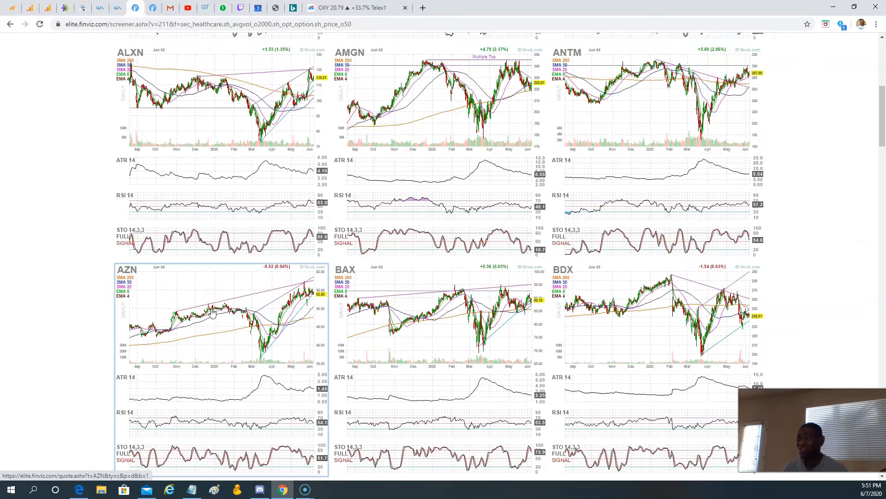
pyautogui.scroll(3)
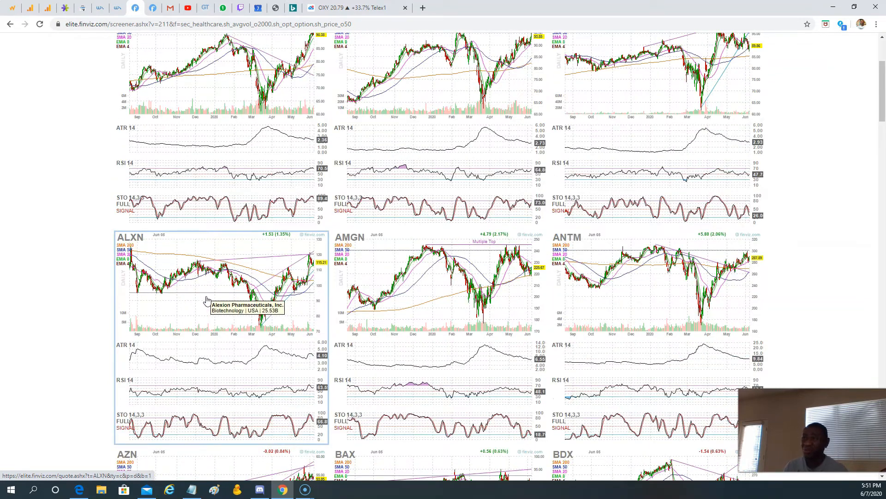
pyautogui.scroll(3)
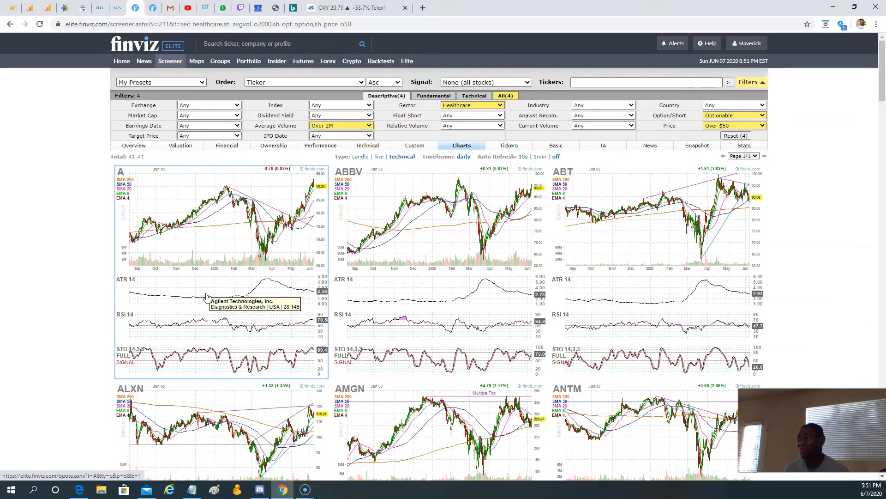
pyautogui.moveTo(253, 313)
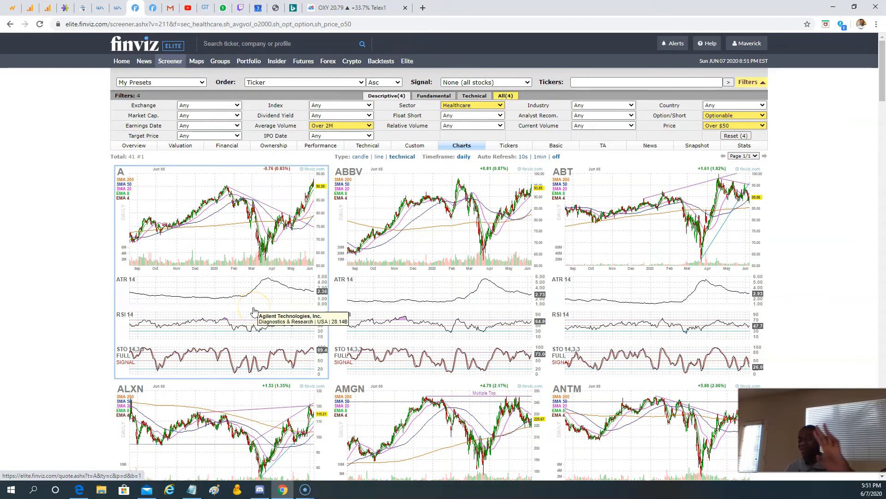
pyautogui.scroll(-3)
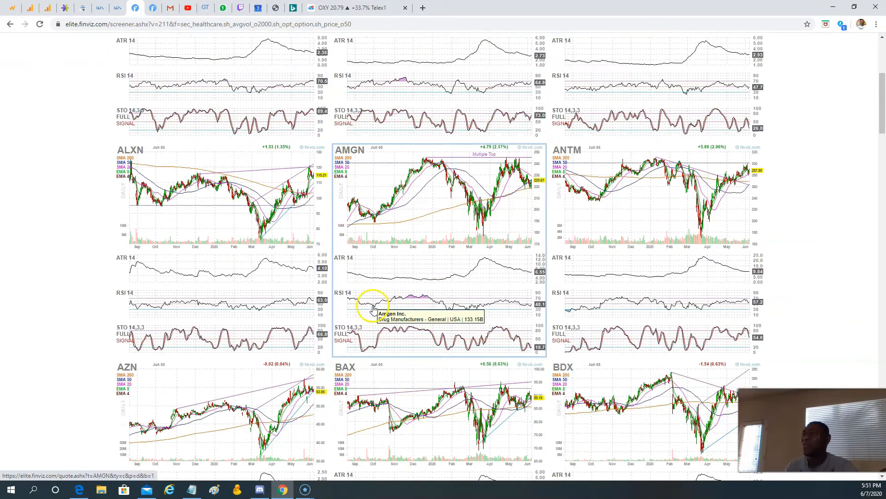
pyautogui.scroll(-3)
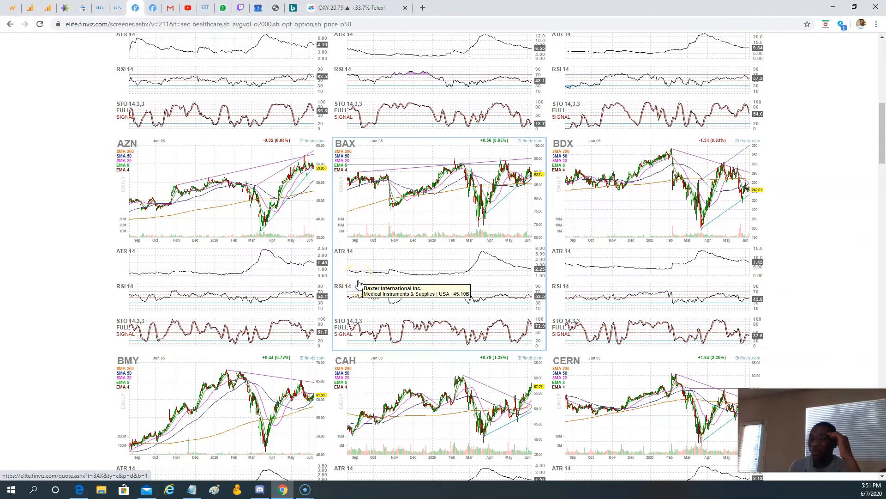
pyautogui.scroll(-3)
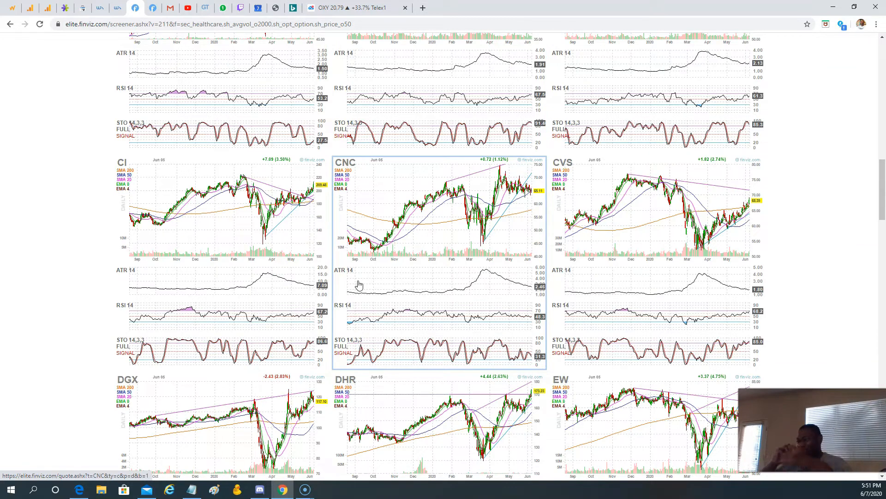
pyautogui.scroll(-3)
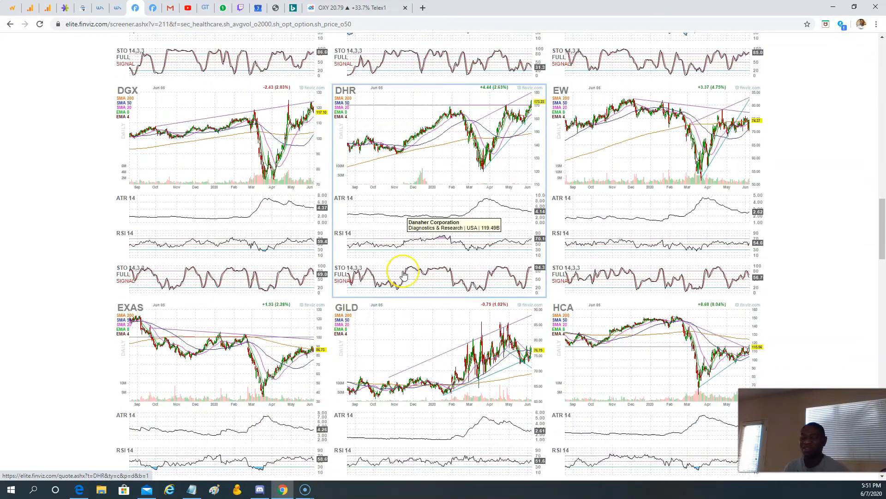
pyautogui.scroll(3)
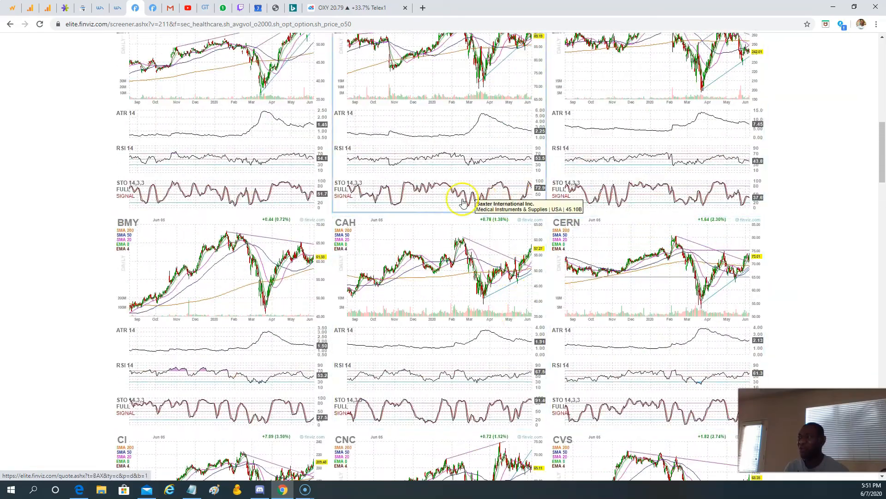
pyautogui.scroll(3)
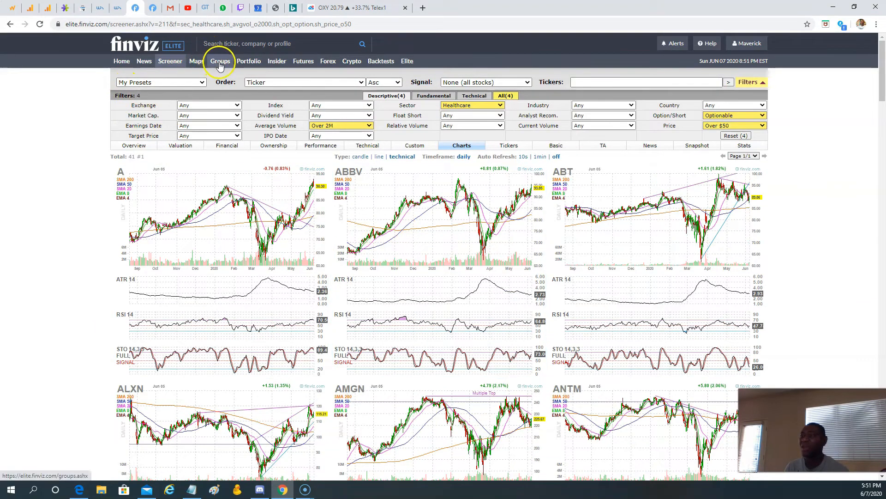
# Show the sector performance table sorted by weekly change, from Healthcare up to Energy.
pyautogui.click(220, 61)
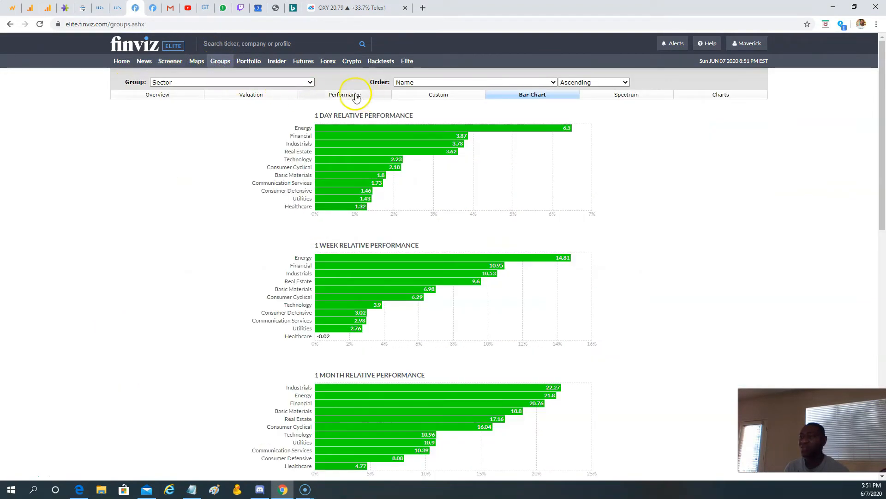
pyautogui.click(349, 94)
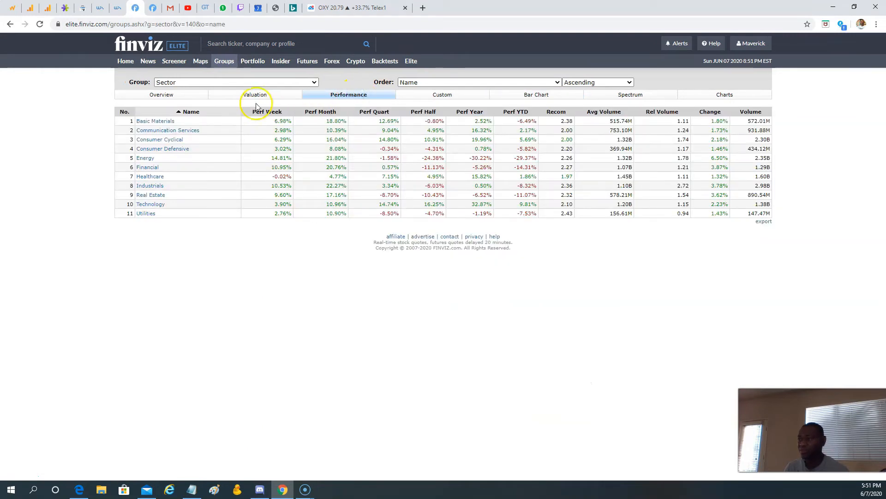
pyautogui.click(269, 111)
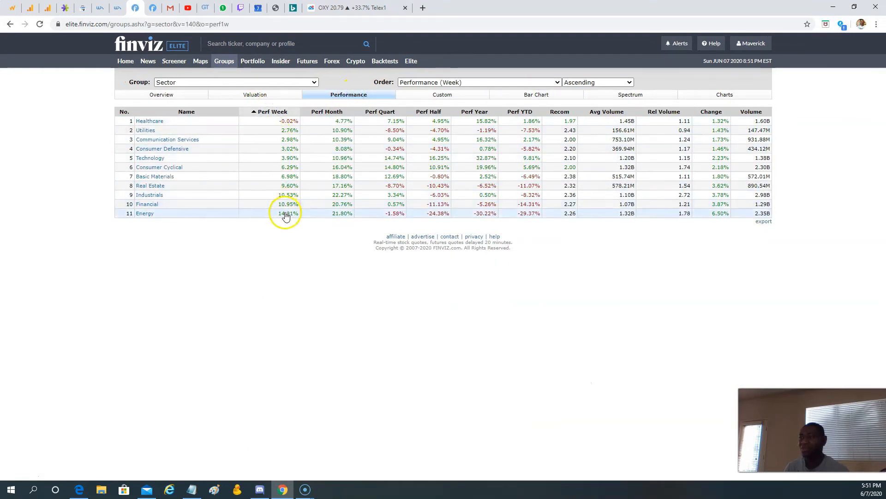
pyautogui.click(147, 204)
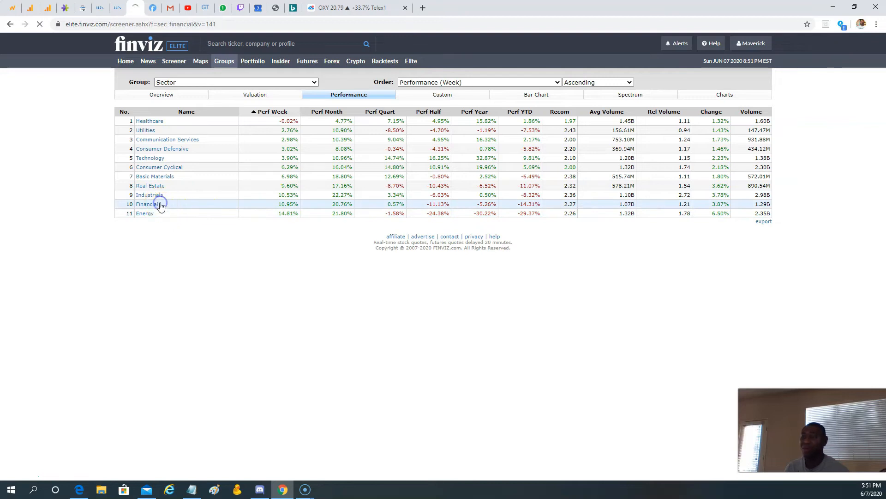
# Filter Financial stocks to optionable, average volume over 2M and relative volume over 2 (9 results).
pyautogui.click(145, 204)
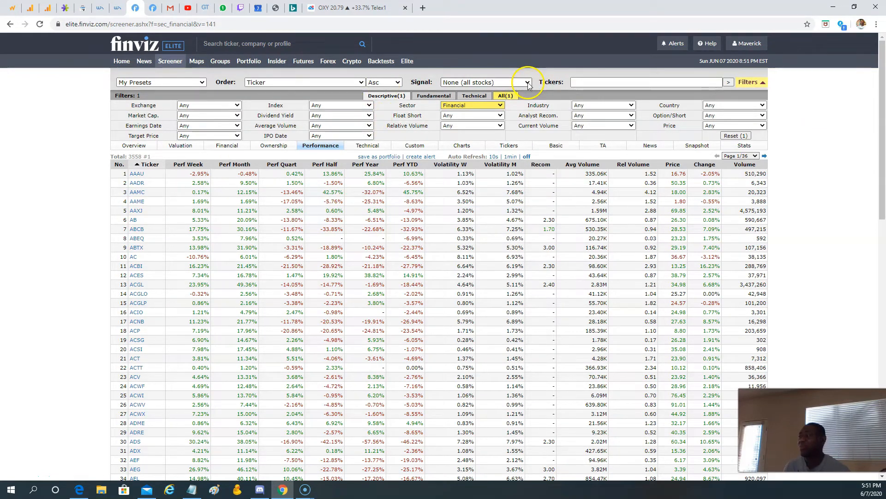
pyautogui.click(735, 115)
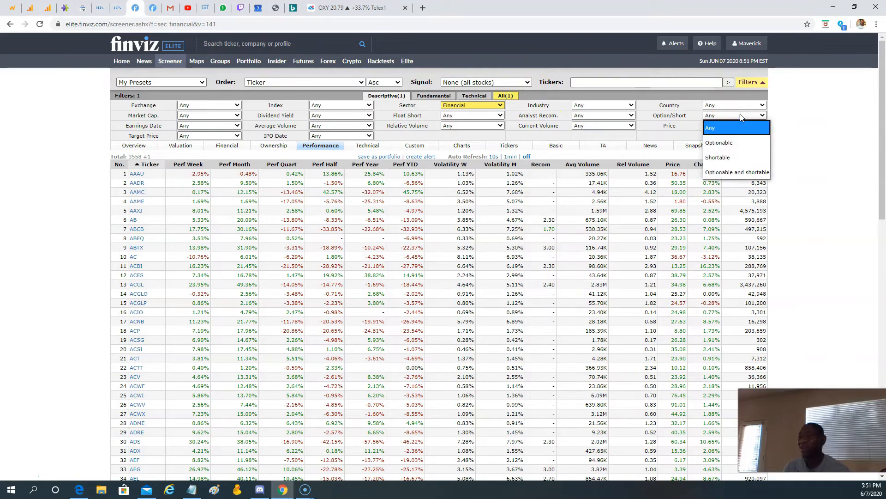
pyautogui.click(720, 143)
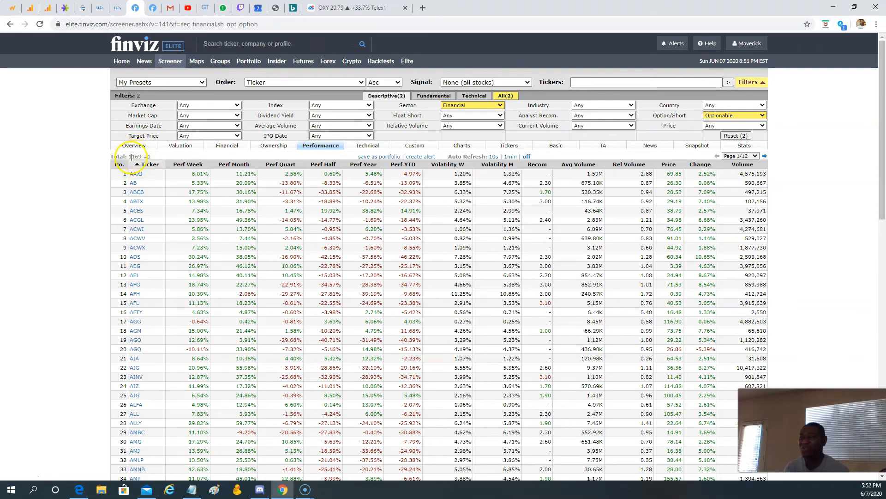
pyautogui.click(340, 125)
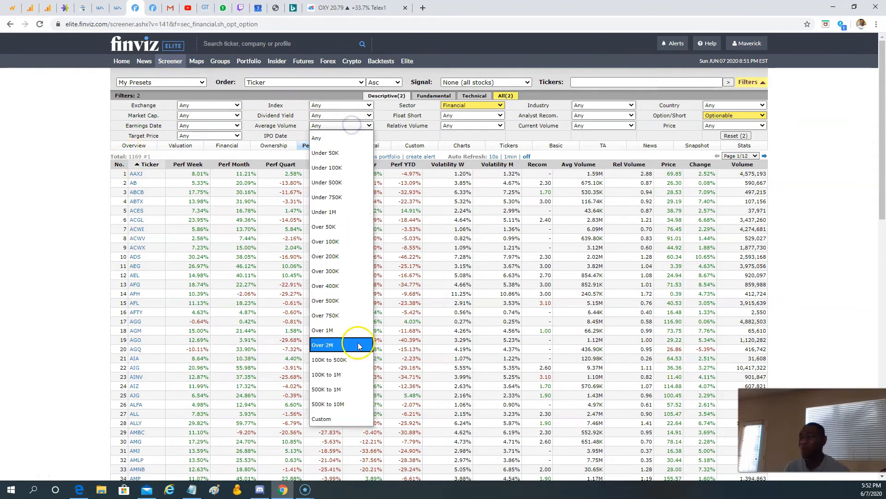
pyautogui.click(323, 345)
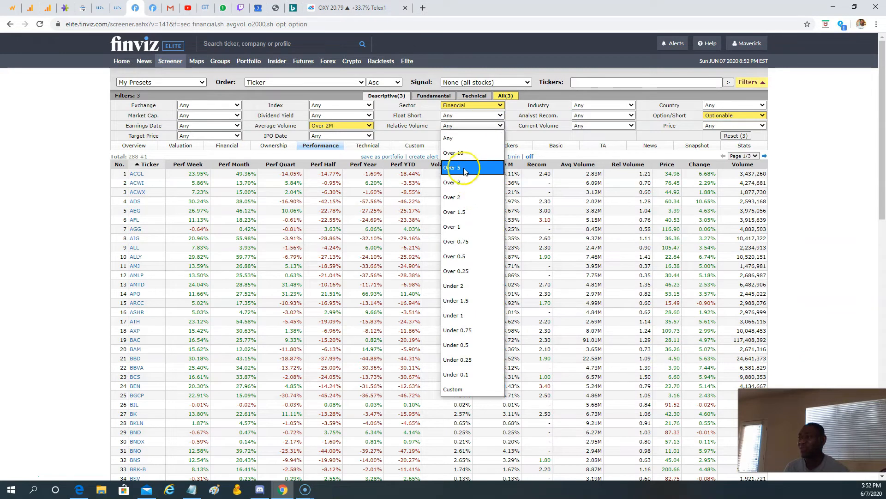
pyautogui.click(452, 197)
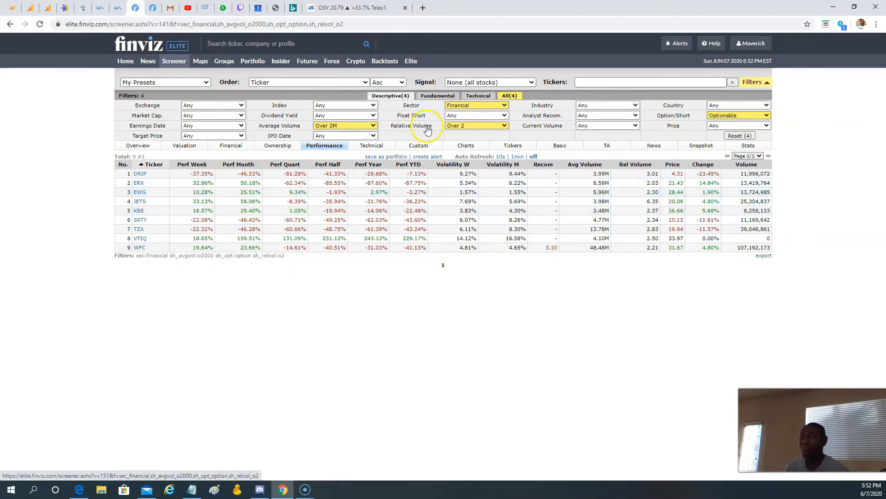
pyautogui.click(465, 145)
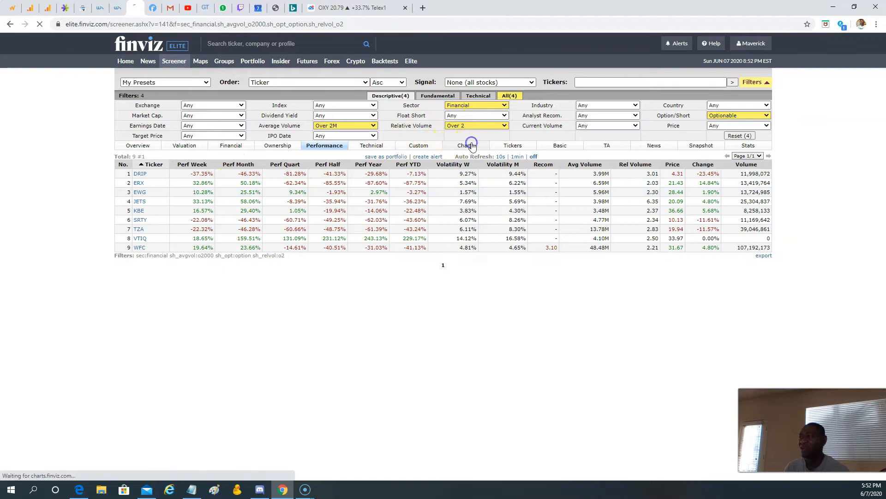
# Browse the filtered Financial stocks as charts, then return to the sector groups overview.
pyautogui.click(462, 146)
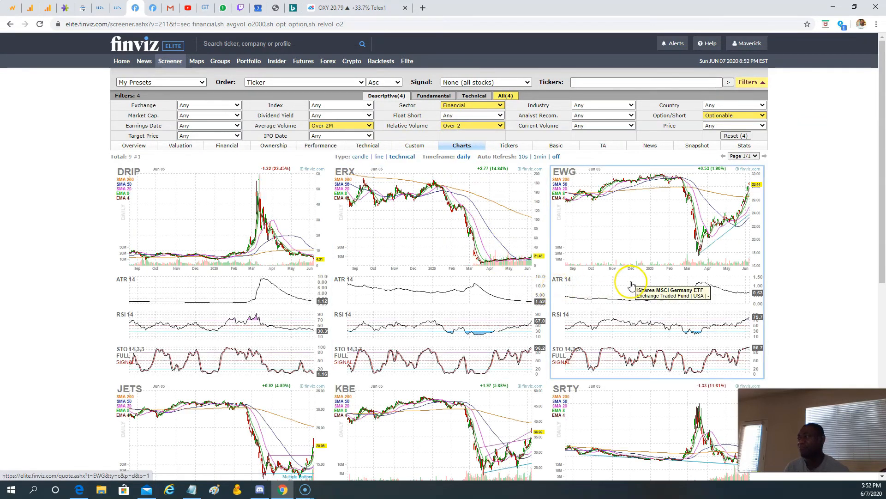
pyautogui.scroll(-3)
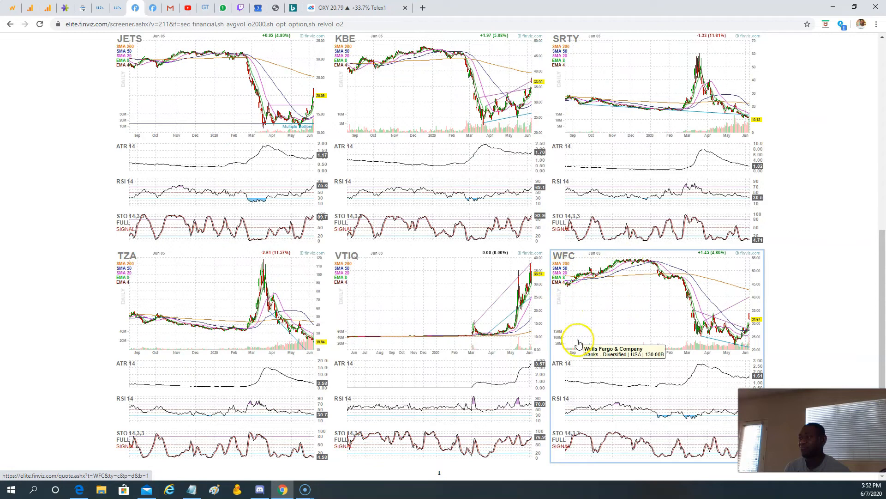
pyautogui.moveTo(673, 436)
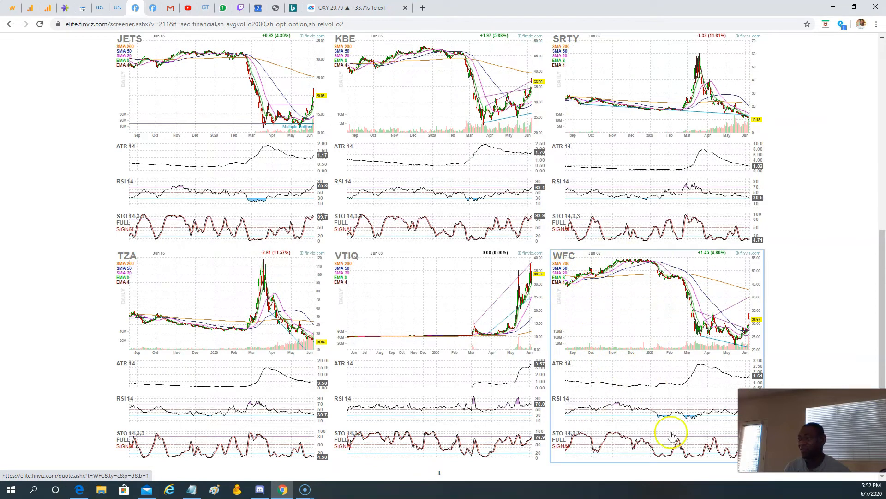
pyautogui.moveTo(612, 291)
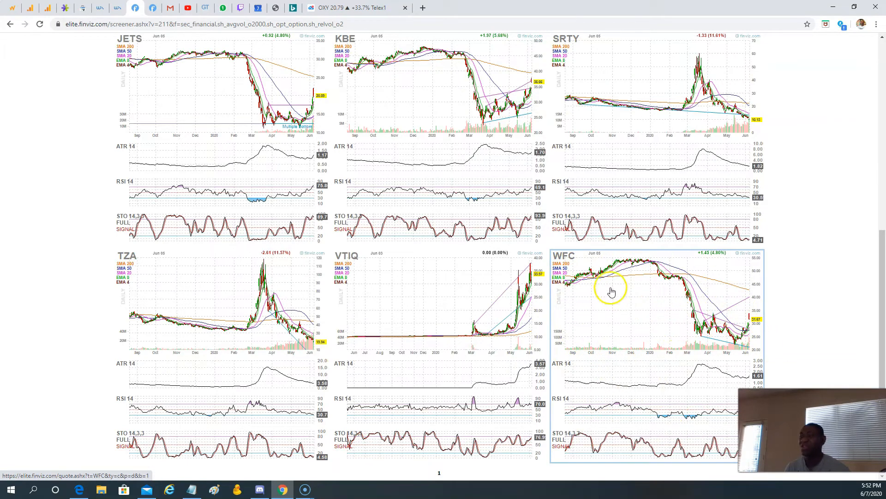
pyautogui.scroll(3)
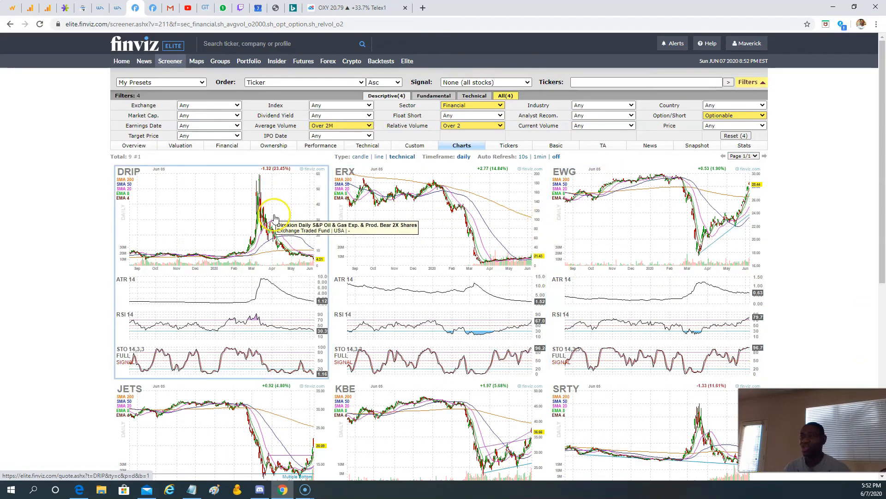
pyautogui.moveTo(234, 256)
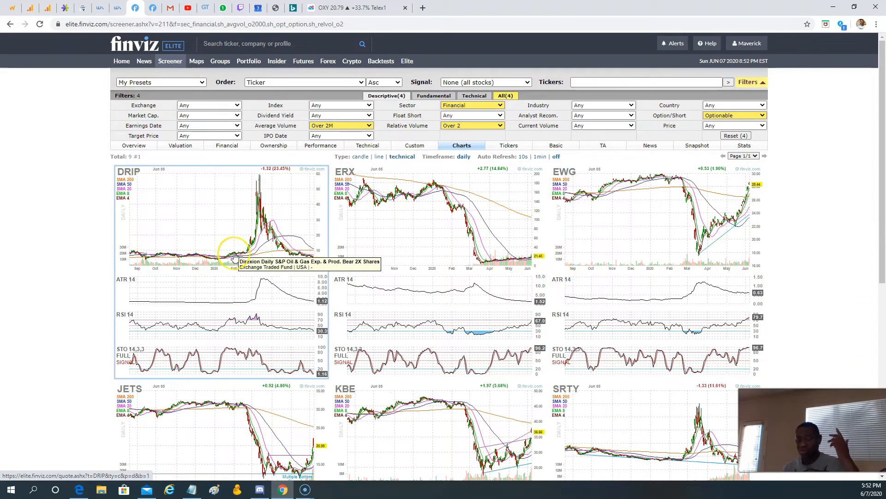
pyautogui.moveTo(97, 157)
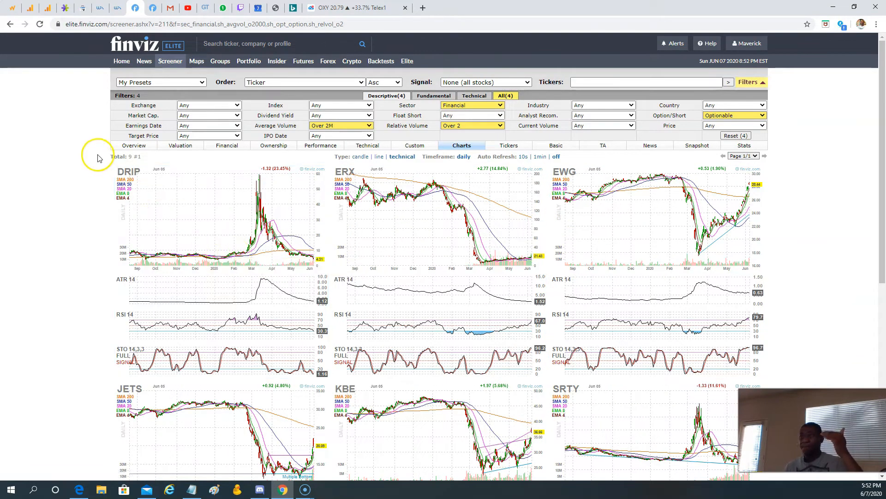
pyautogui.moveTo(220, 61)
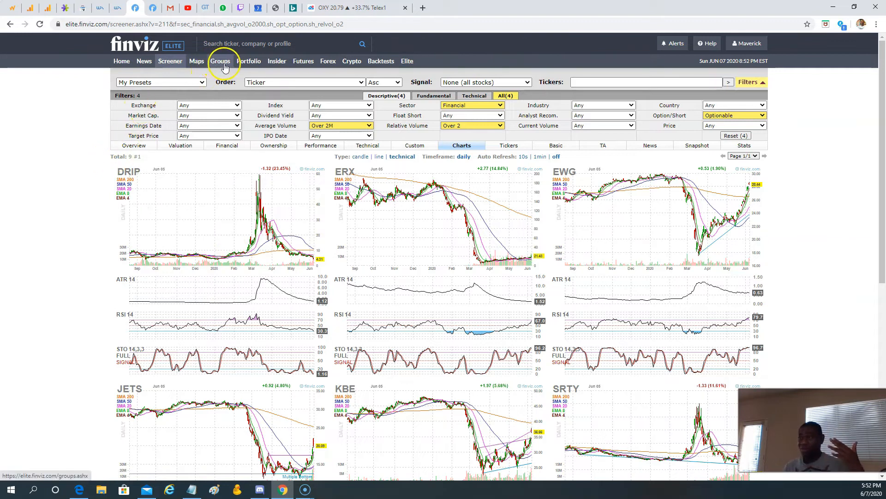
pyautogui.click(220, 61)
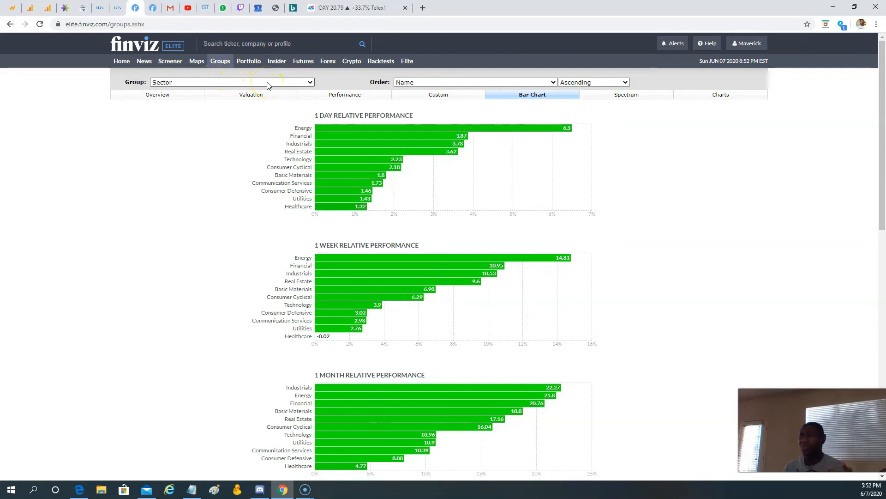
# Switch the Groups page to the sector performance table, Basic Materials through Utilities.
pyautogui.click(350, 94)
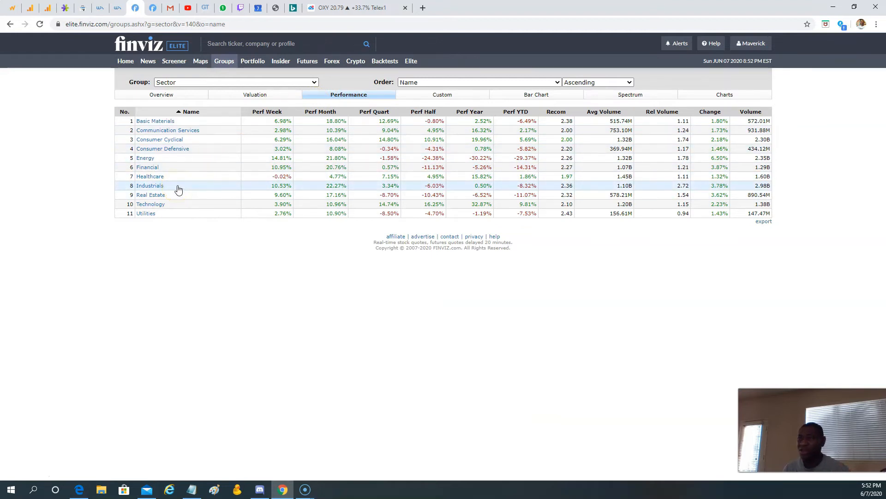
pyautogui.moveTo(162, 179)
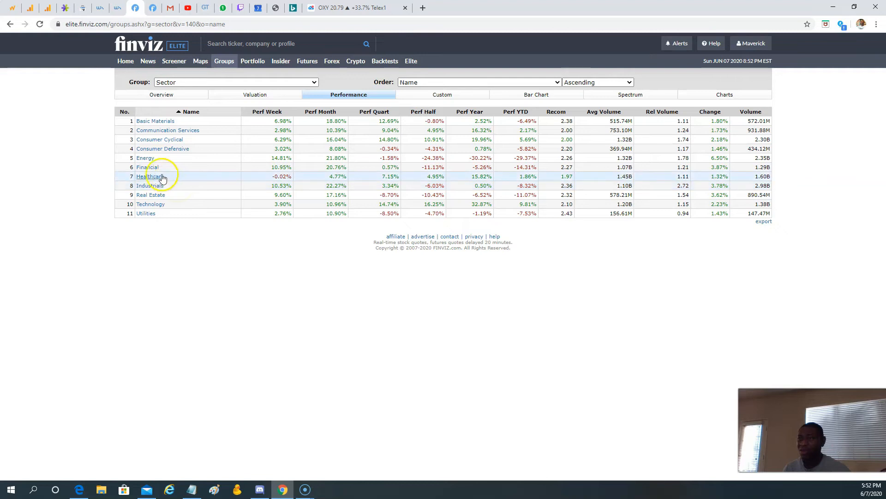
pyautogui.moveTo(169, 183)
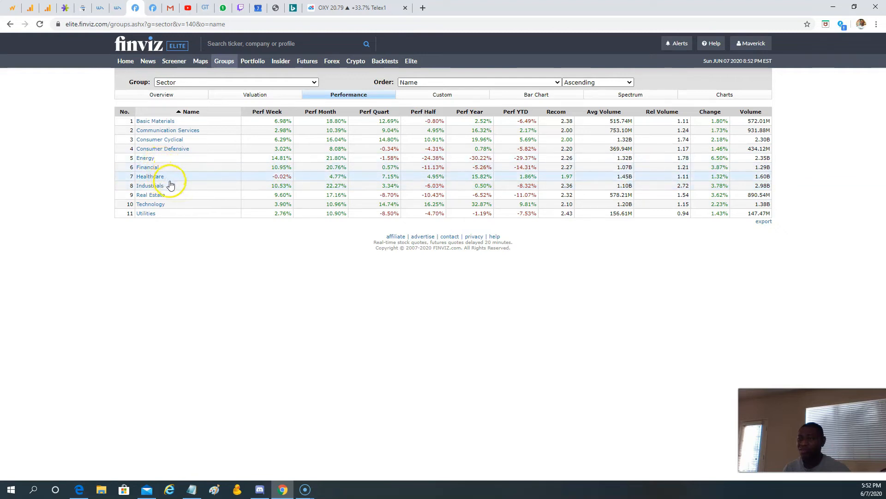
pyautogui.moveTo(169, 152)
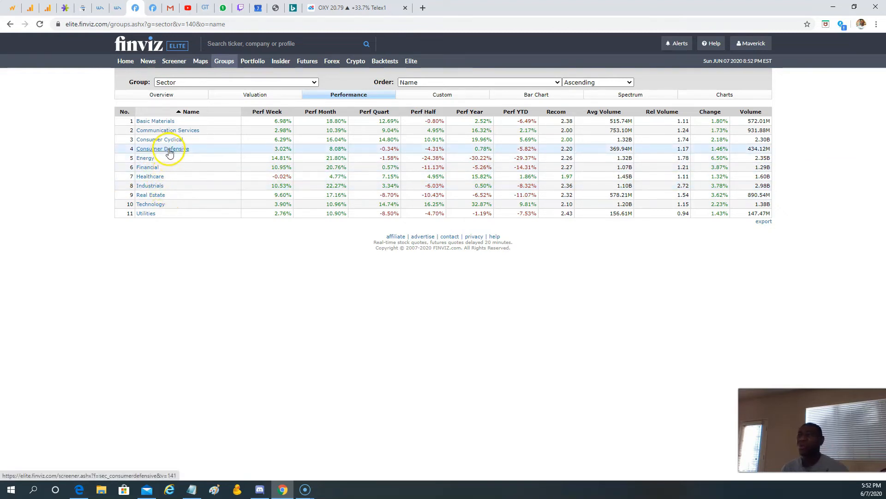
pyautogui.moveTo(170, 140)
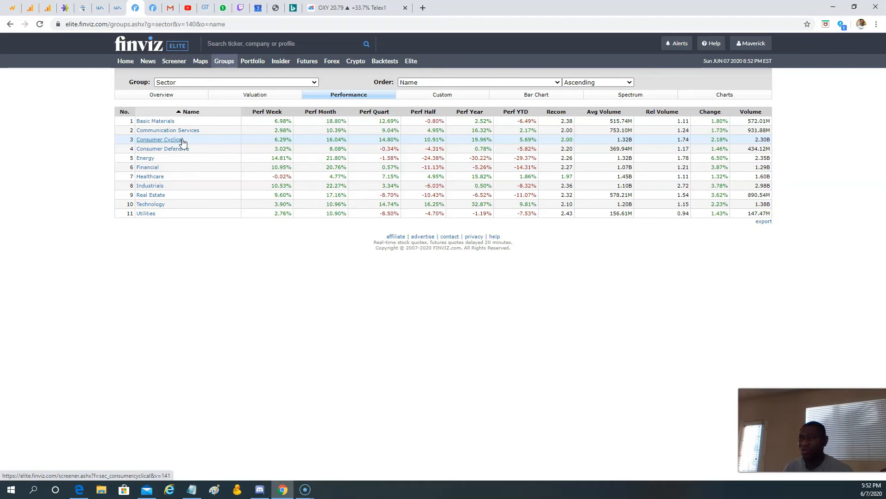
pyautogui.moveTo(164, 159)
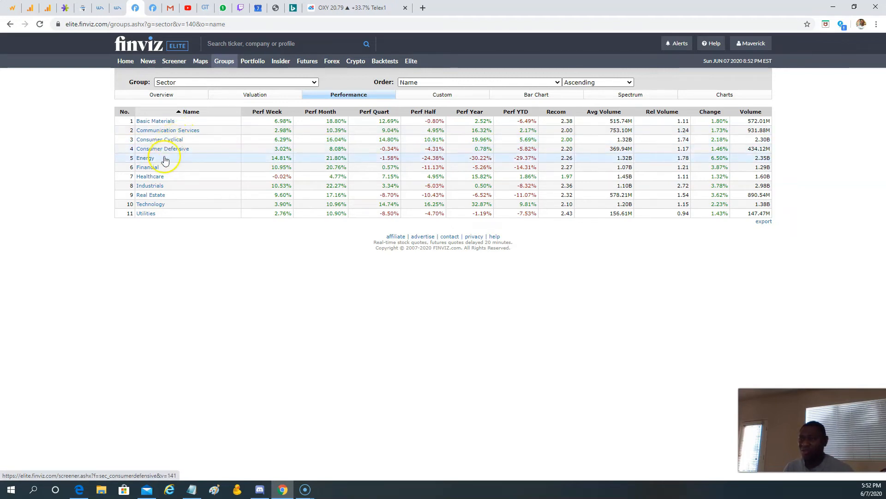
pyautogui.moveTo(170, 186)
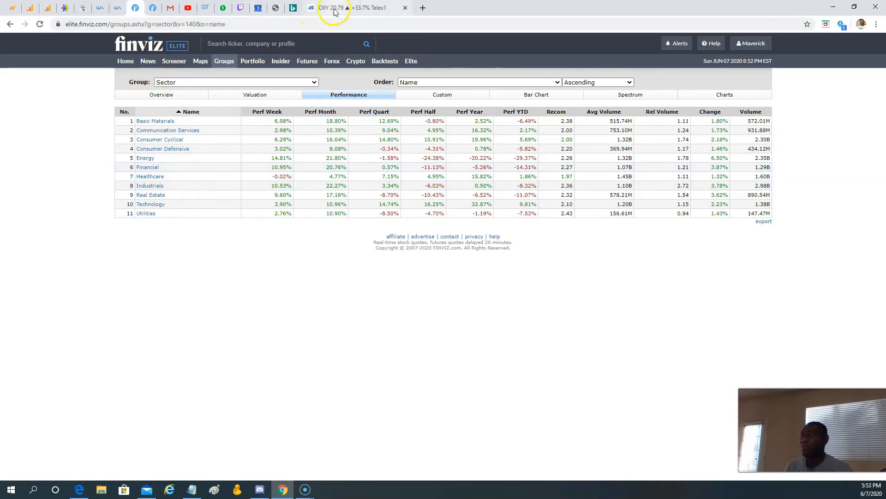
pyautogui.click(333, 7)
pyautogui.write('AAL')
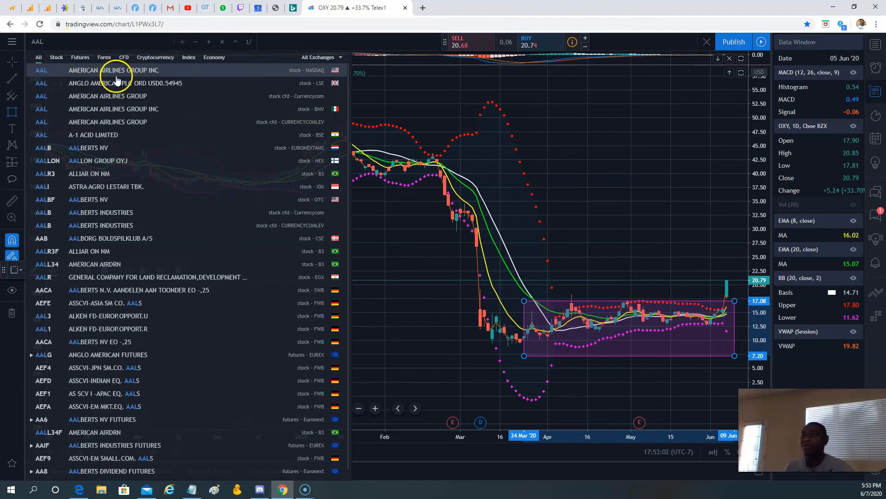
pyautogui.click(113, 70)
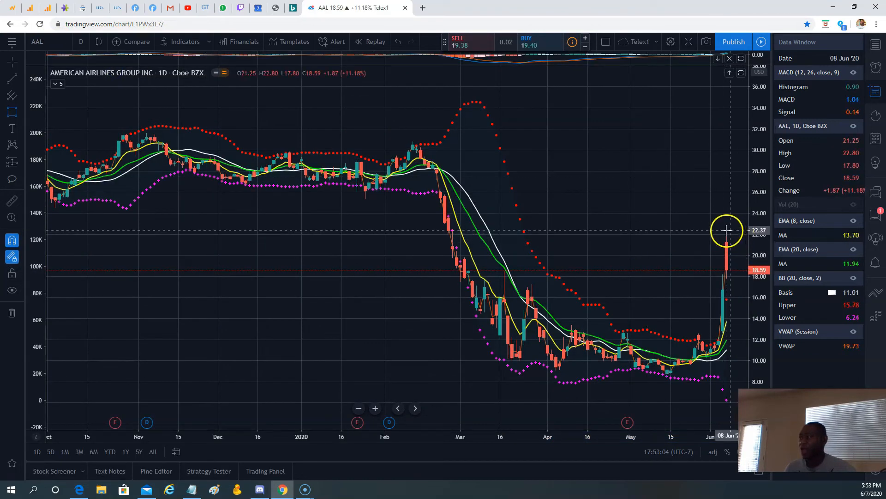
pyautogui.moveTo(752, 270)
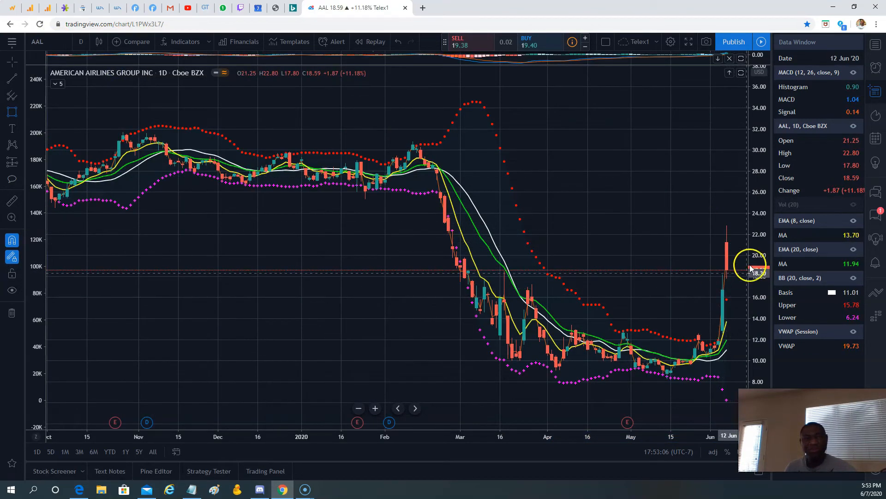
pyautogui.moveTo(720, 237)
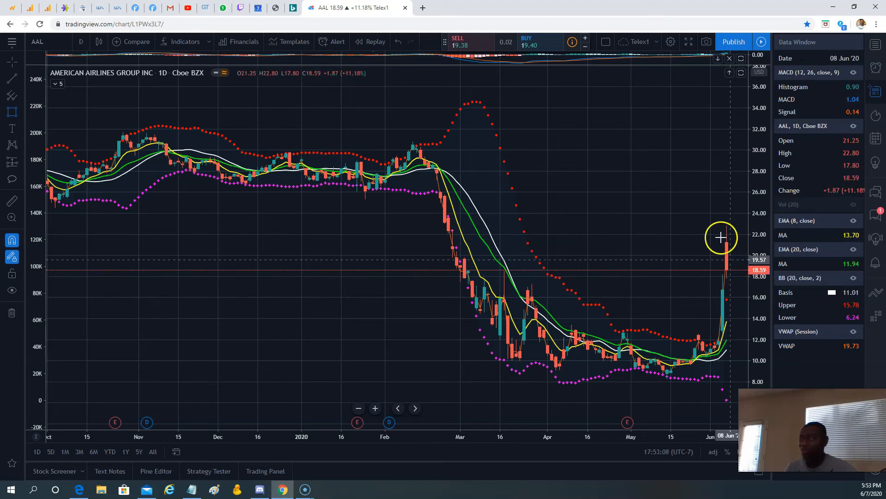
pyautogui.moveTo(718, 222)
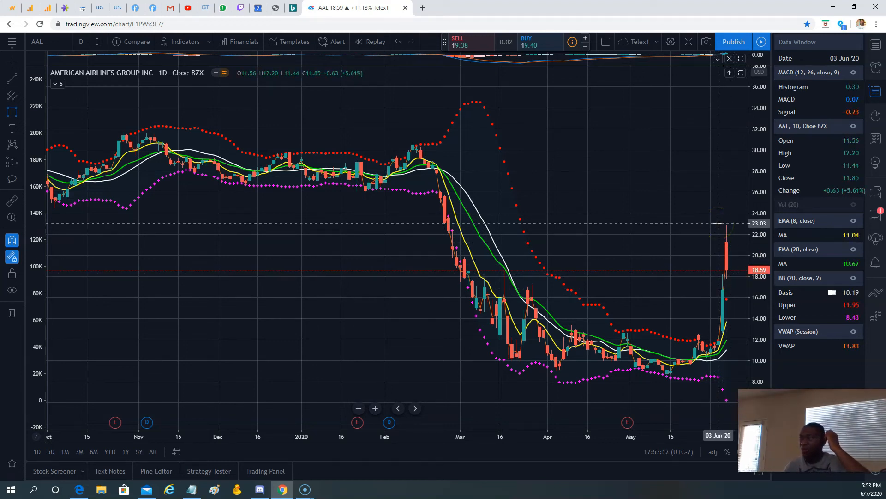
pyautogui.moveTo(728, 276)
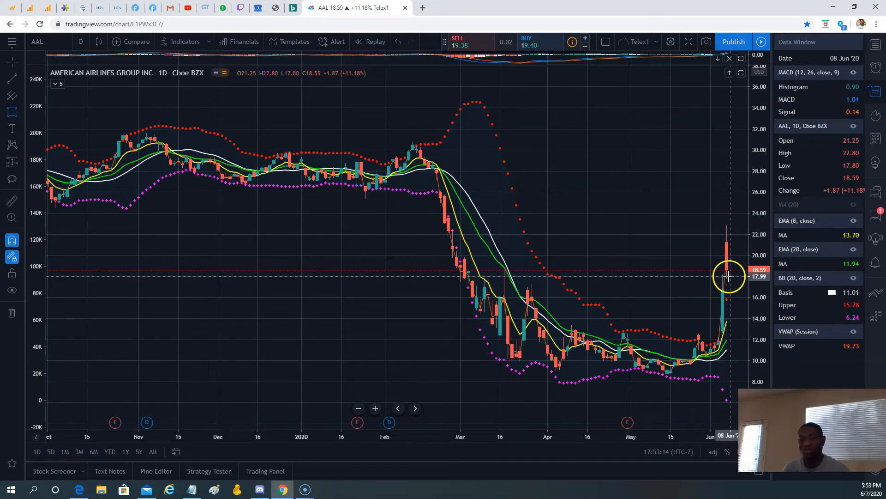
pyautogui.moveTo(729, 273)
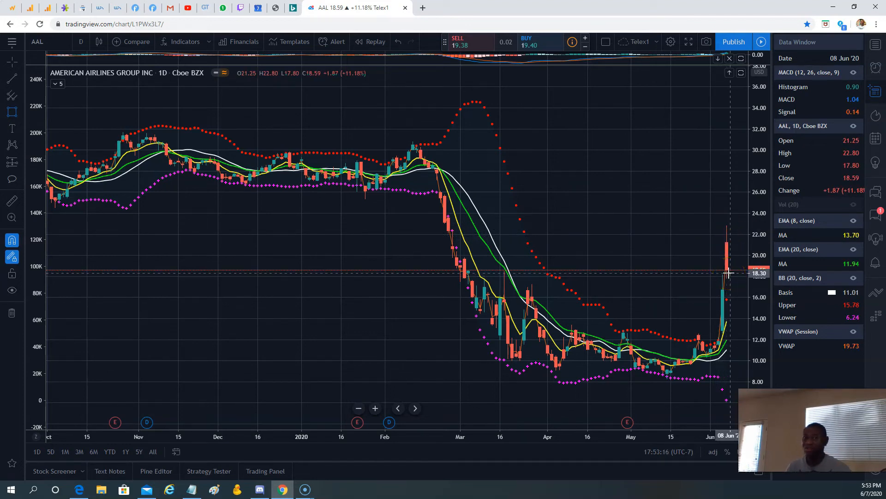
pyautogui.moveTo(729, 277)
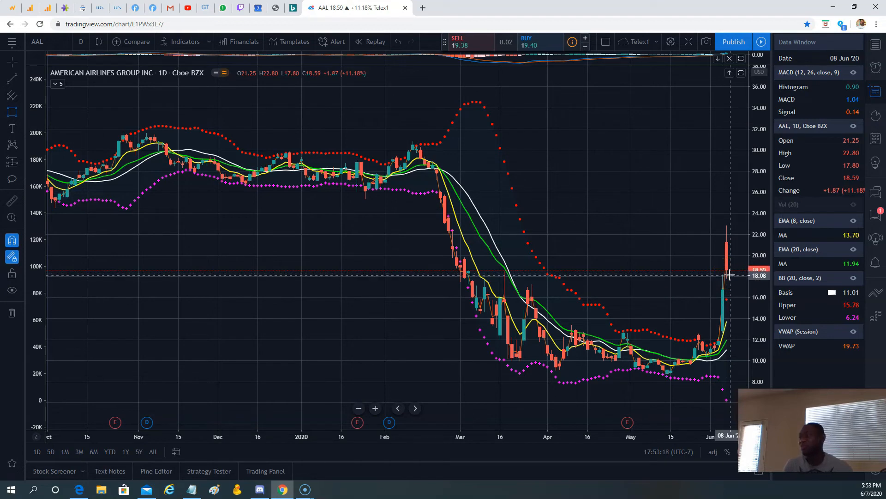
pyautogui.moveTo(727, 347)
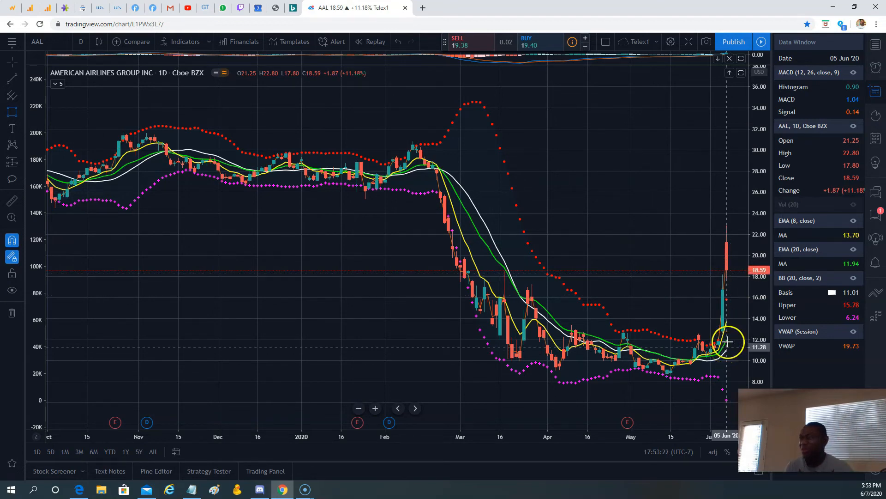
pyautogui.moveTo(724, 321)
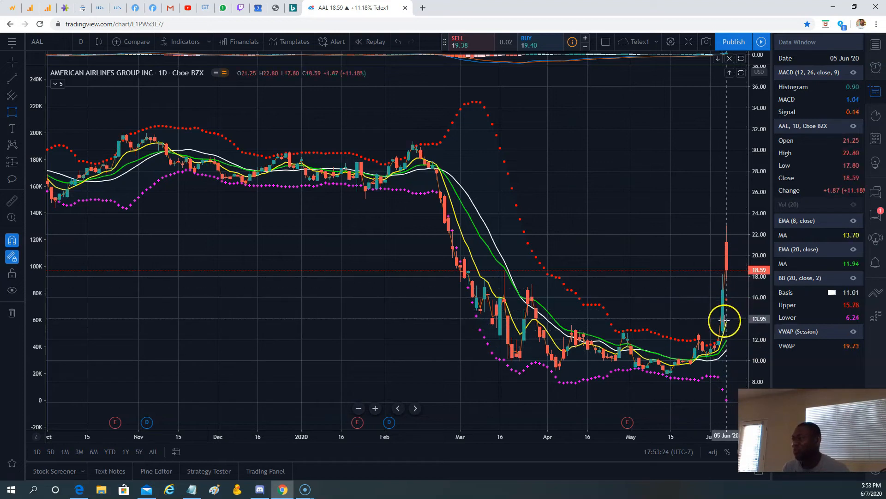
pyautogui.moveTo(726, 242)
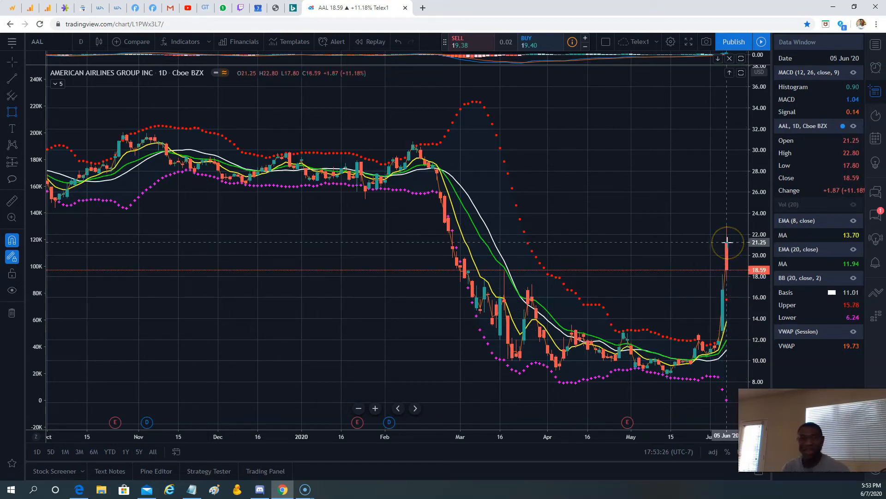
pyautogui.moveTo(728, 242)
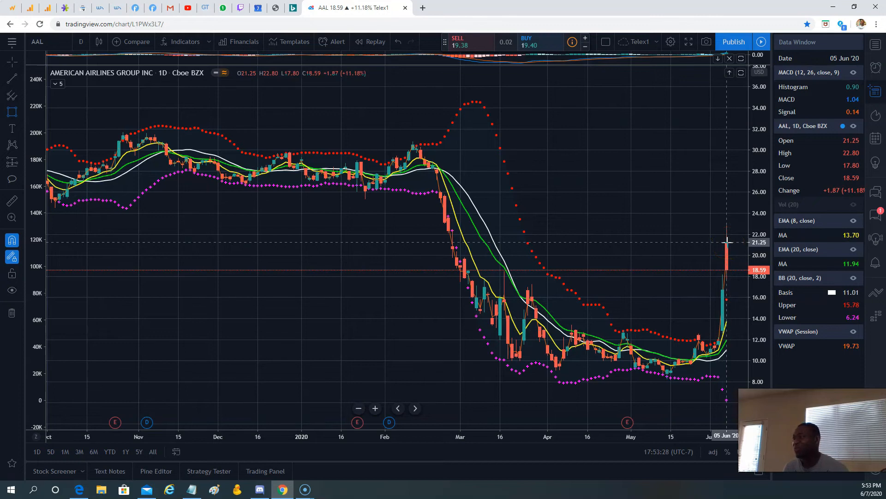
pyautogui.moveTo(723, 256)
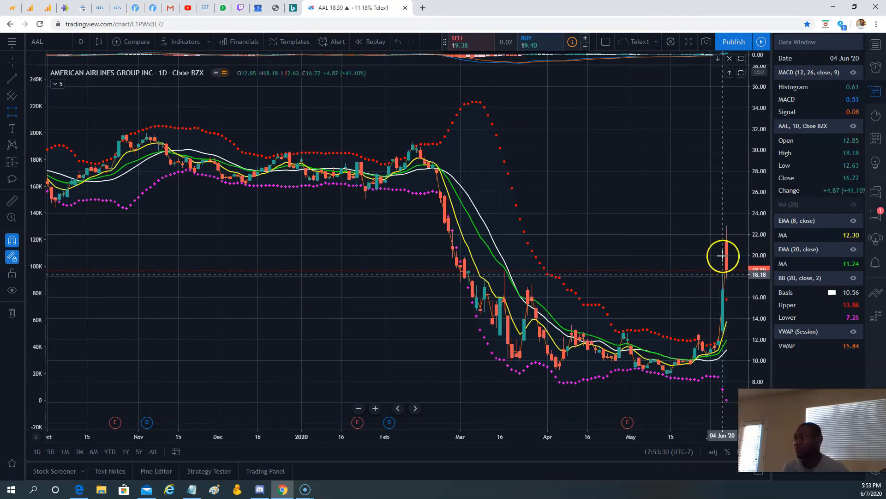
pyautogui.moveTo(731, 277)
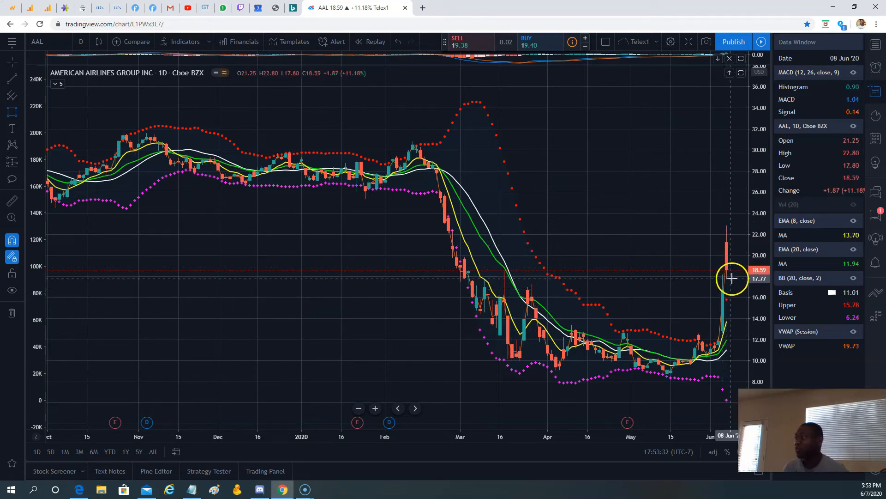
pyautogui.moveTo(728, 282)
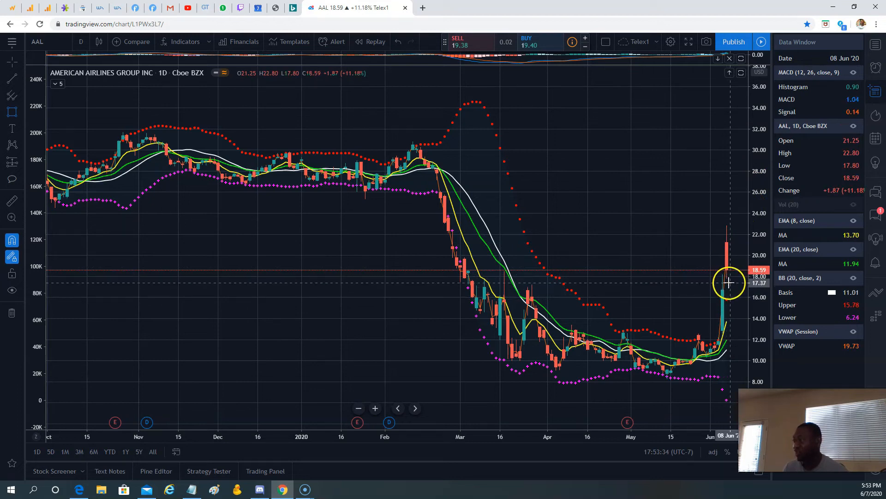
pyautogui.moveTo(723, 290)
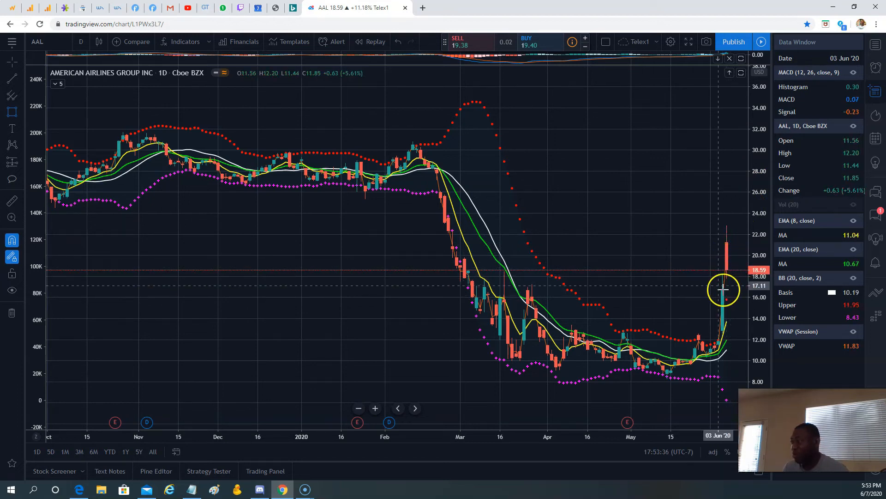
pyautogui.moveTo(728, 272)
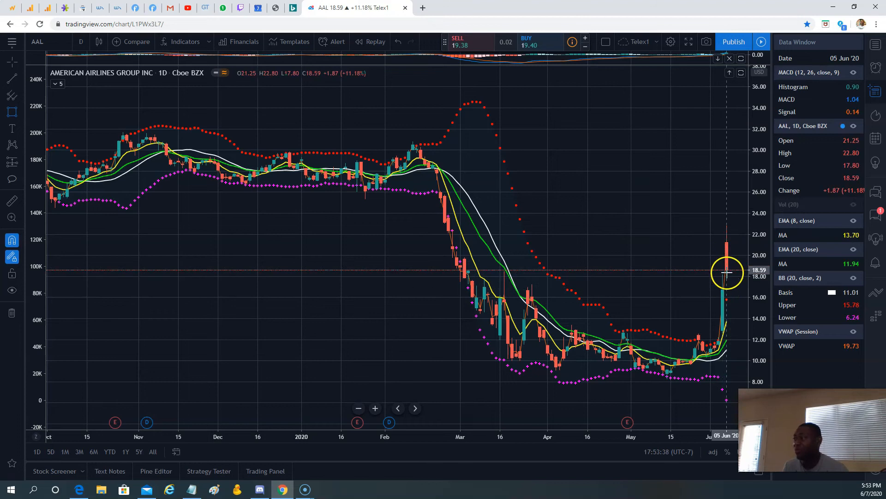
pyautogui.moveTo(733, 260)
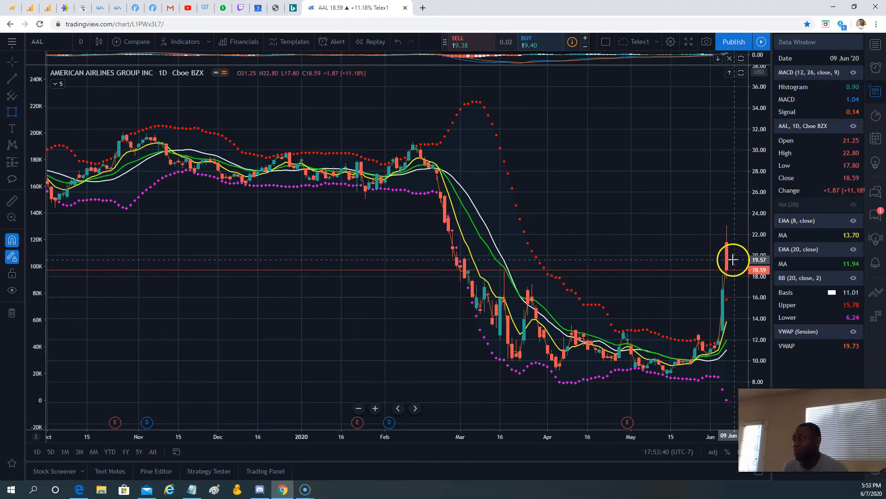
pyautogui.moveTo(717, 198)
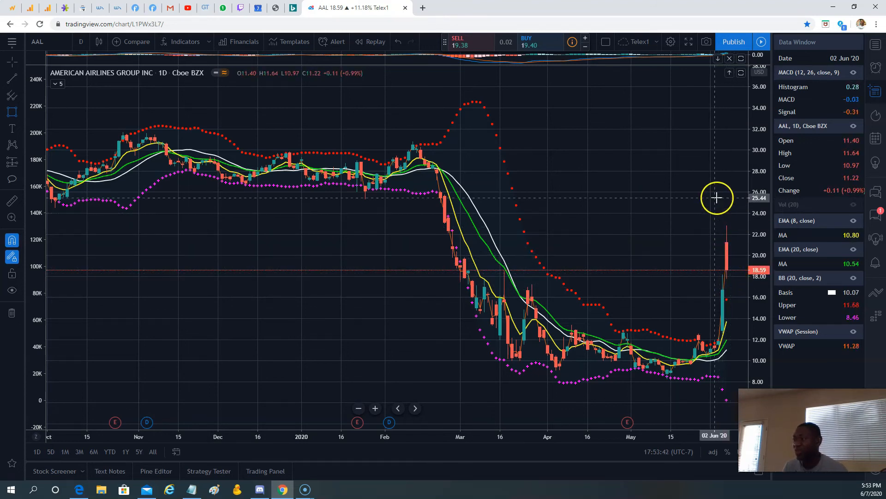
pyautogui.moveTo(726, 194)
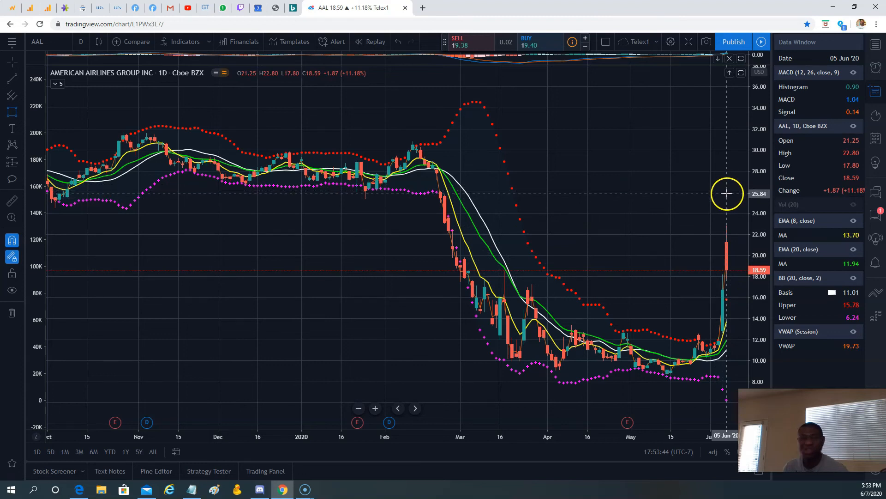
pyautogui.moveTo(726, 194)
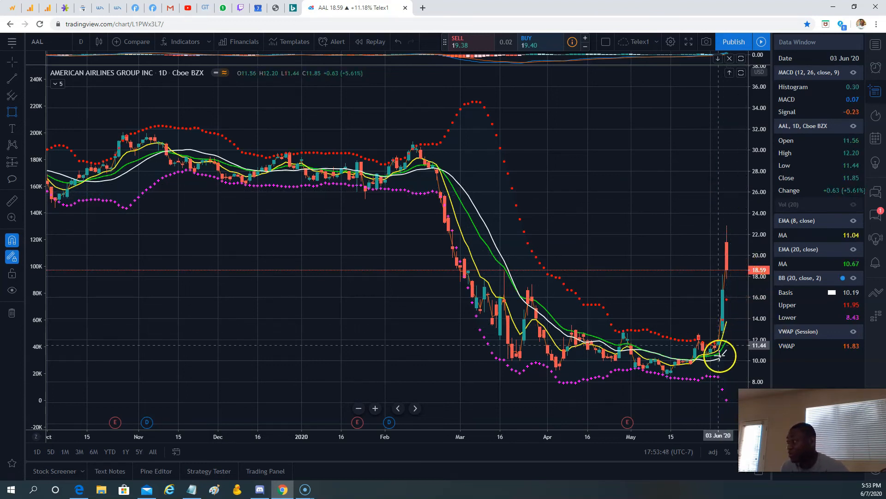
pyautogui.moveTo(724, 331)
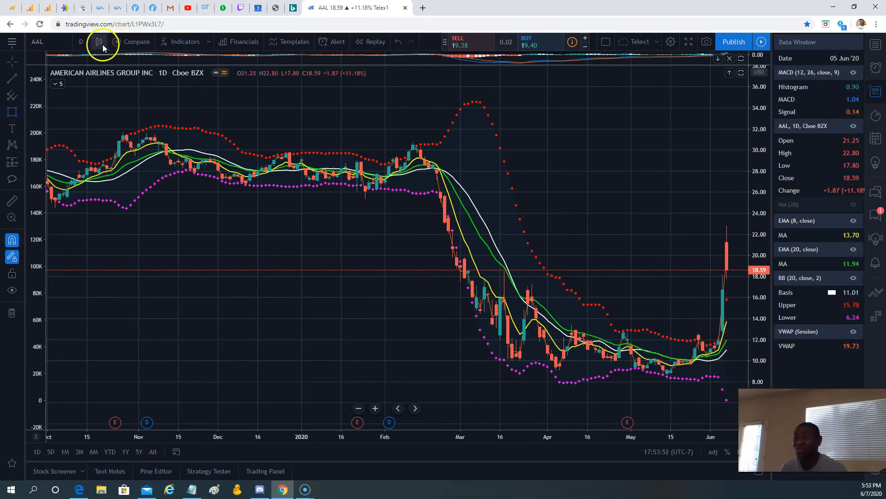
# Switch the AAL chart to weekly candles, then bring up YouTube Studio channel analytics.
pyautogui.click(80, 41)
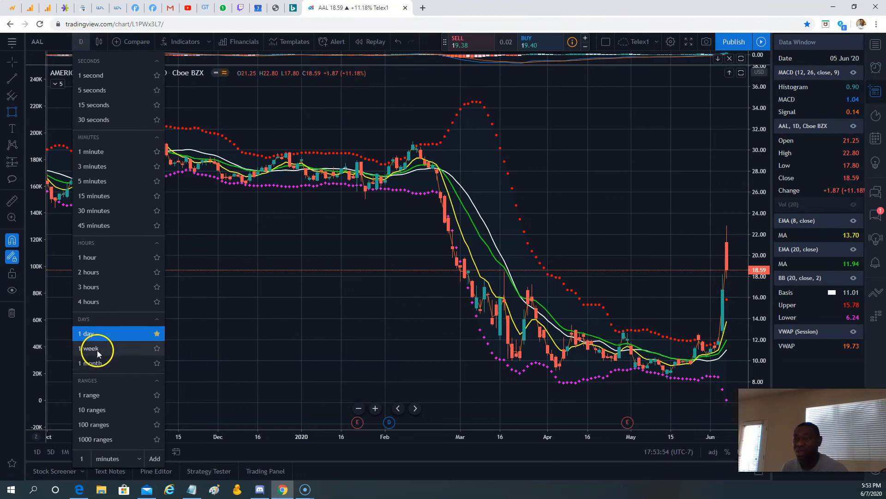
pyautogui.click(89, 348)
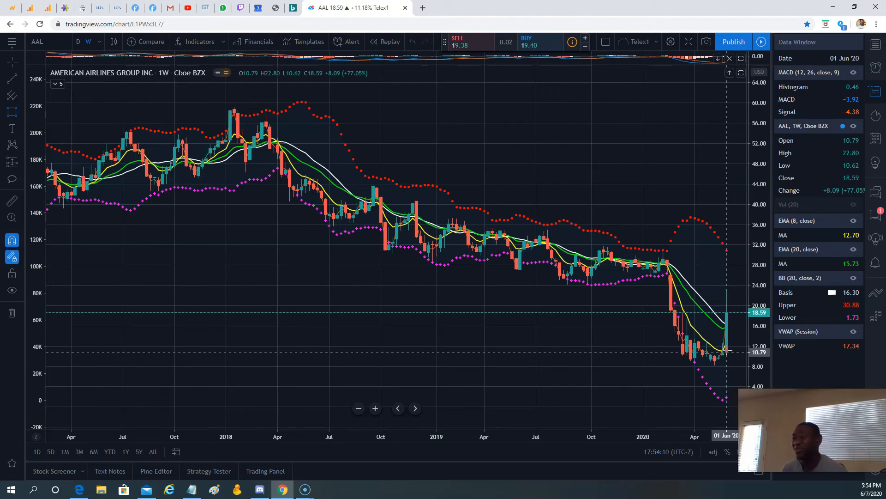
pyautogui.moveTo(723, 357)
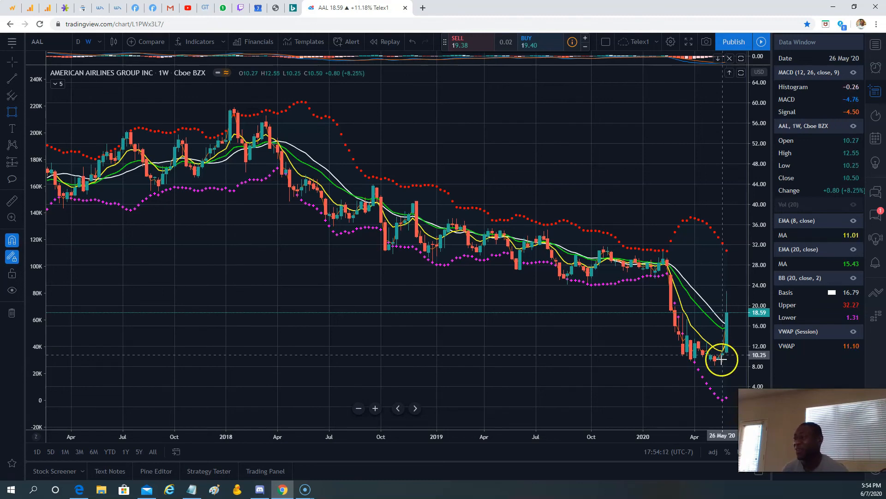
pyautogui.moveTo(670, 328)
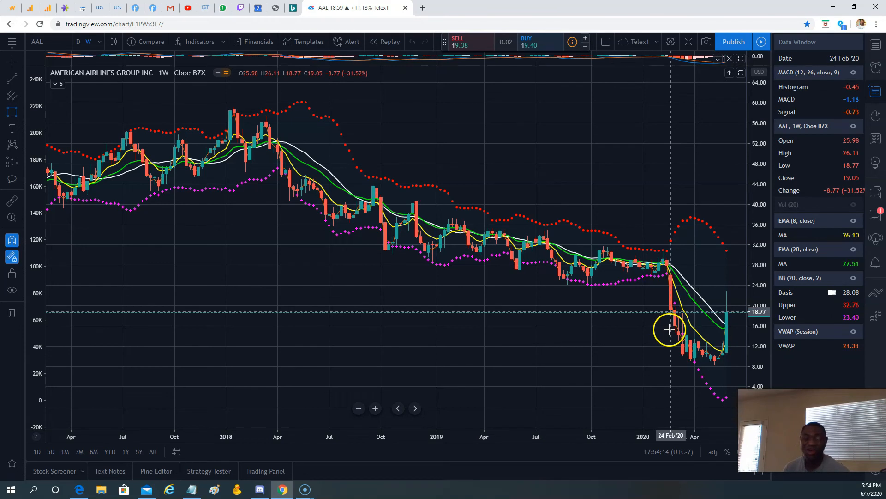
pyautogui.moveTo(667, 330)
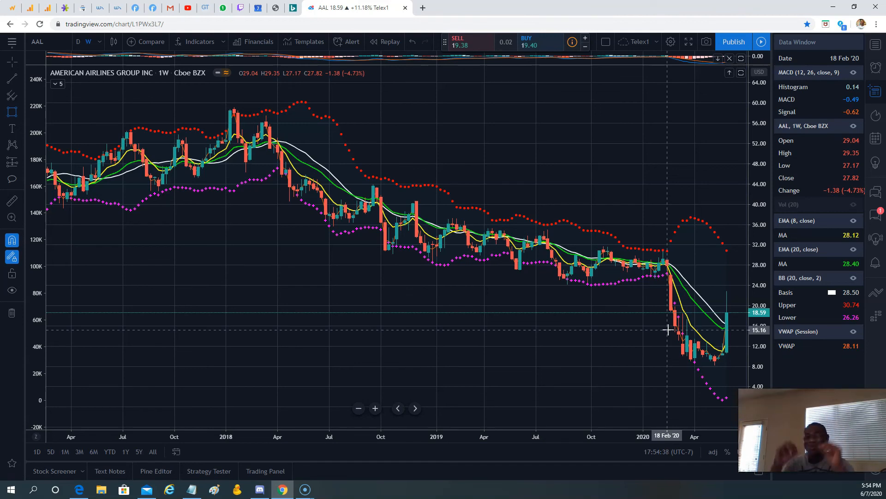
pyautogui.moveTo(676, 247)
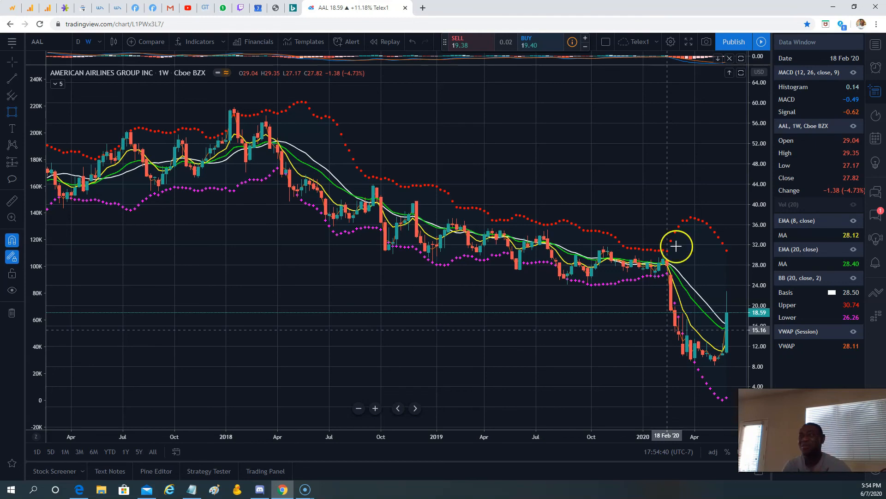
pyautogui.click(186, 7)
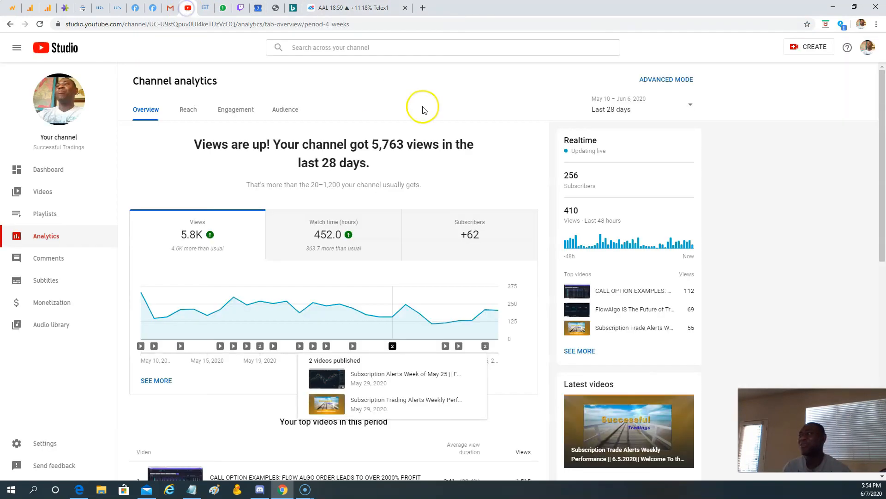
pyautogui.moveTo(576, 164)
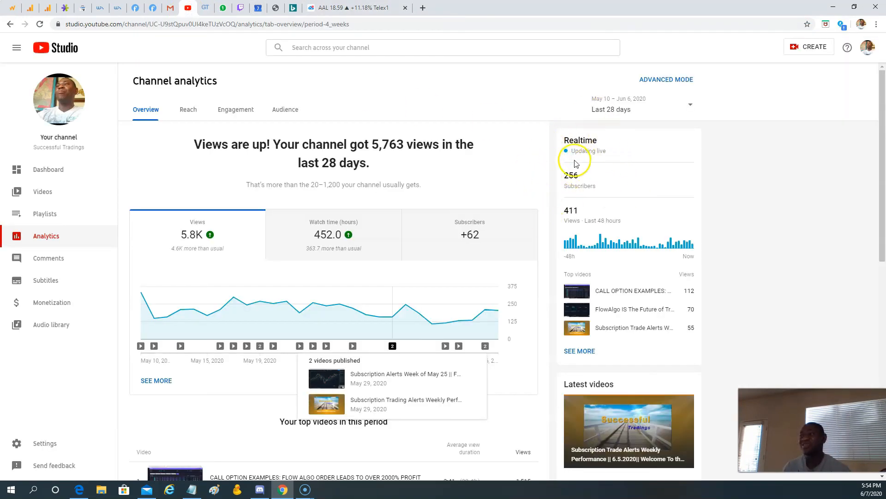
# Return to the TradingView tab with the weekly AAL chart spanning 2017–2020.
pyautogui.click(351, 7)
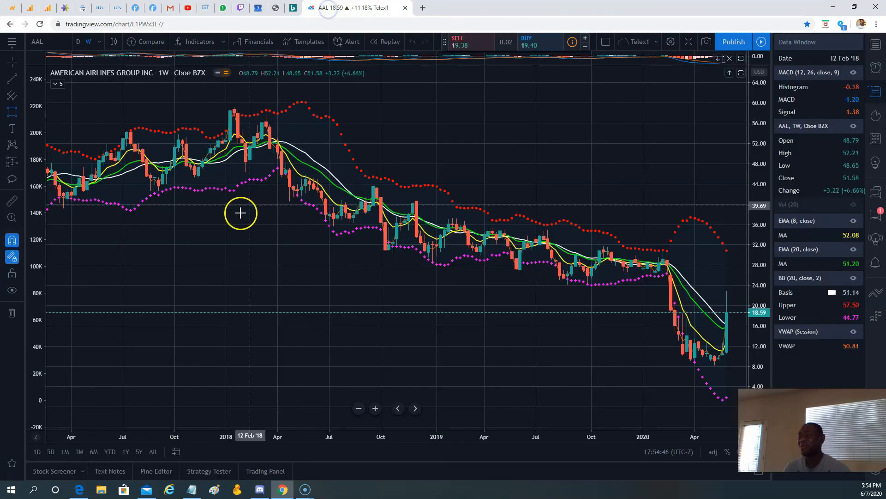
pyautogui.moveTo(237, 213)
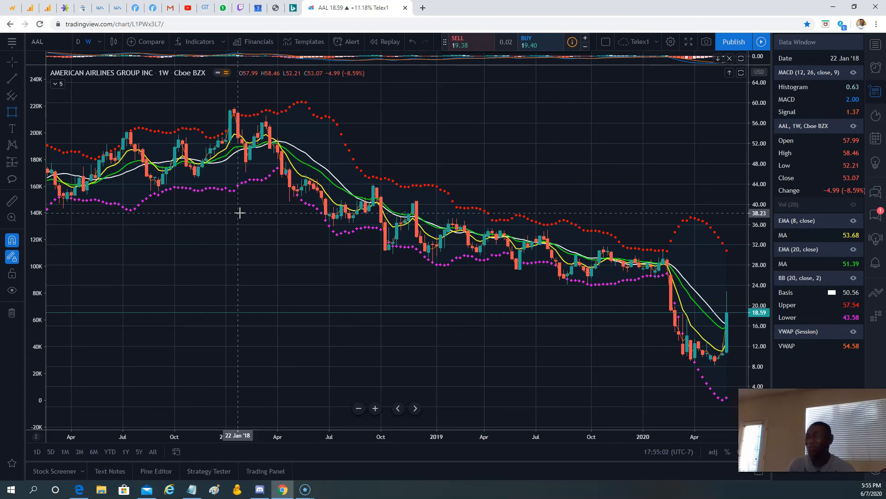
pyautogui.moveTo(262, 115)
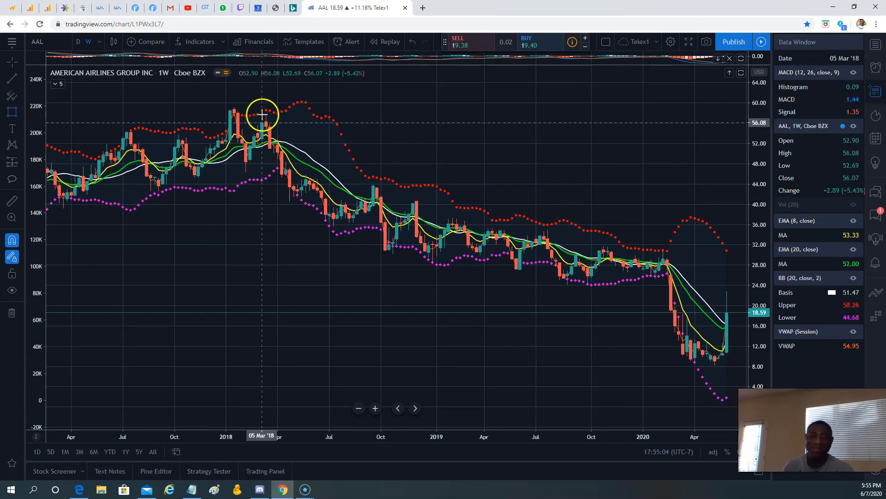
pyautogui.moveTo(151, 254)
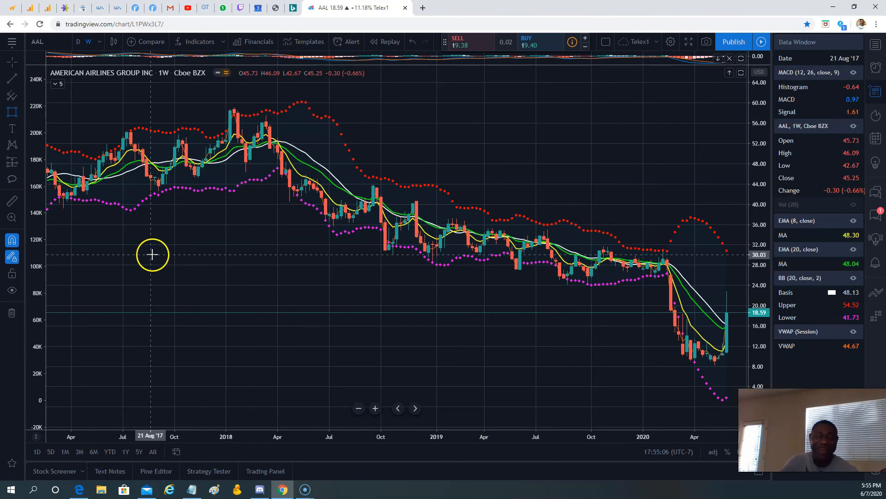